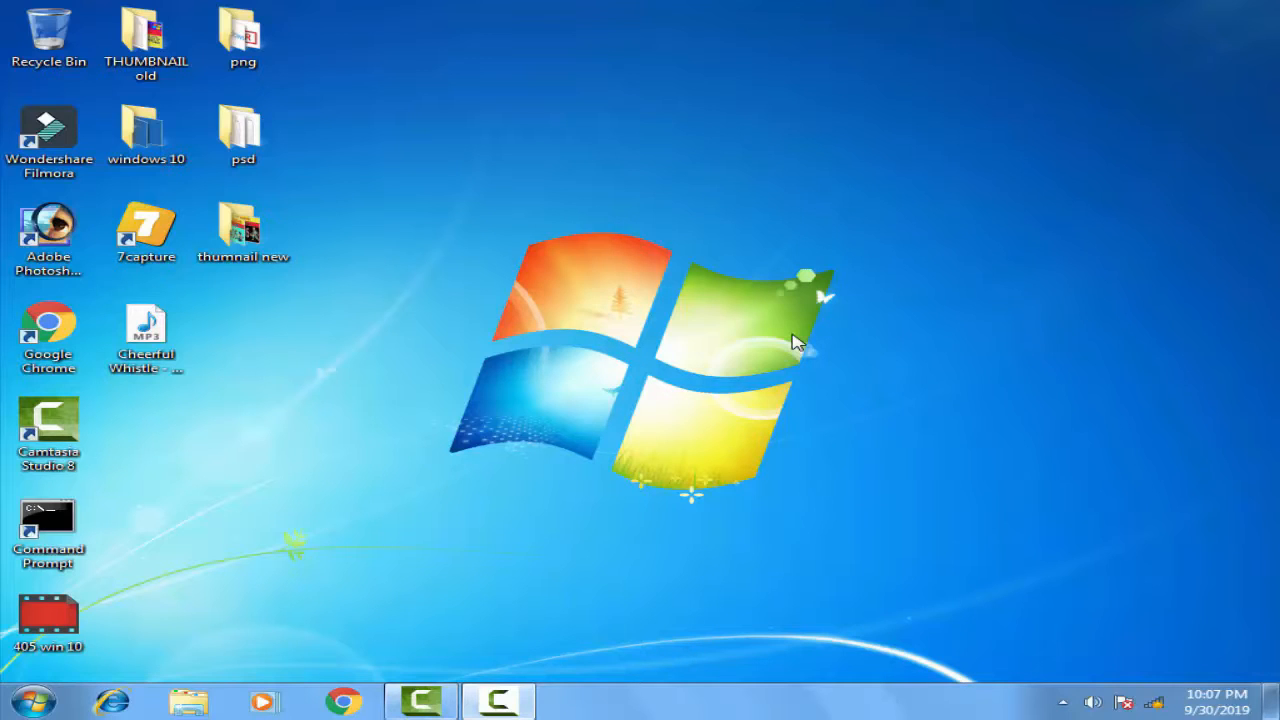
mouse_move(816, 380)
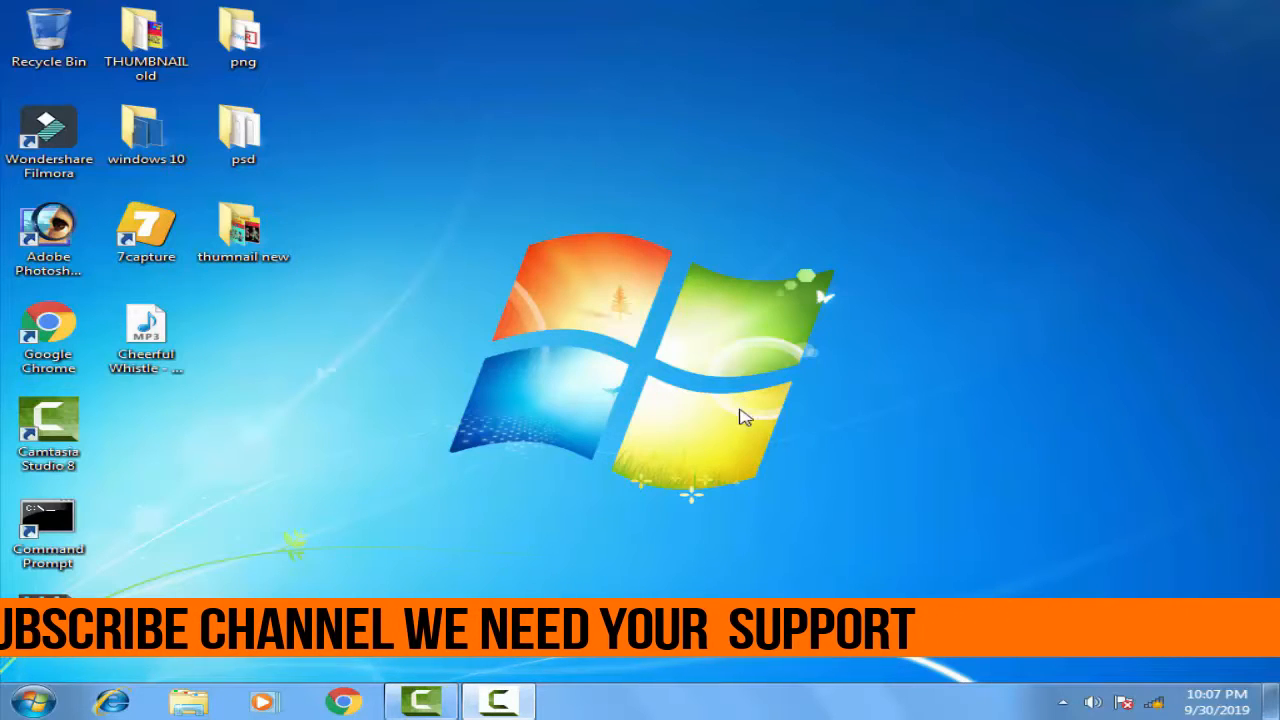
mouse_move(690, 536)
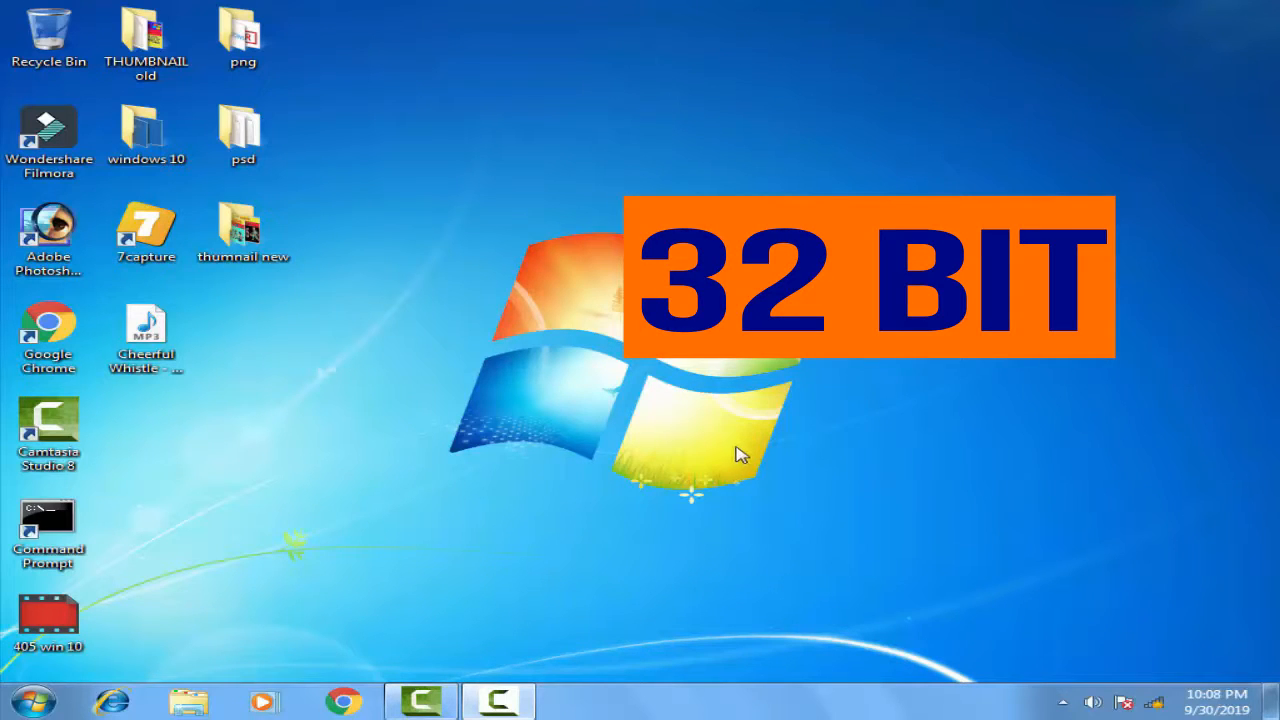
mouse_move(24, 700)
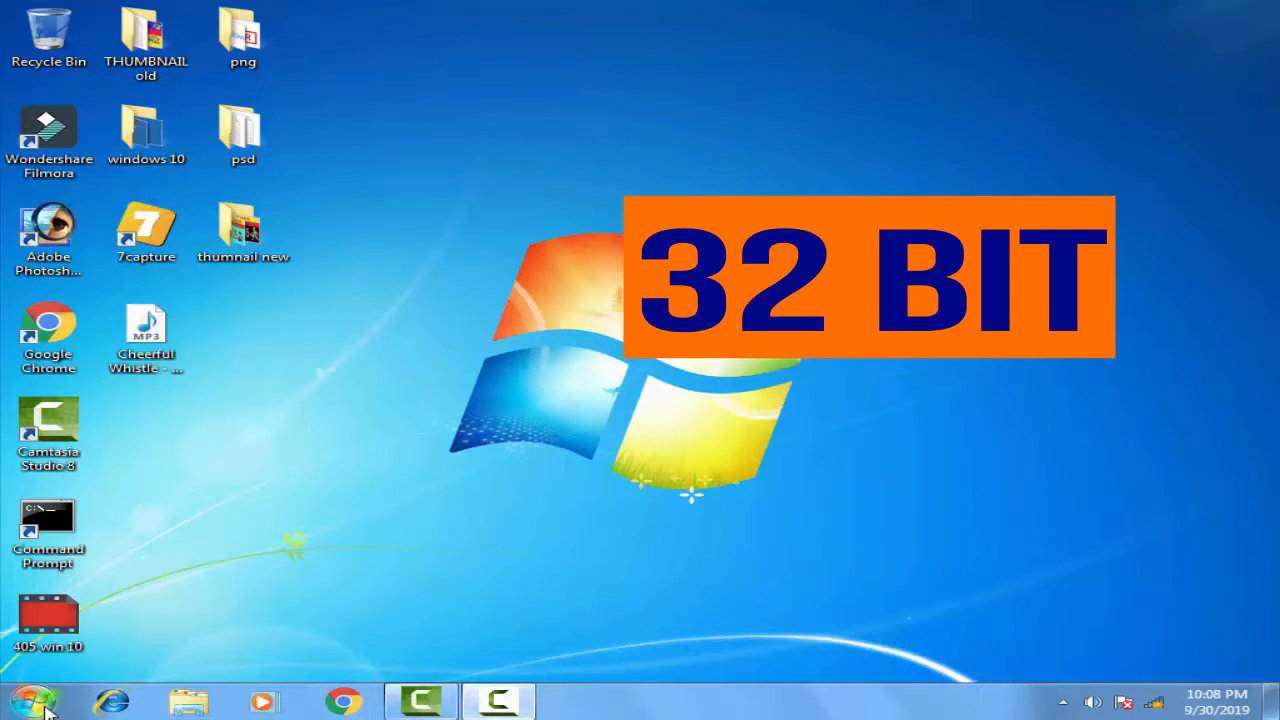
Launch cmd from the Start menu search as administrator, opening an elevated prompt at C:\Windows\system32.
left_click(30, 700)
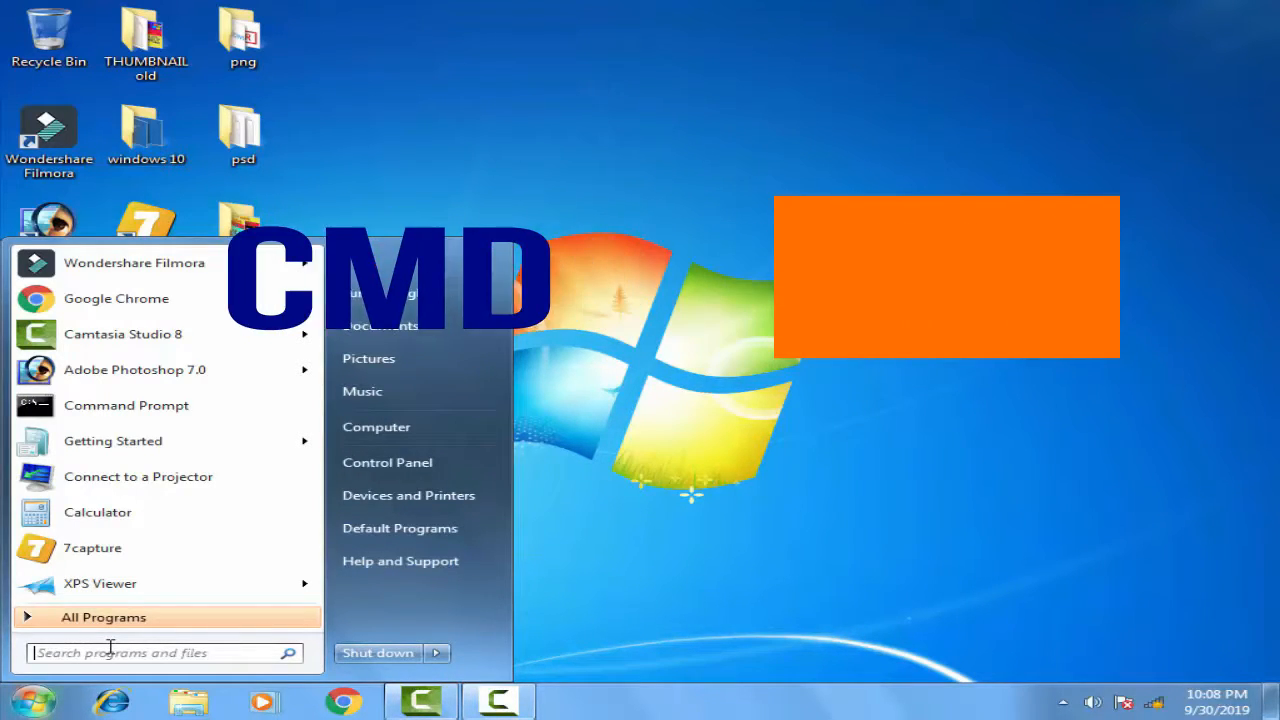
type("cmd")
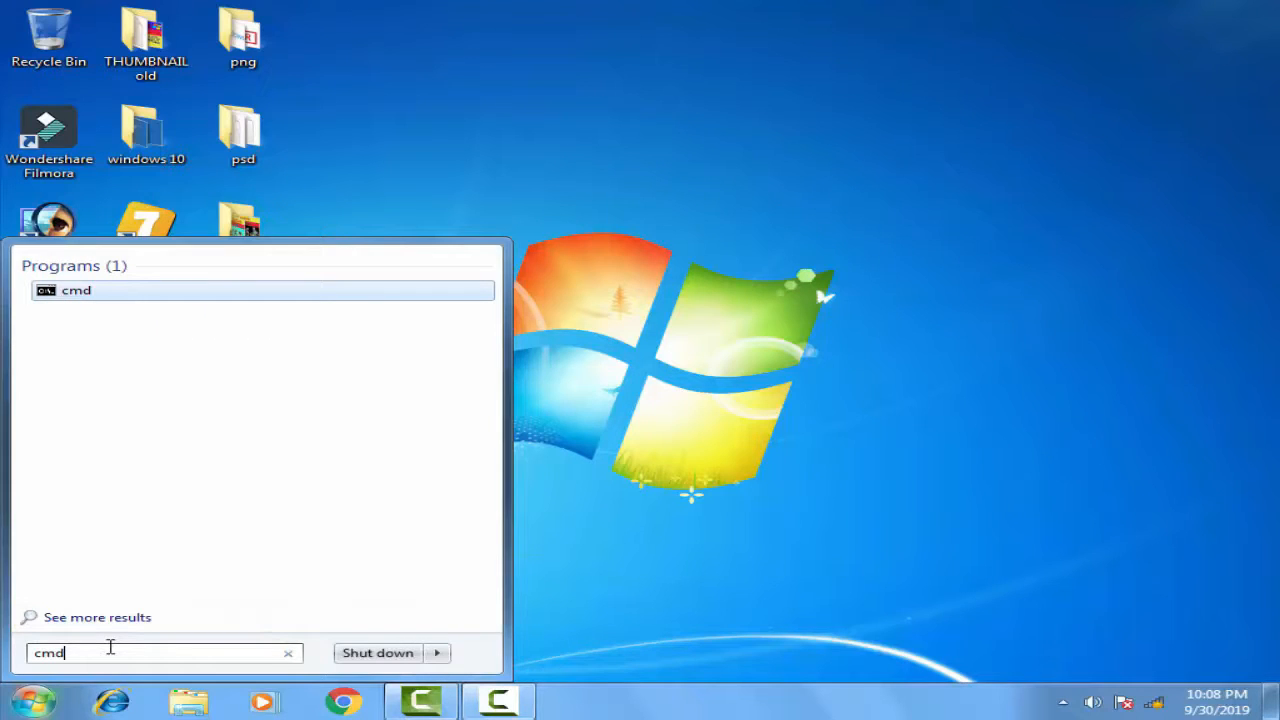
mouse_move(108, 294)
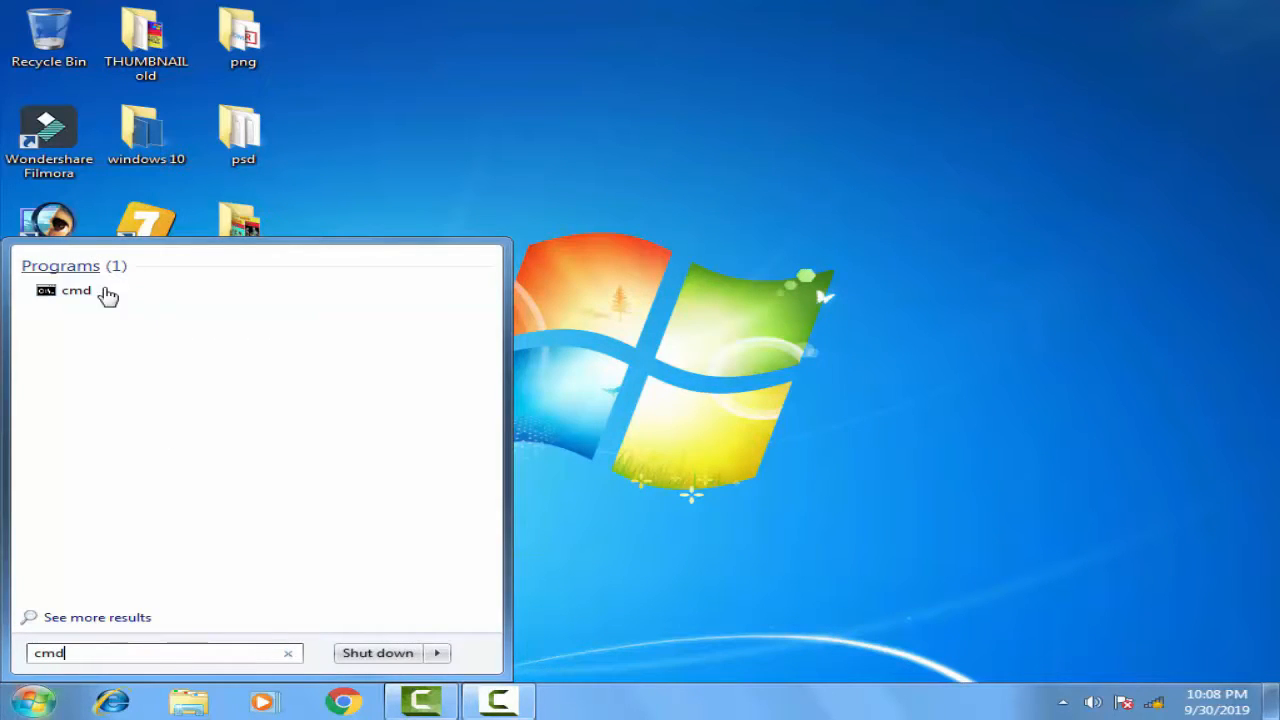
right_click(76, 290)
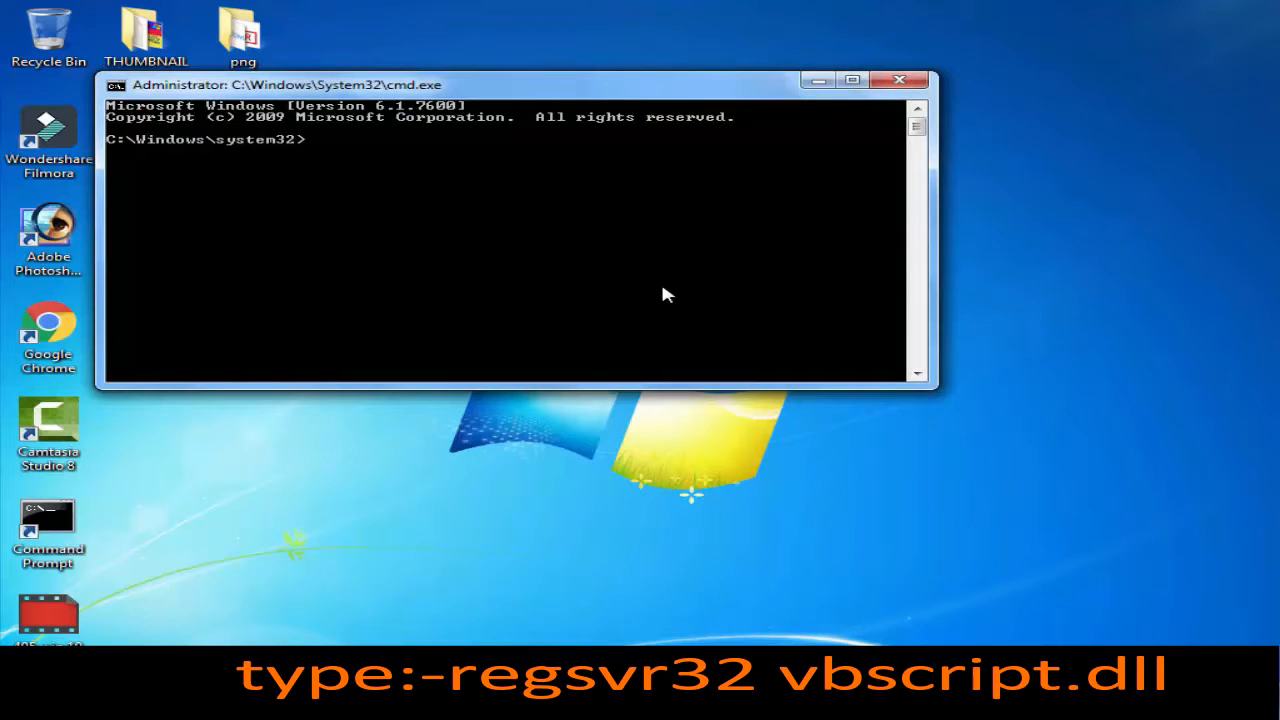
Enter regsvr32 vbscript.dll at the system32 prompt without running it yet.
type("r")
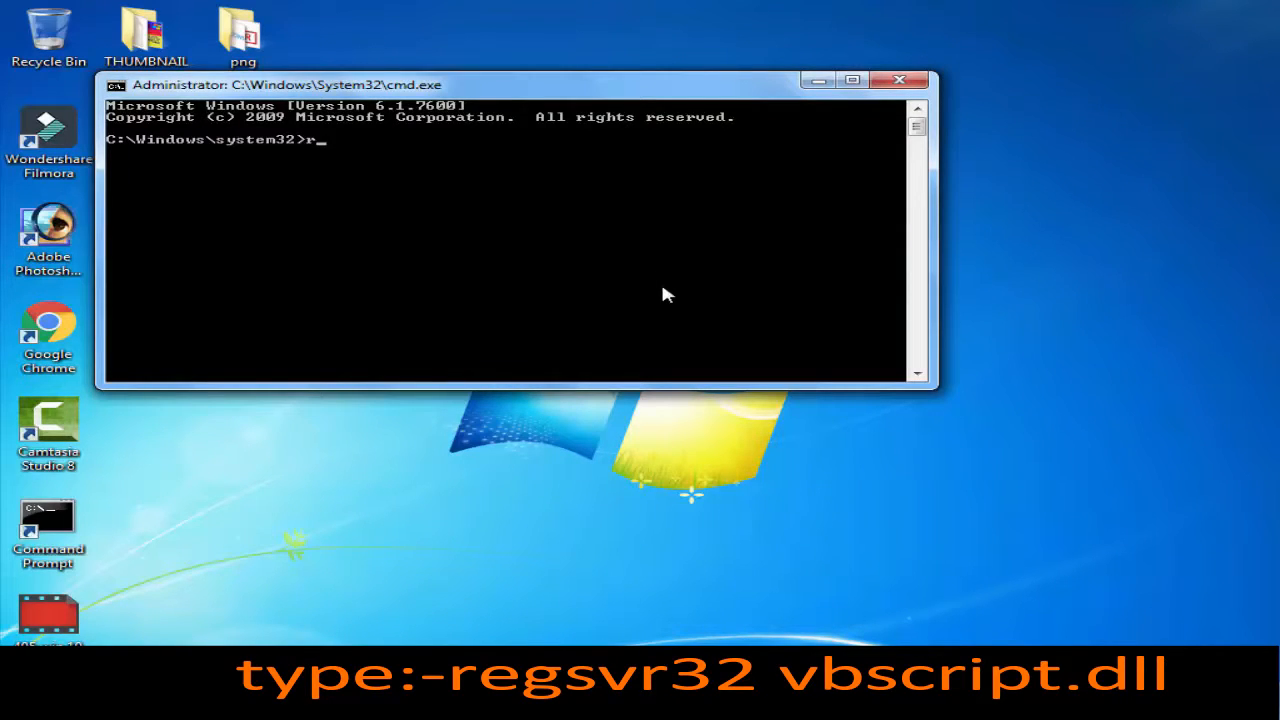
type("e")
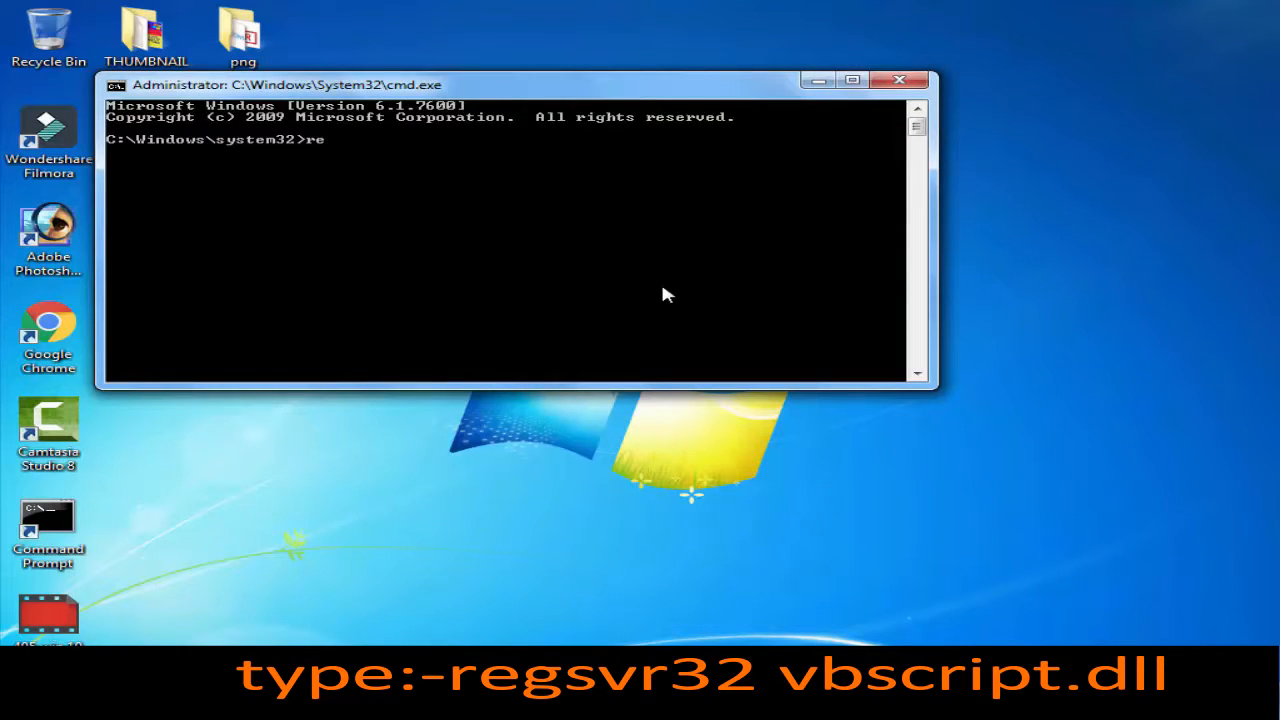
type("gs")
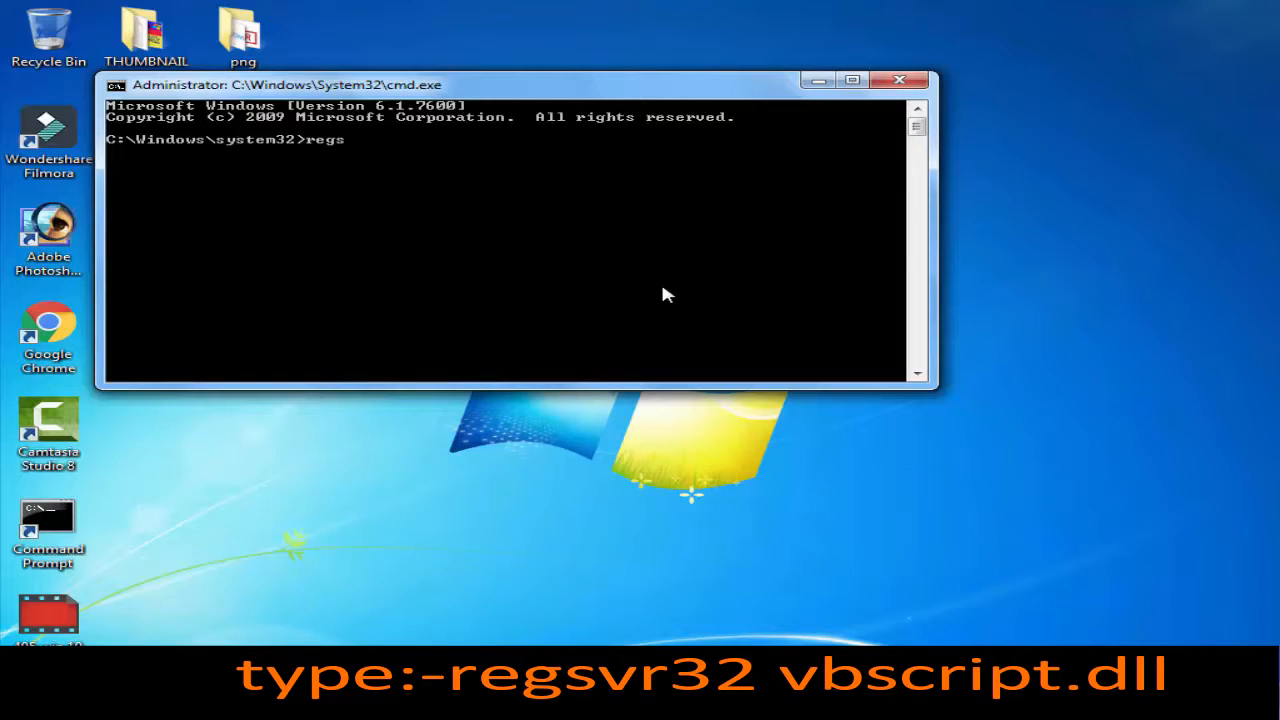
type("vr")
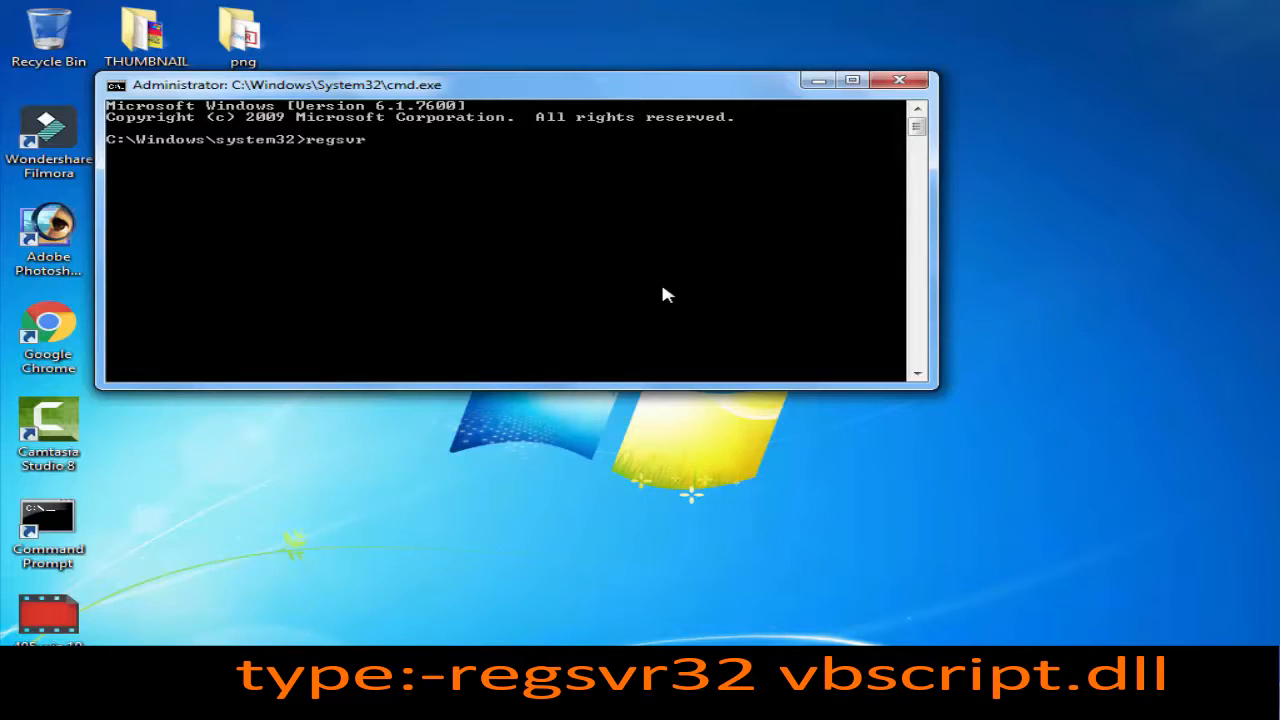
type("32")
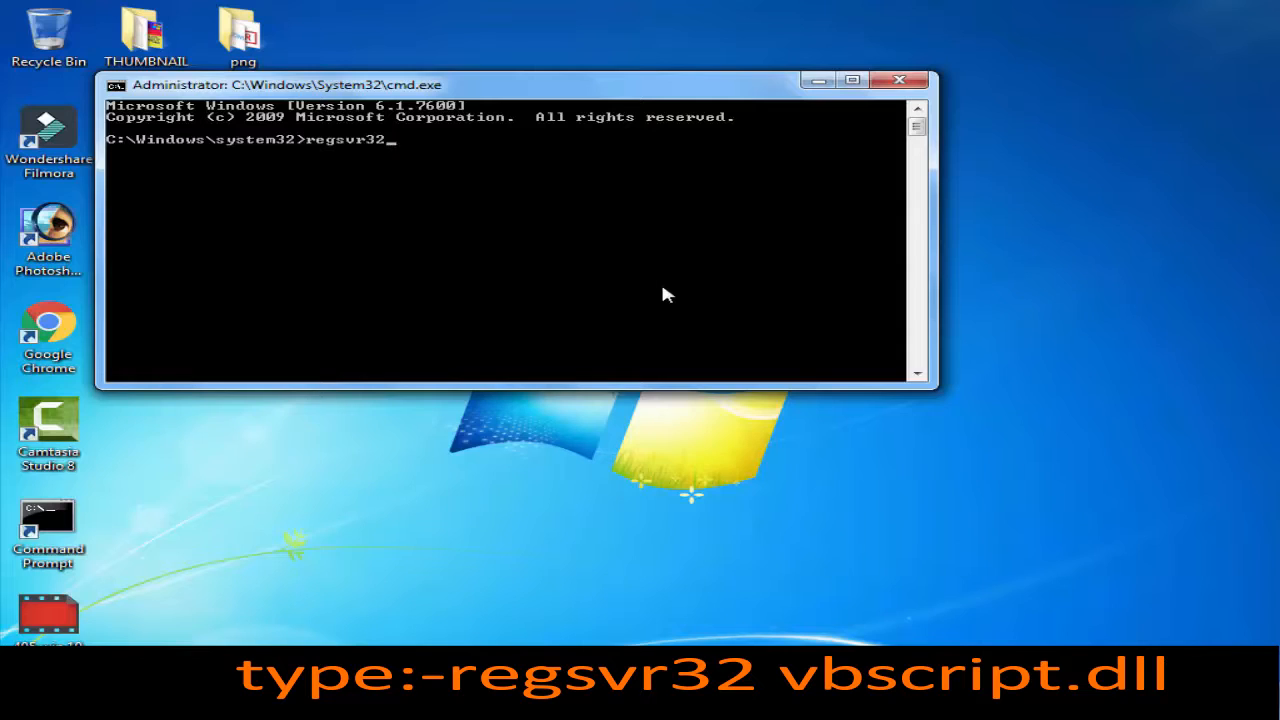
type("vb")
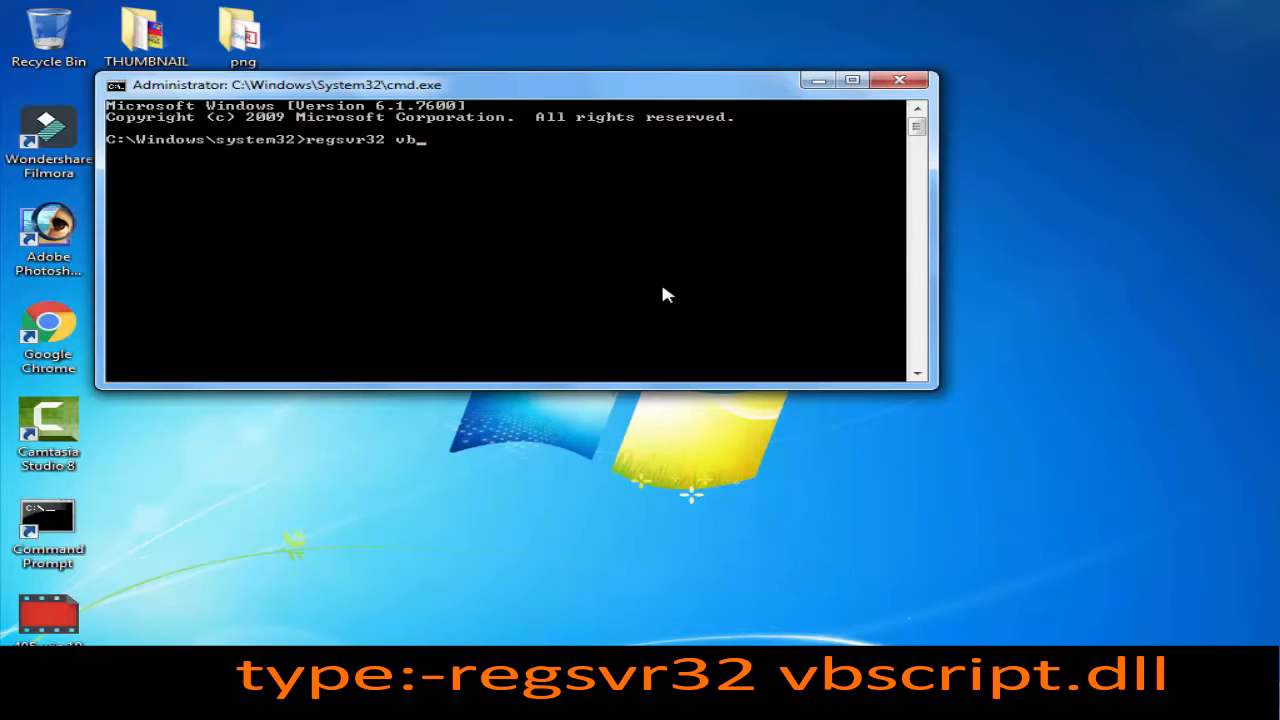
type("sc")
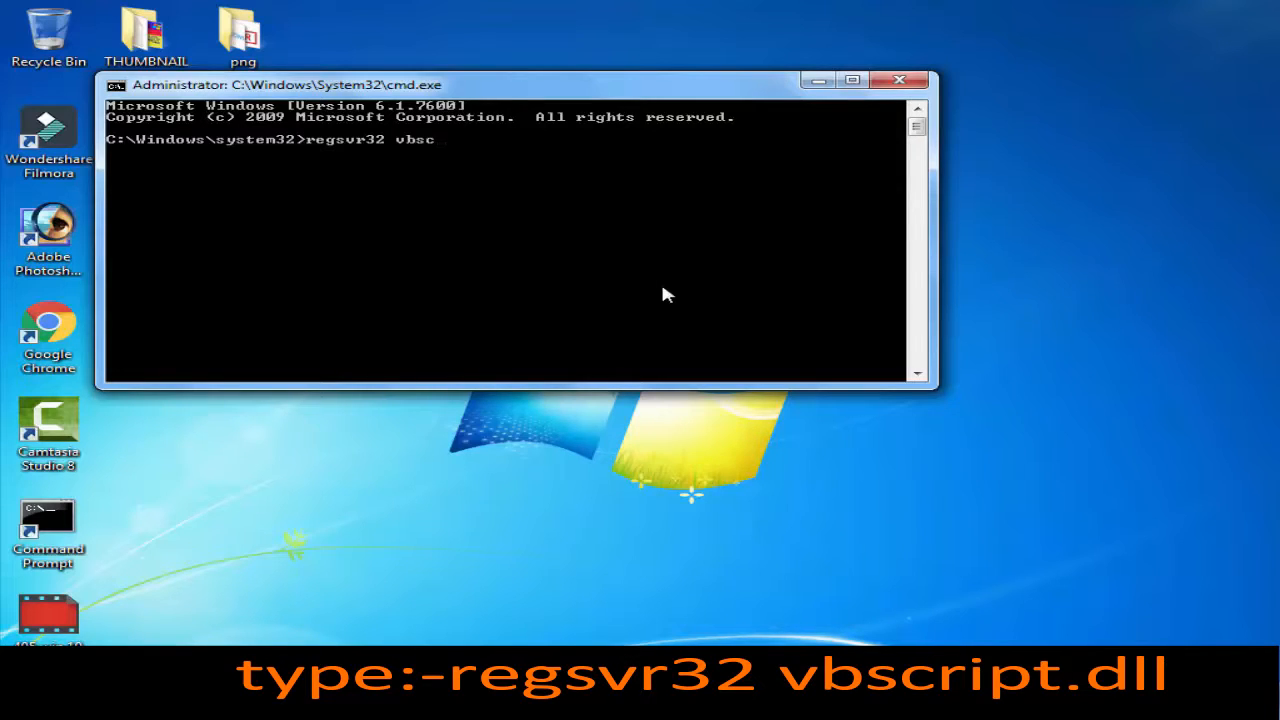
type("rip")
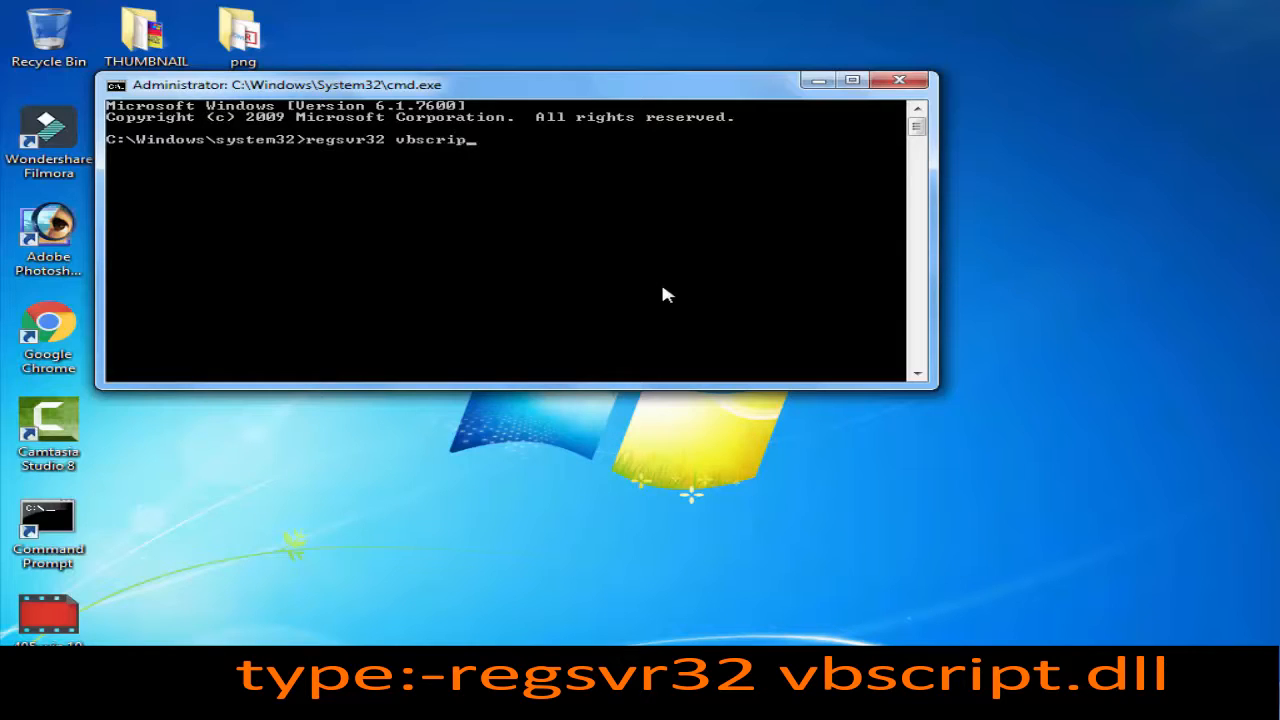
type("t.")
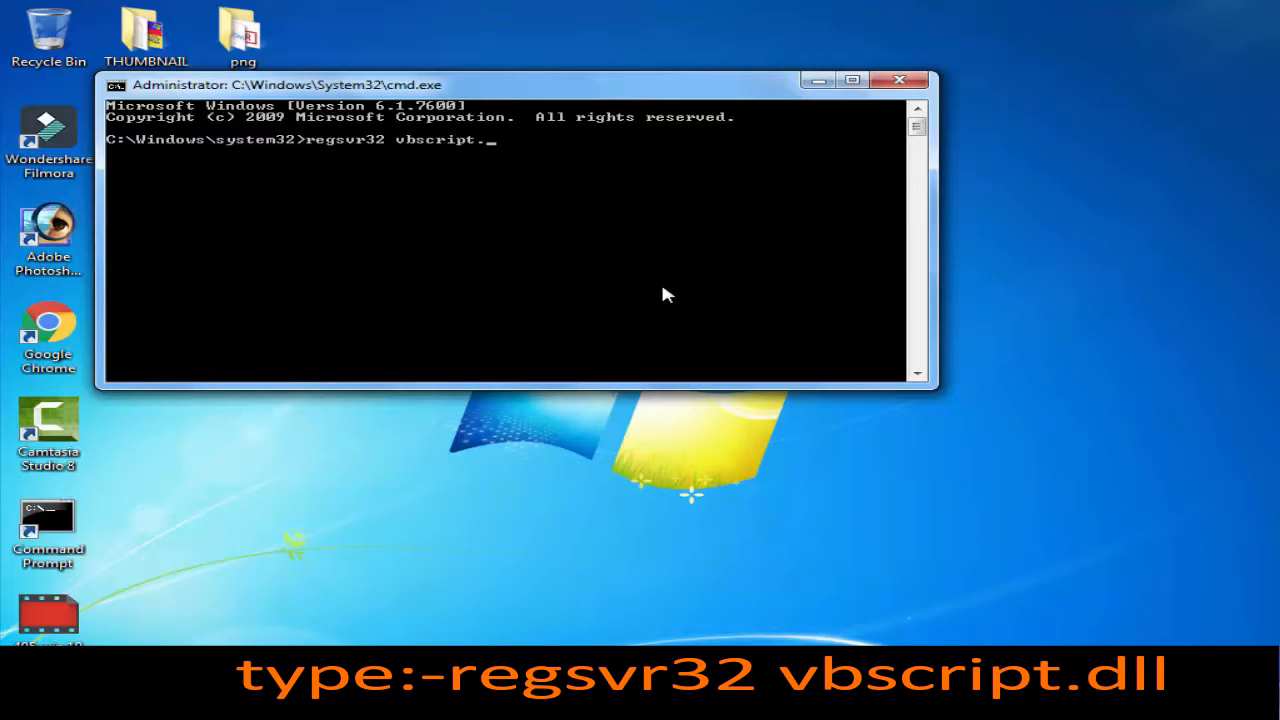
type("dll")
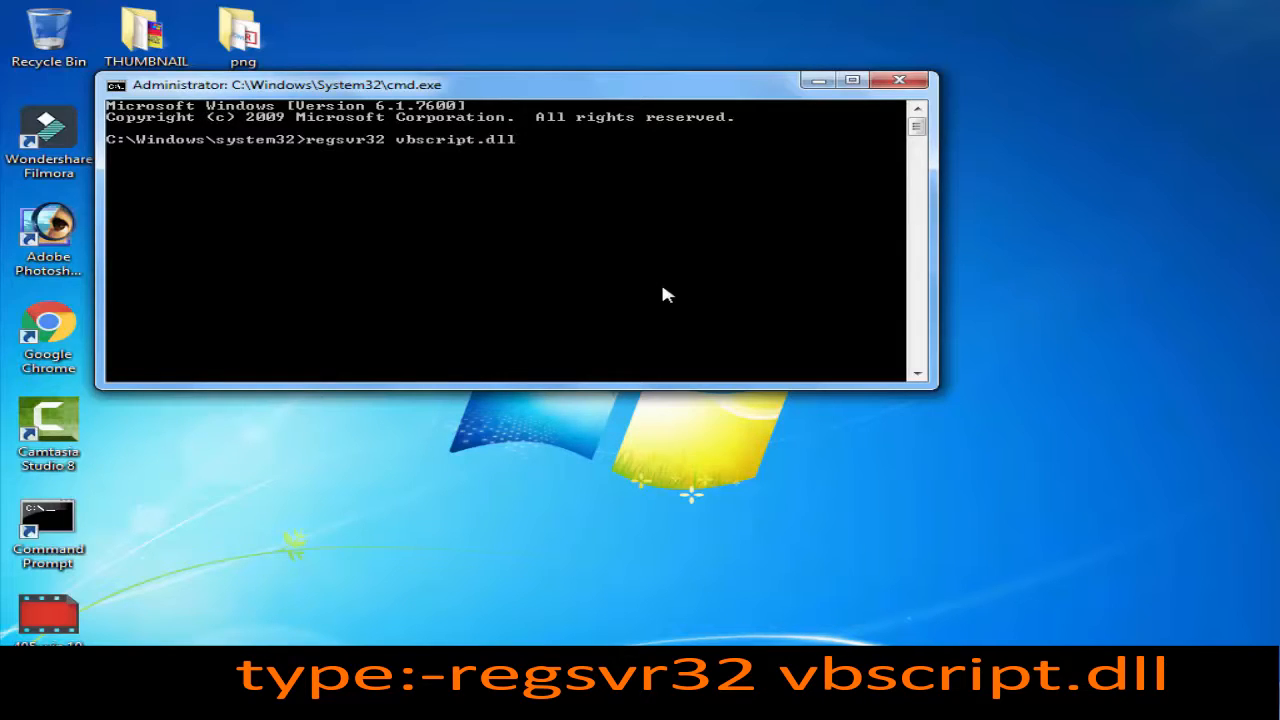
Run regsvr32 vbscript.dll and acknowledge the RegSvr32 success message.
key("Return")
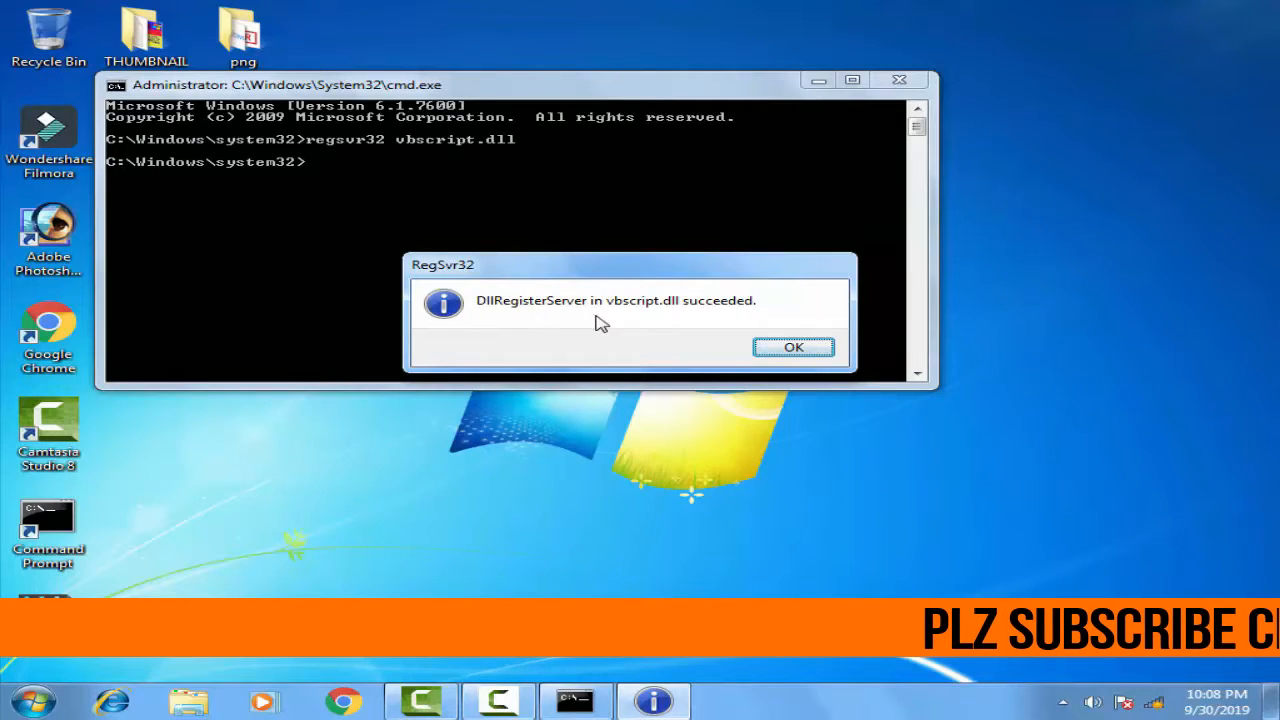
mouse_move(688, 318)
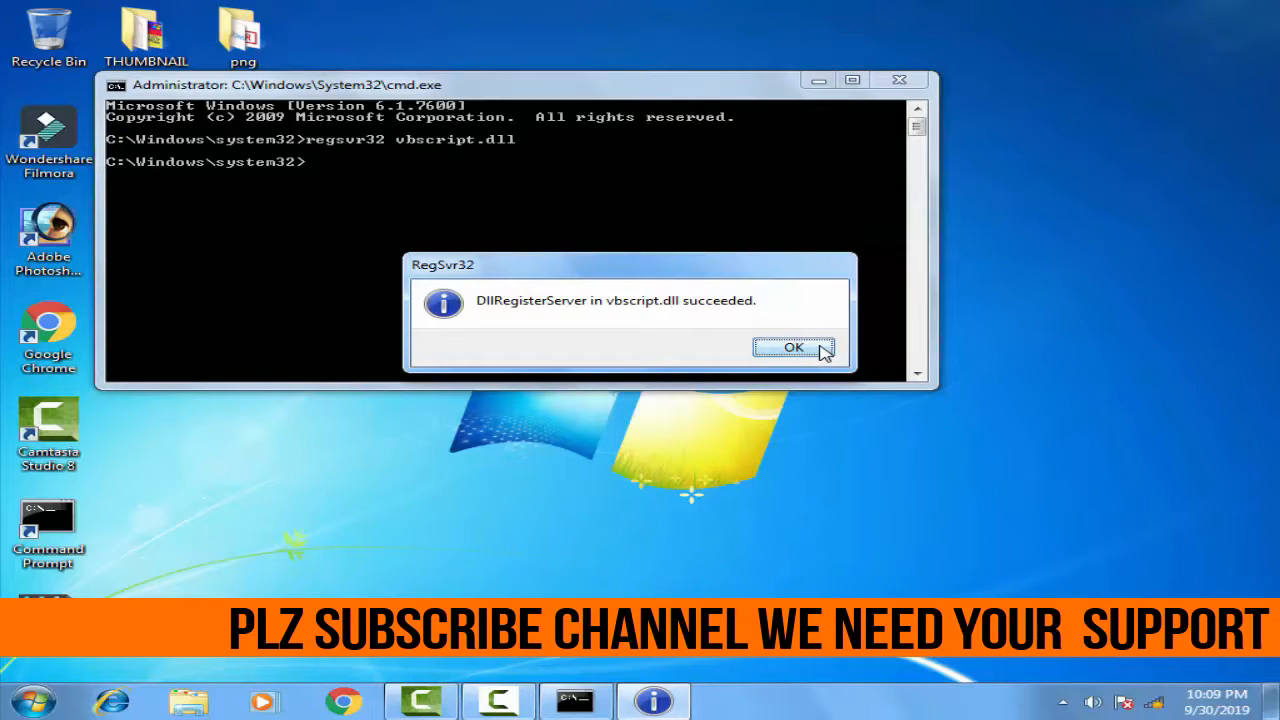
left_click(792, 348)
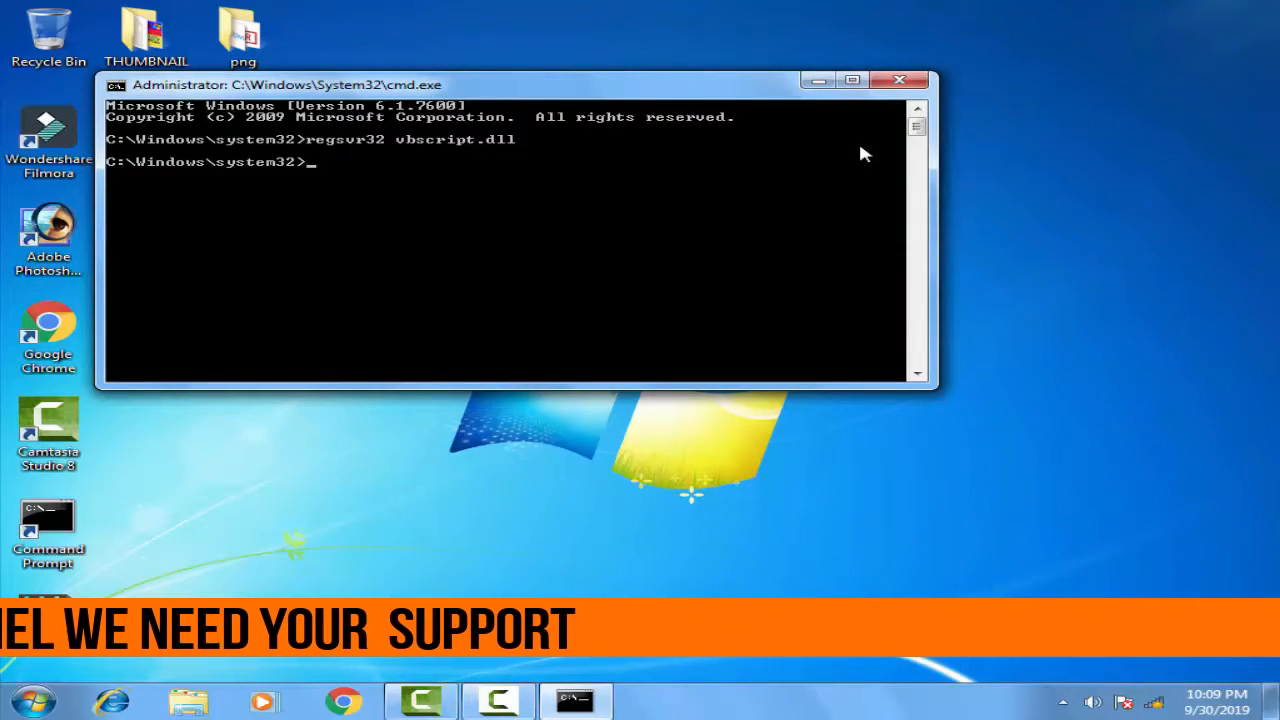
mouse_move(898, 80)
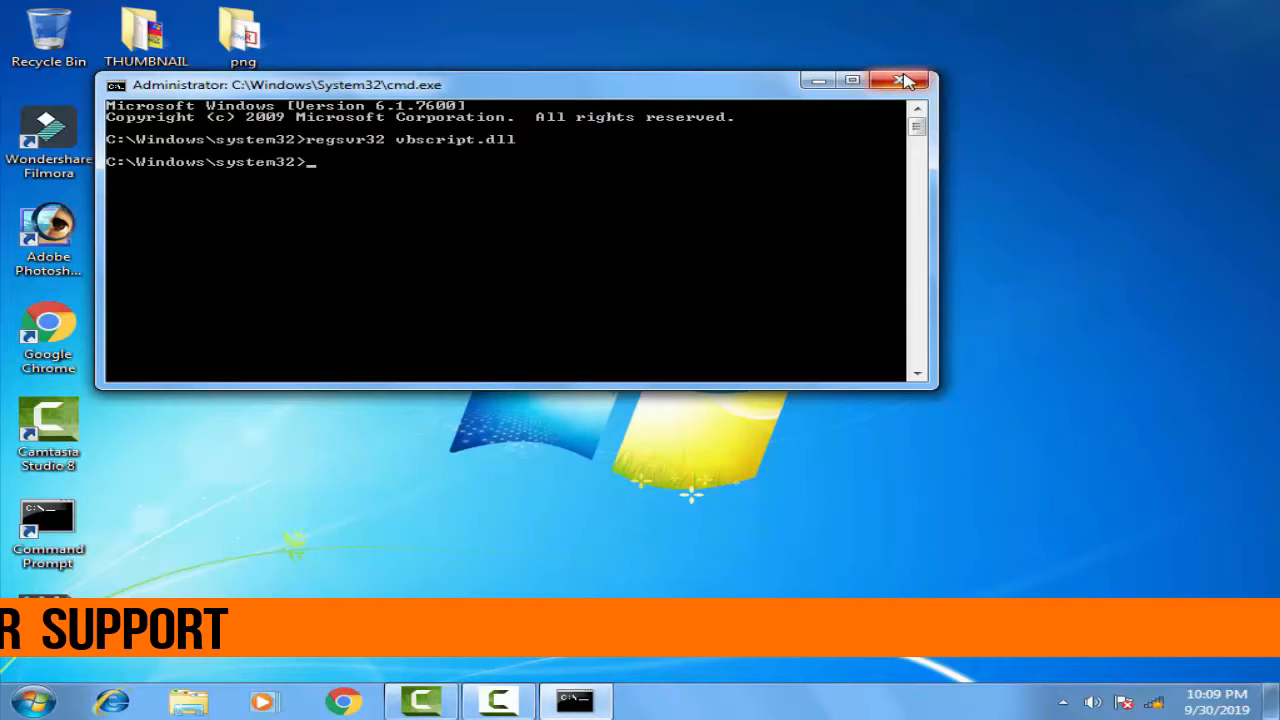
mouse_move(898, 80)
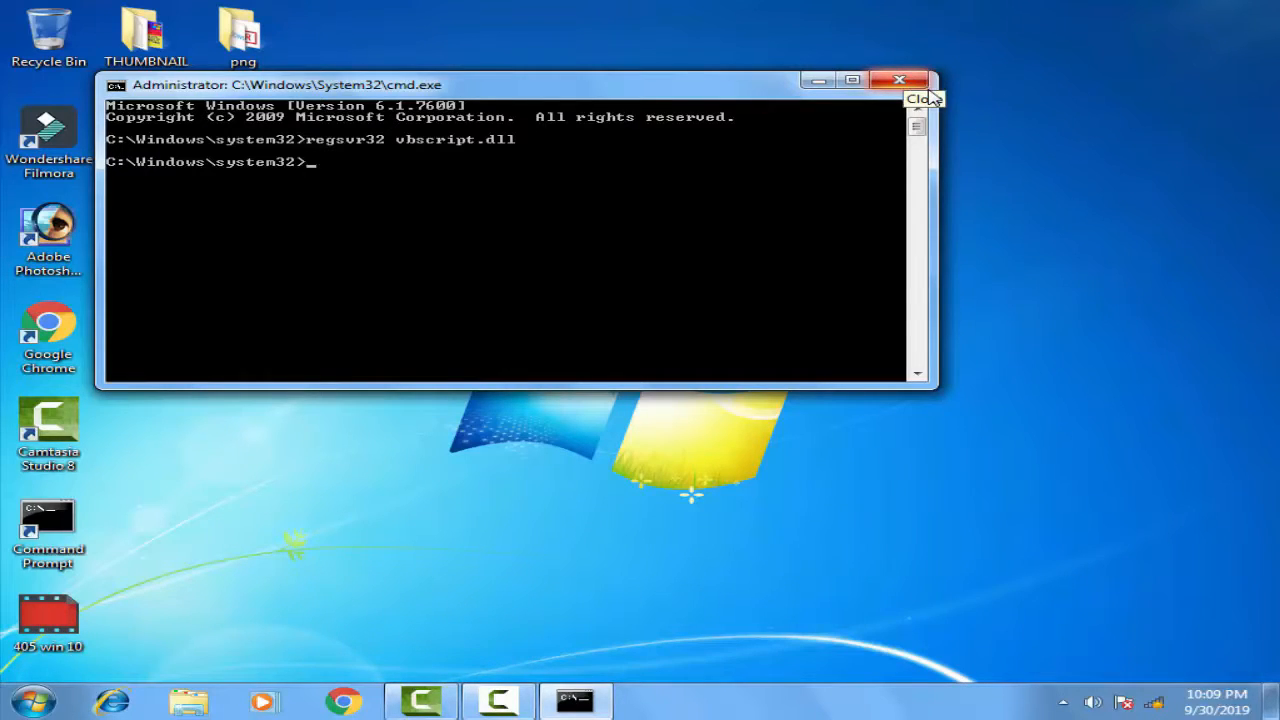
mouse_move(900, 80)
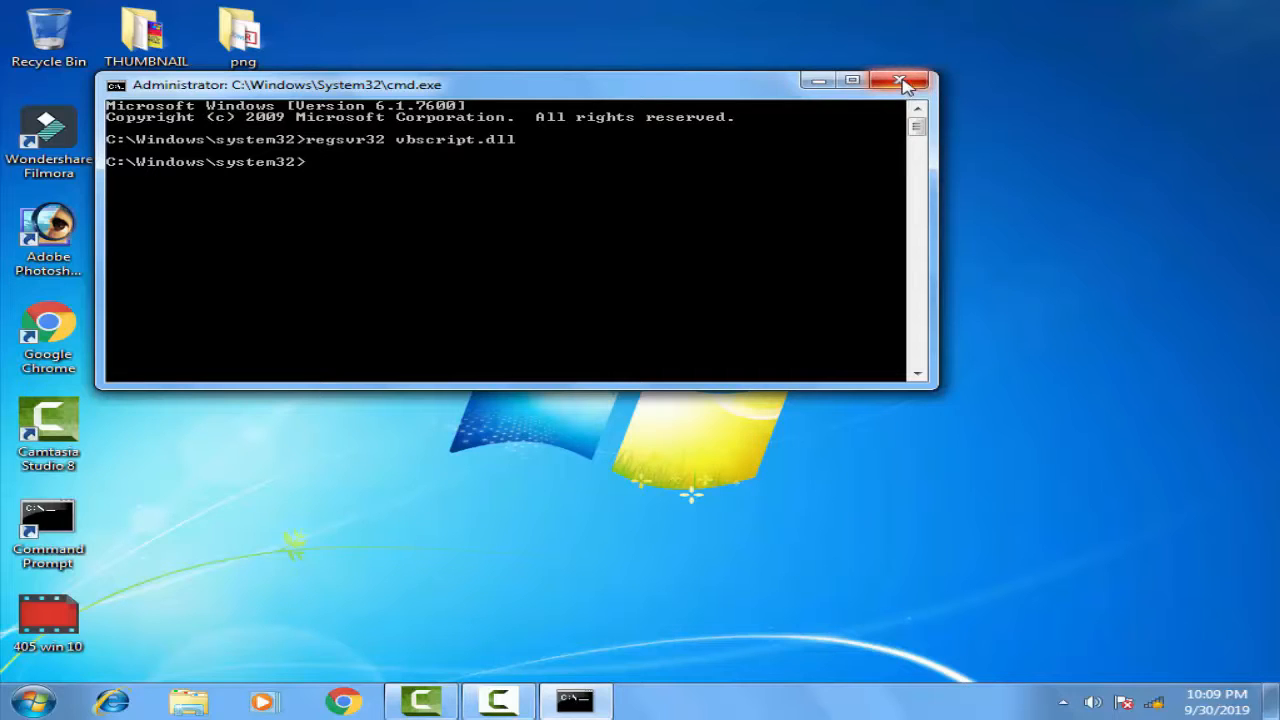
Close the system32 Command Prompt and bring up the Start menu search again.
left_click(898, 80)
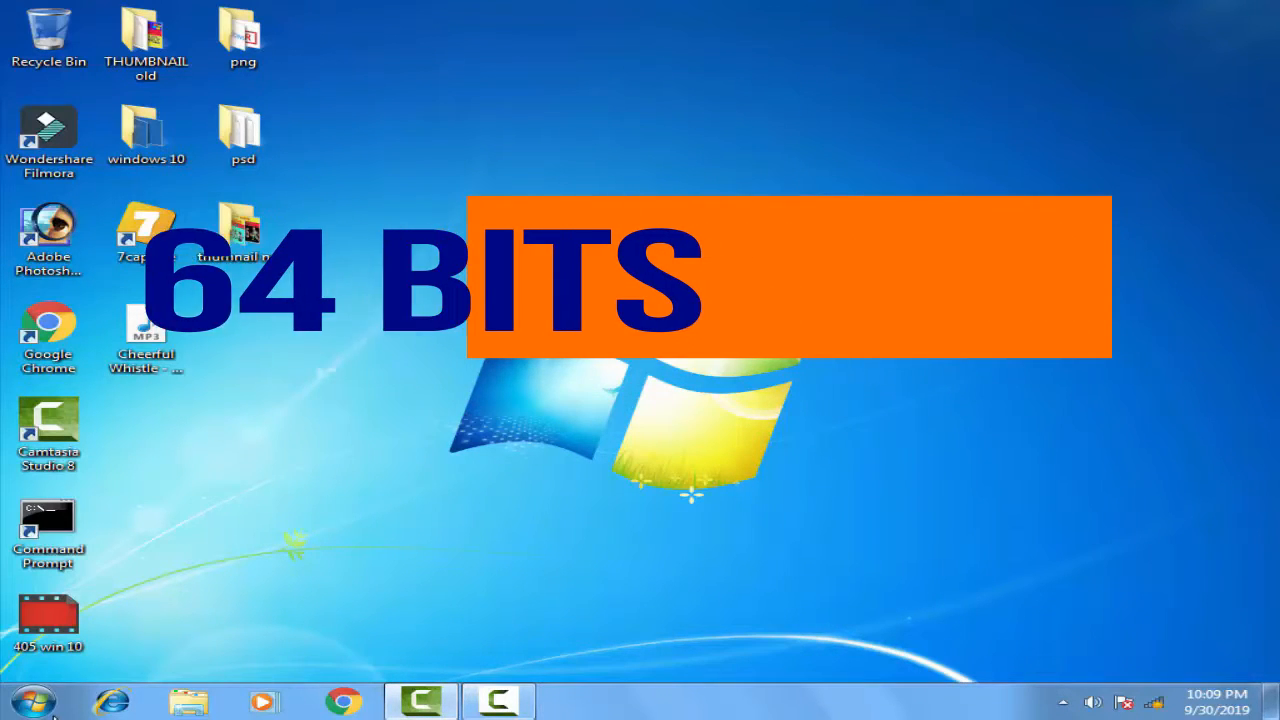
left_click(30, 700)
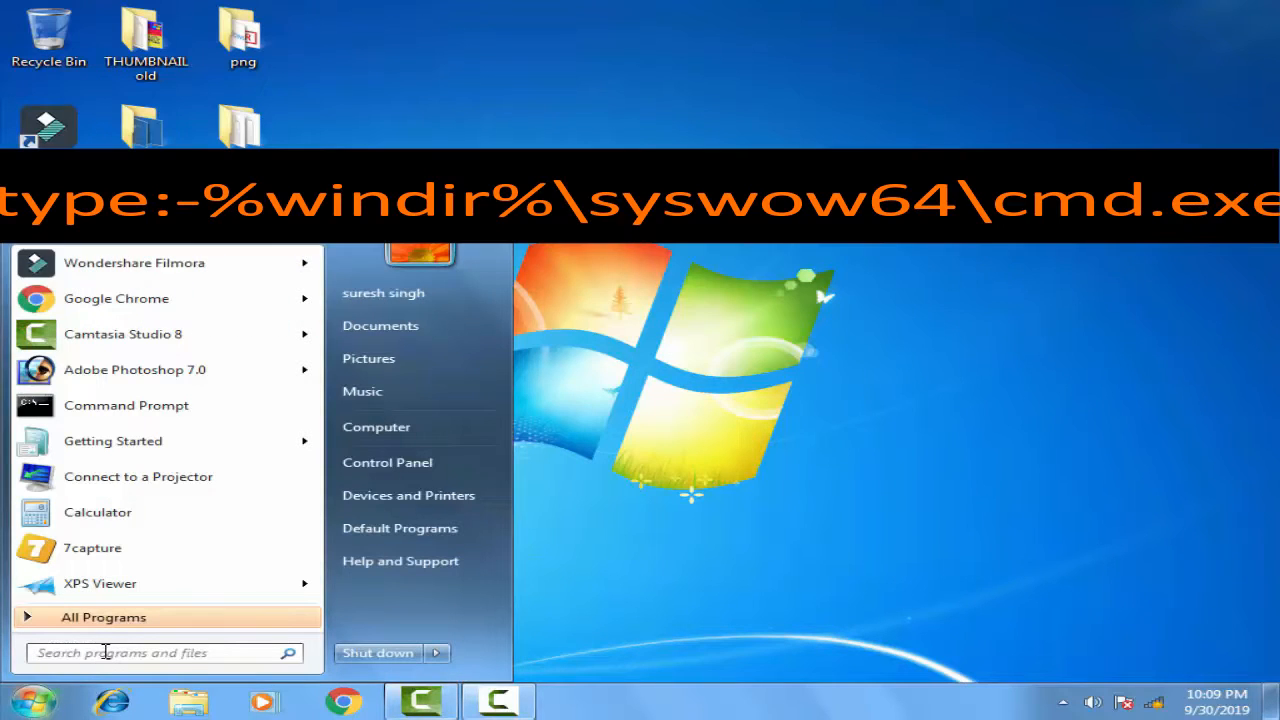
mouse_move(136, 652)
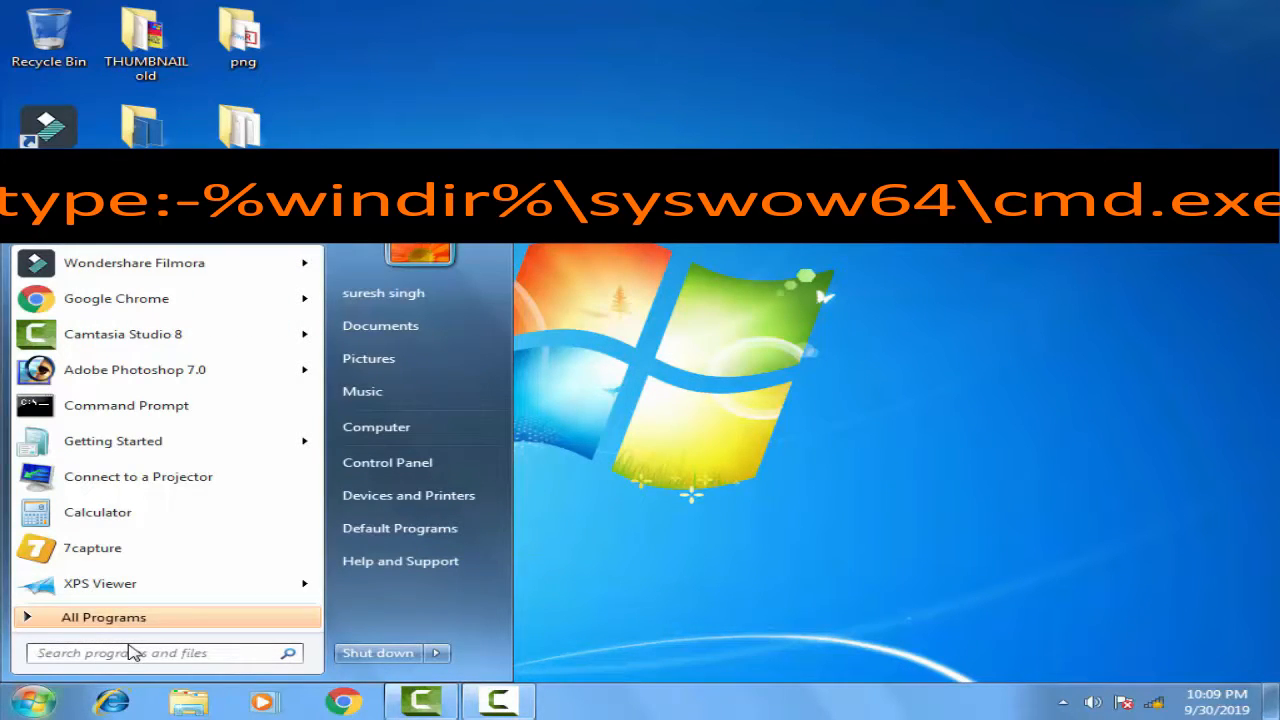
Launch %windir%\syswow64\cmd.exe from the search, opening a prompt at C:\Windows\SysWOW64.
type("%")
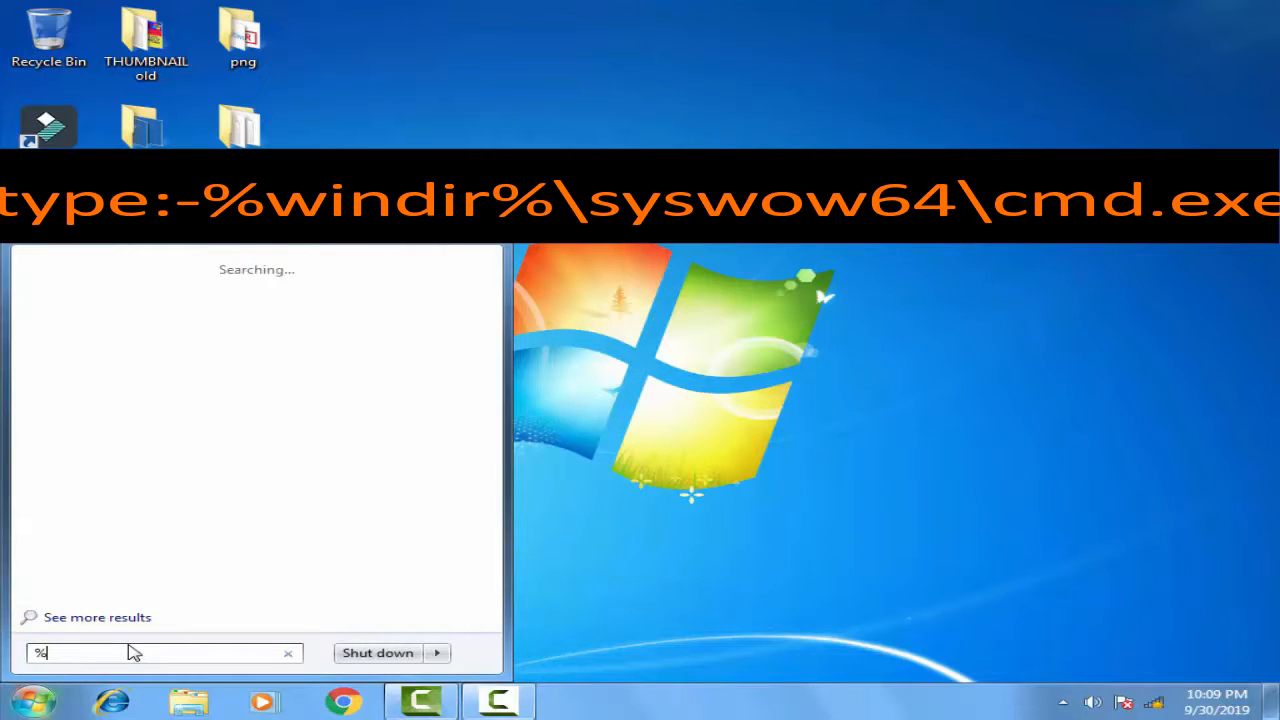
type("win")
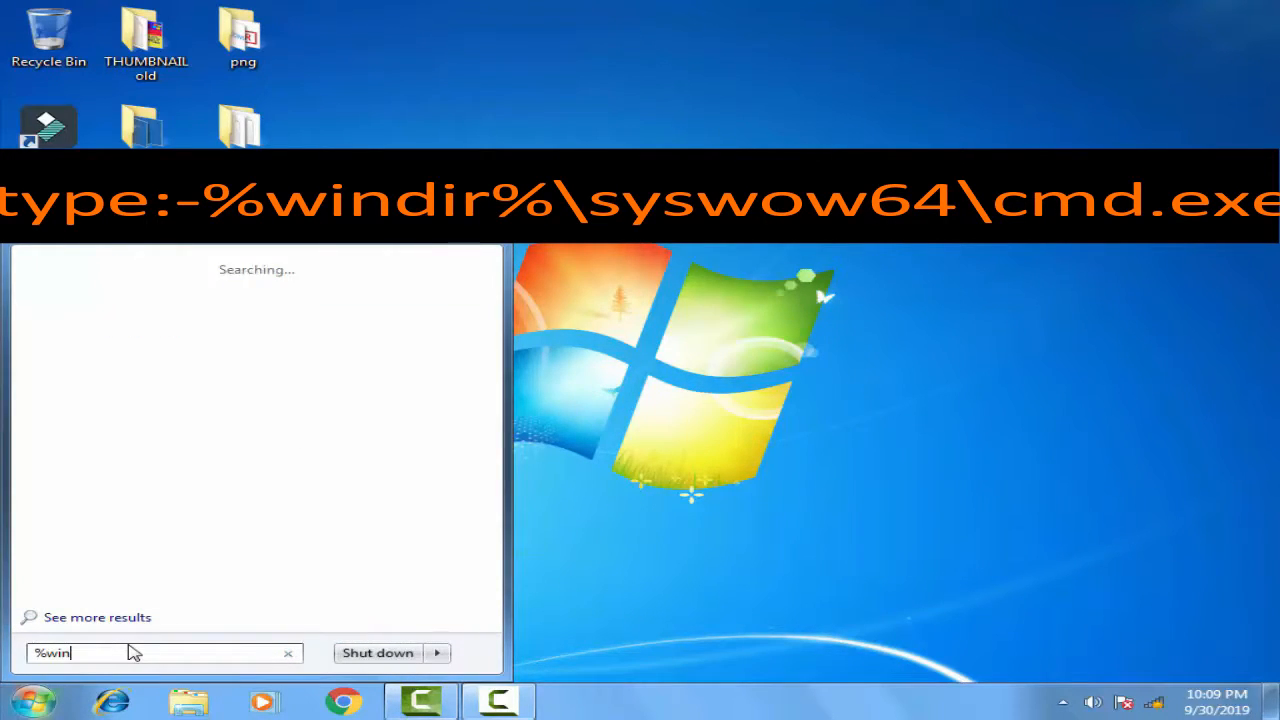
type("i")
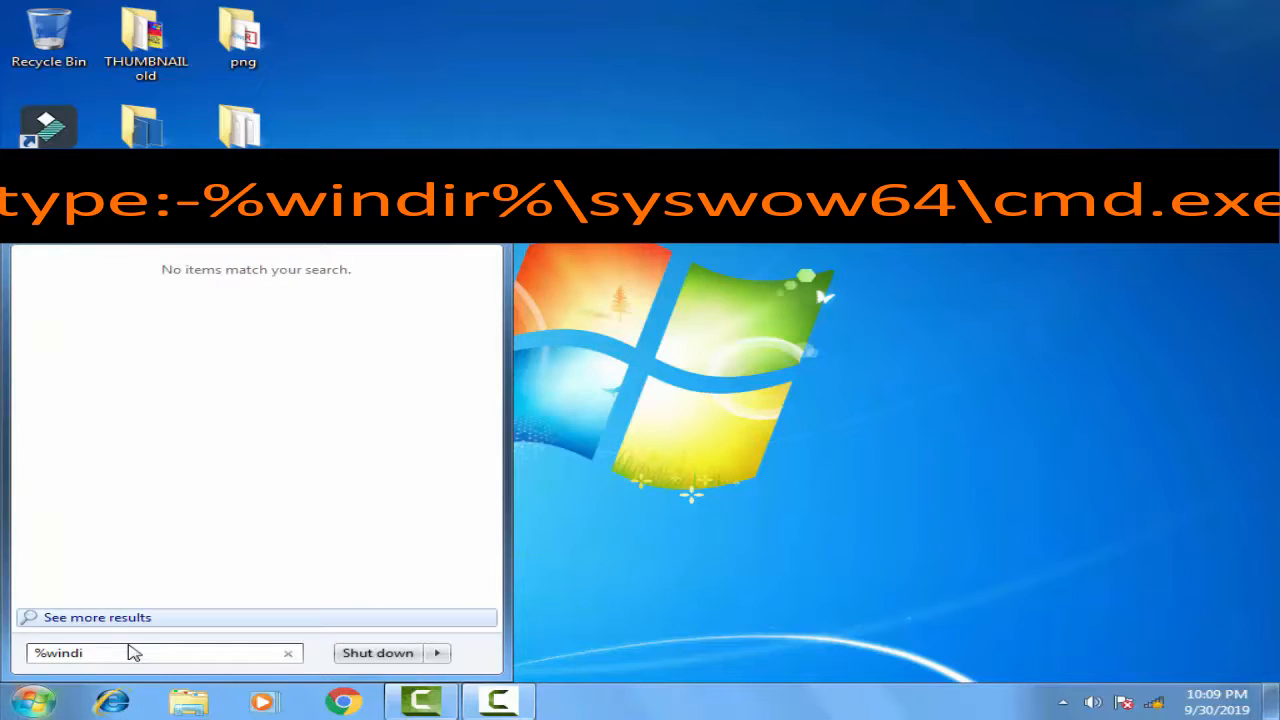
type("r")
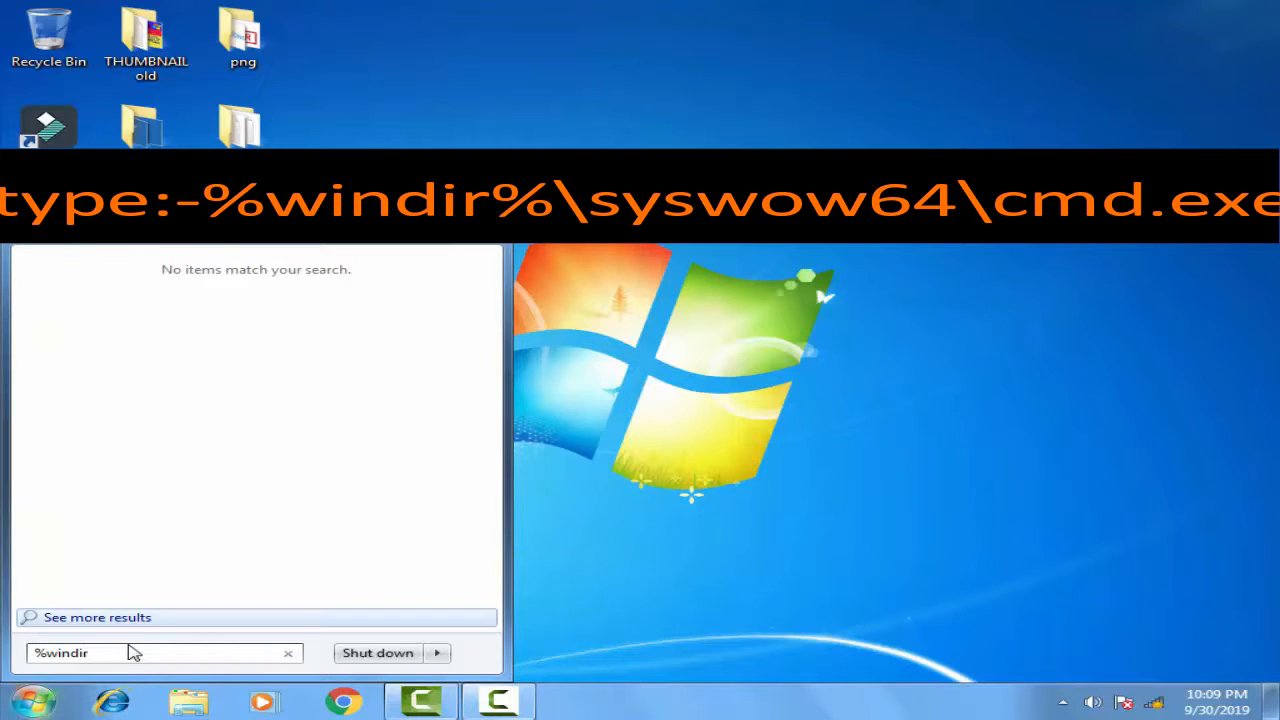
type("\\")
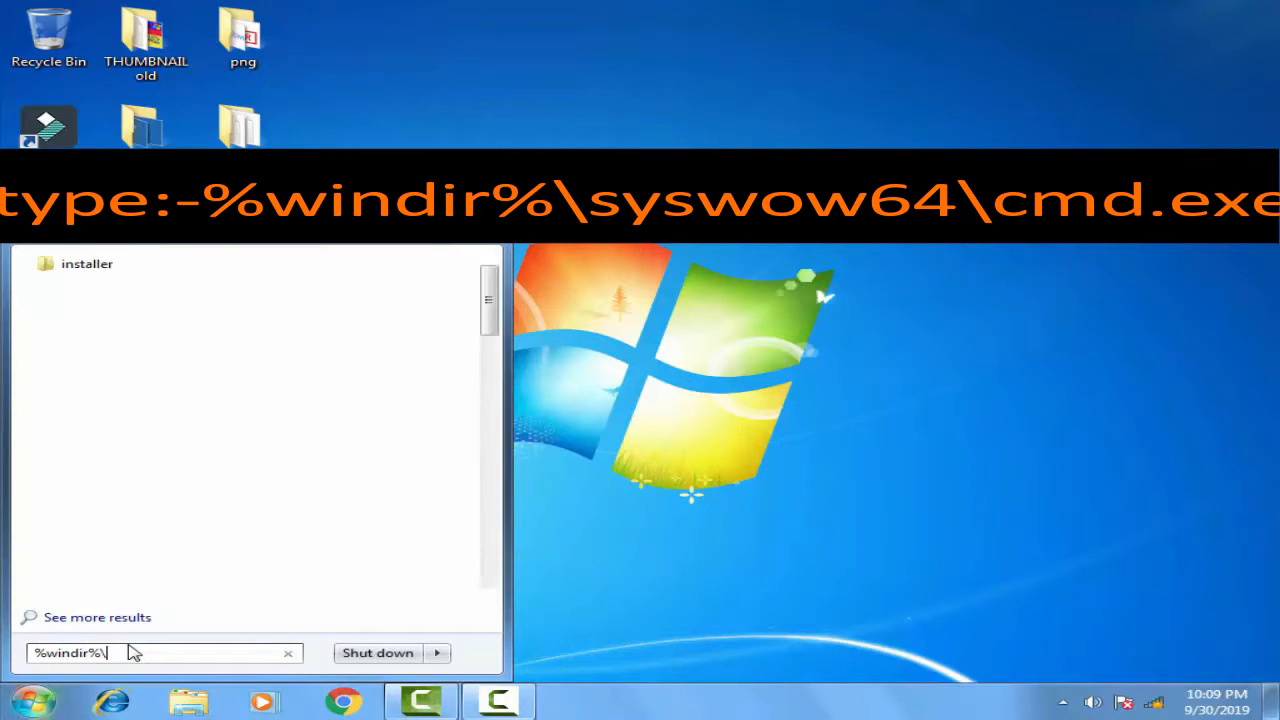
type("sy")
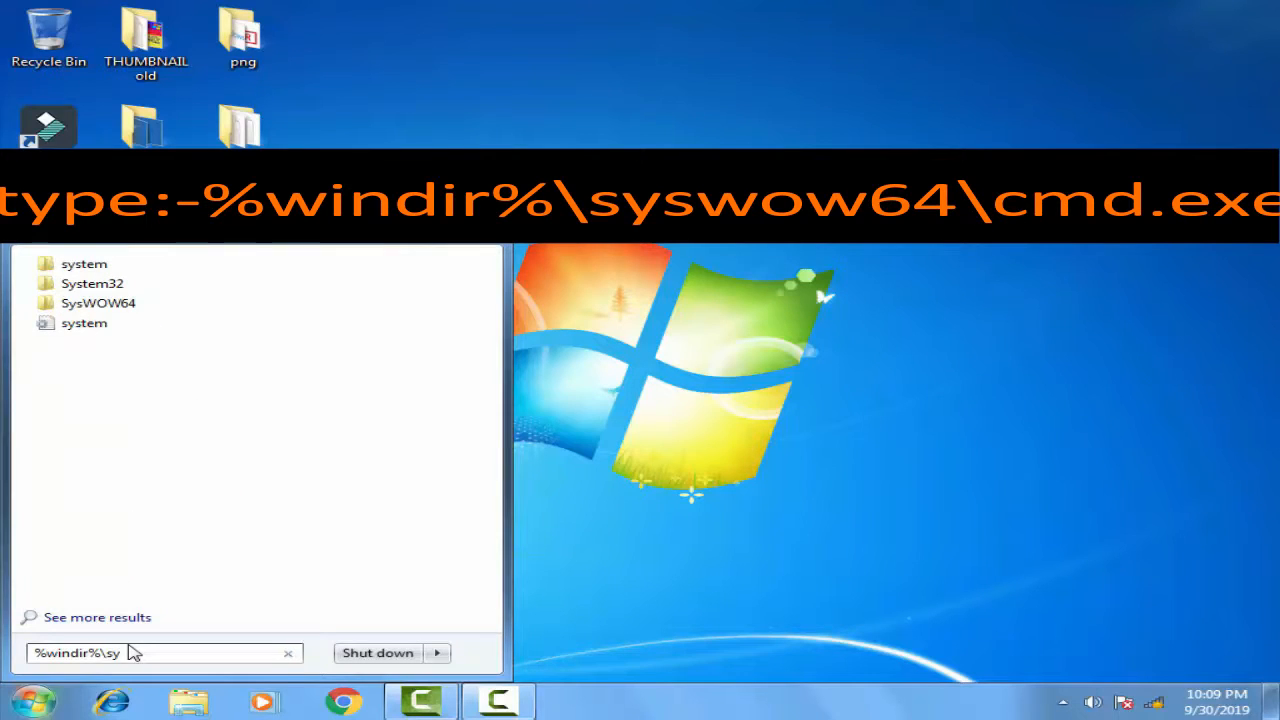
type("s")
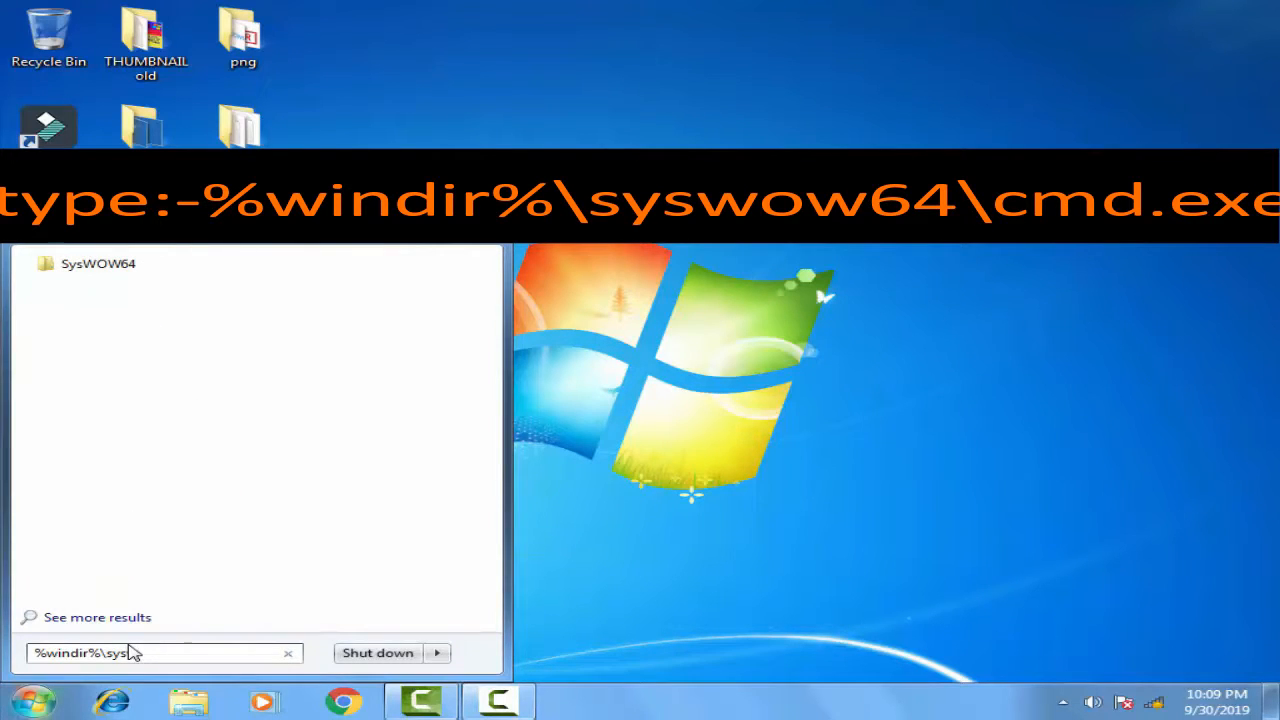
type("wow64")
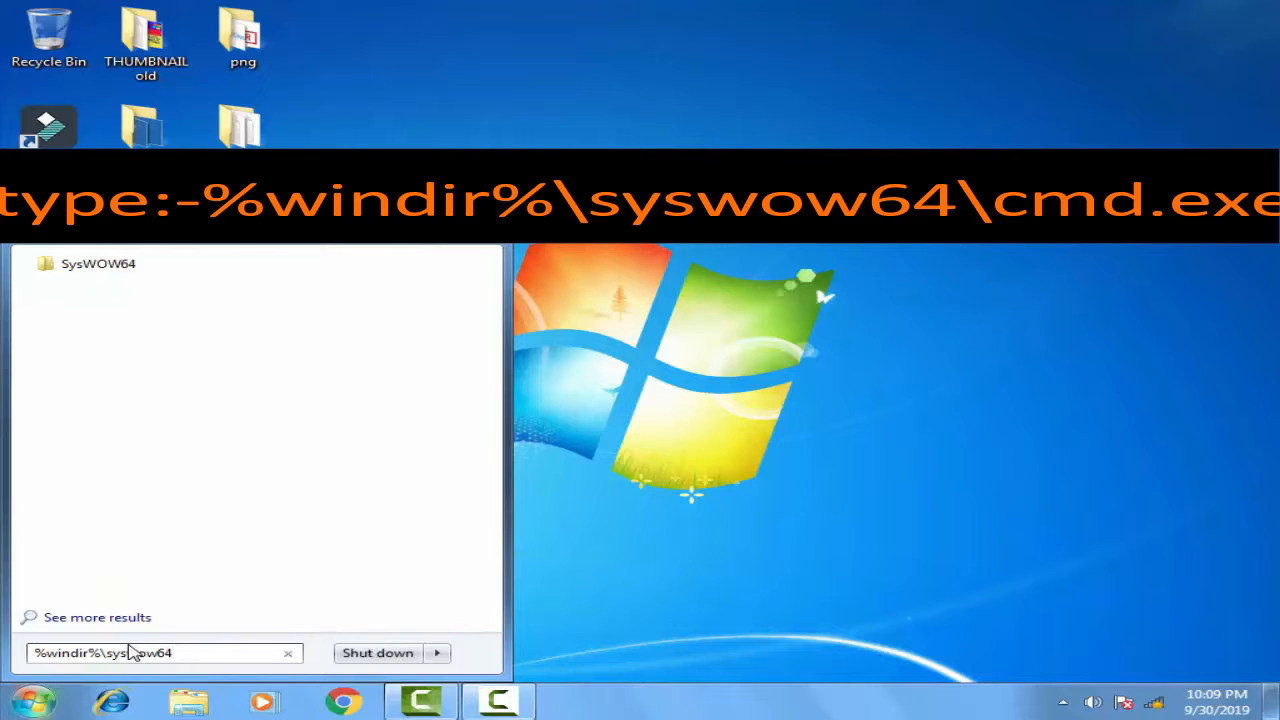
type("\\c")
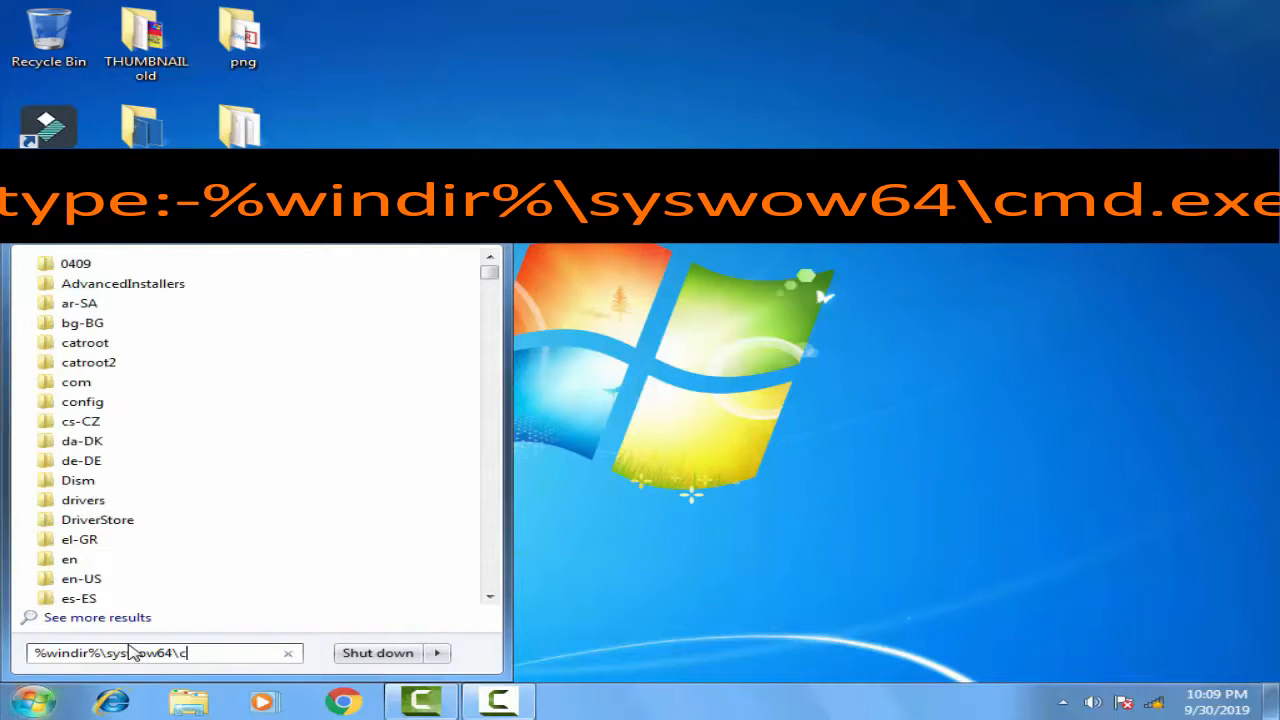
type("md")
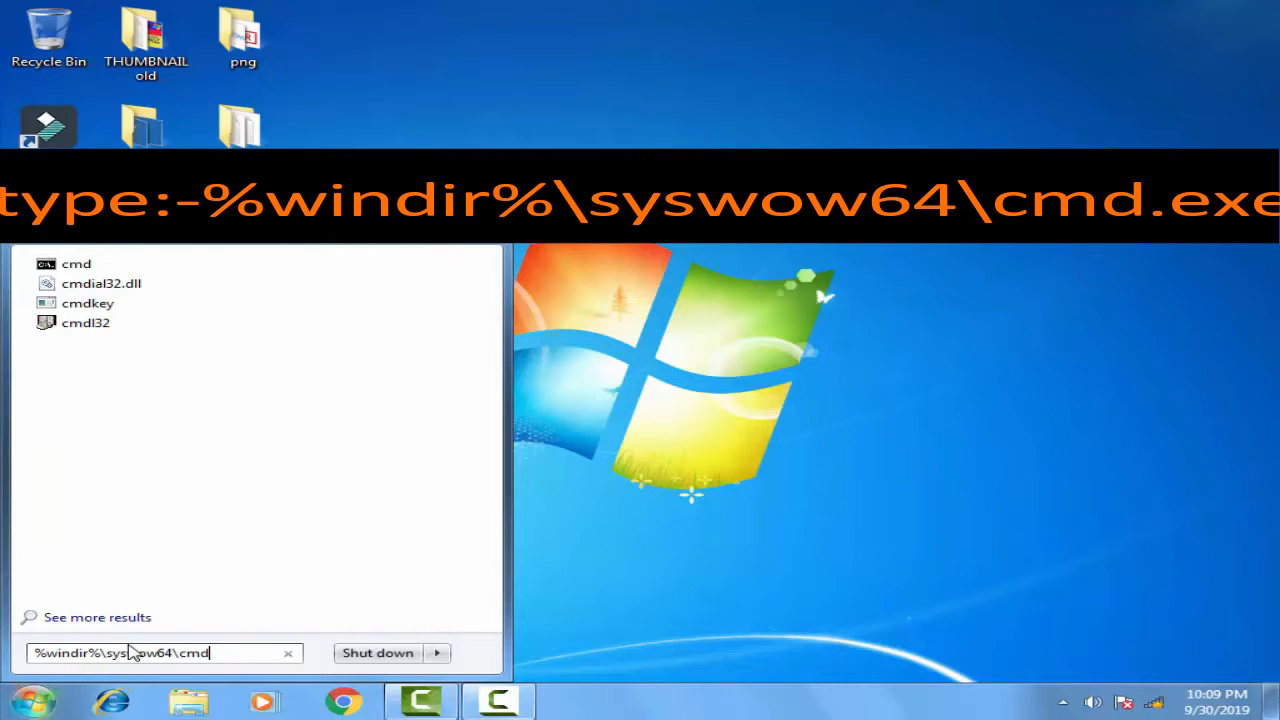
type(".ex")
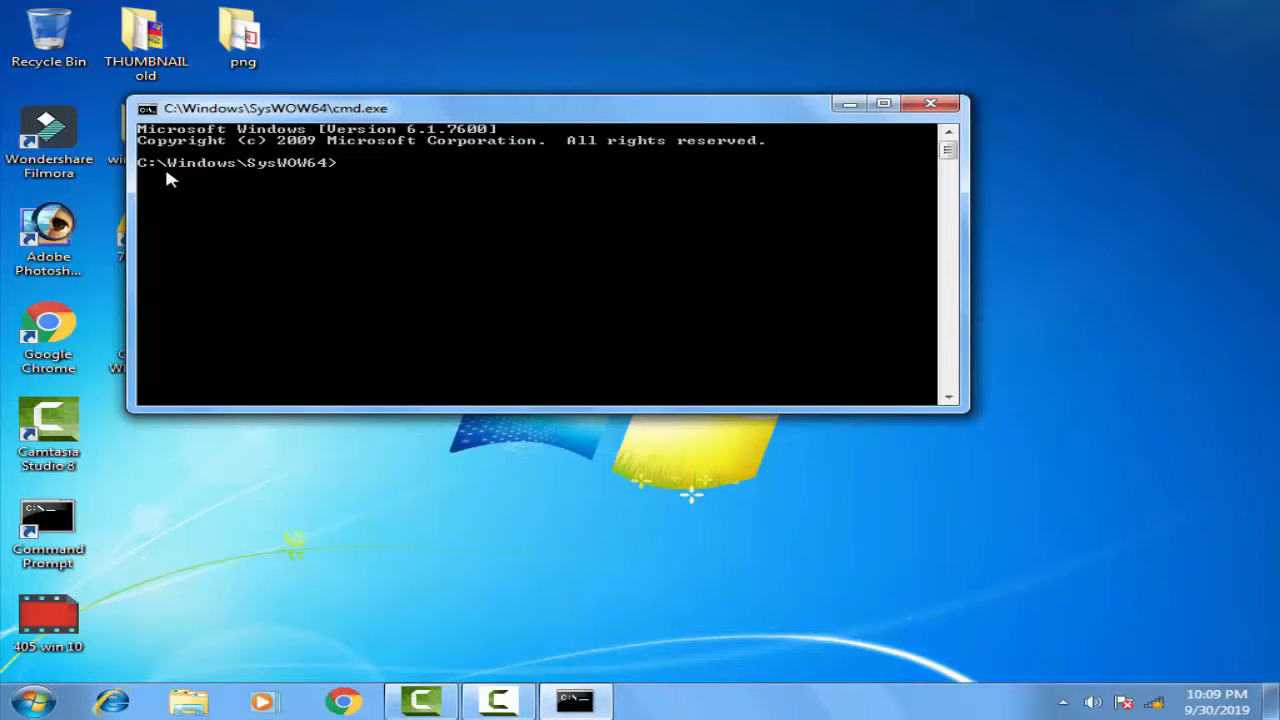
mouse_move(330, 178)
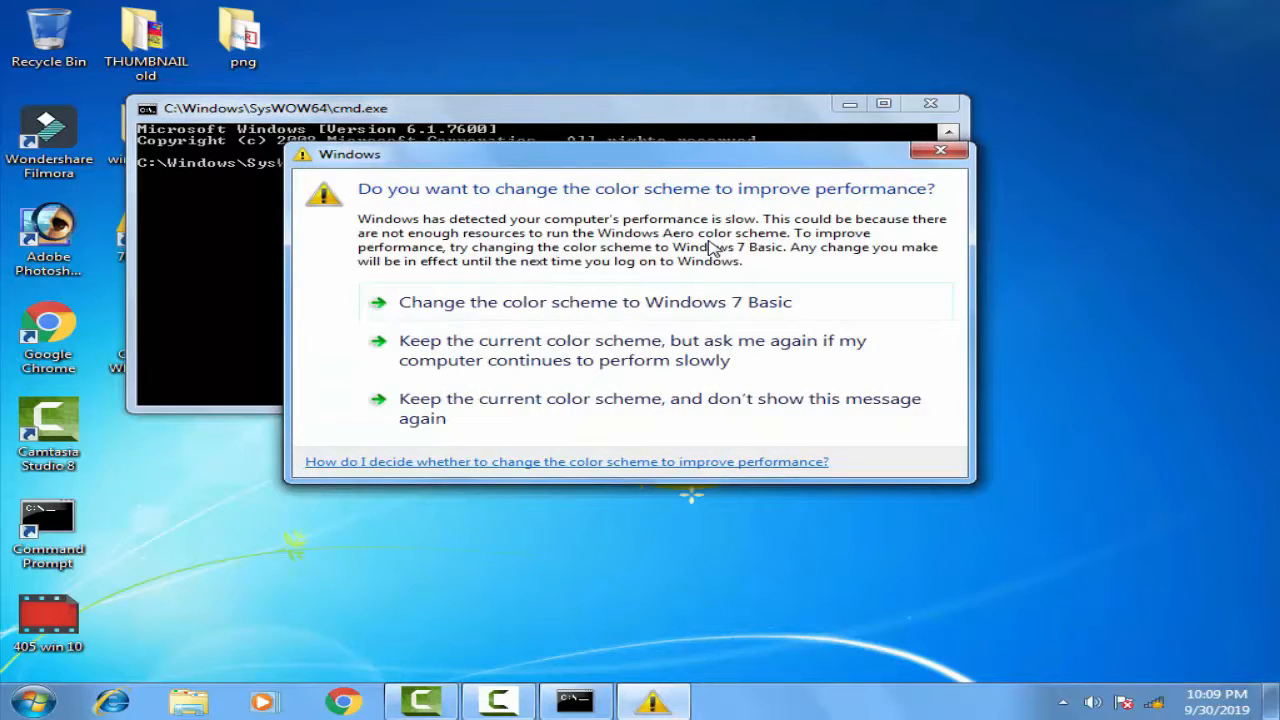
mouse_move(750, 220)
type("j")
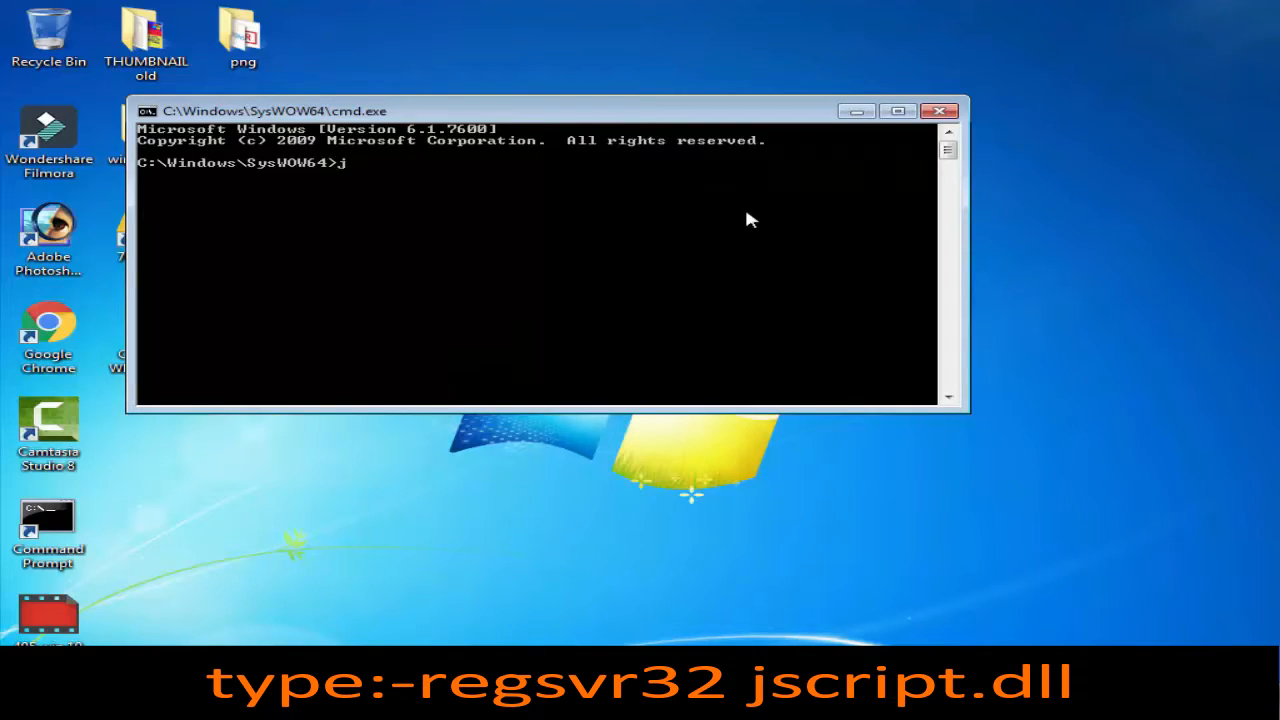
Correct the mistyped character and enter regsvr32 jscript.dll at the SysWOW64 prompt.
key("Backspace")
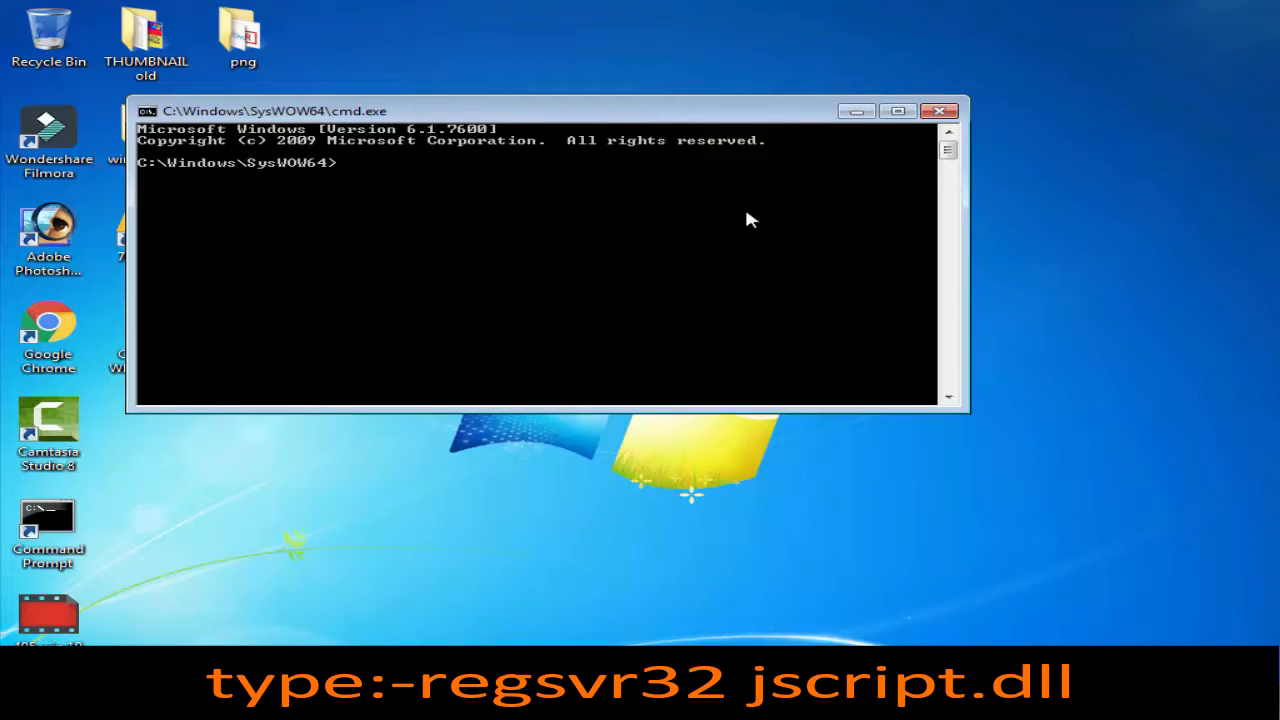
type("r")
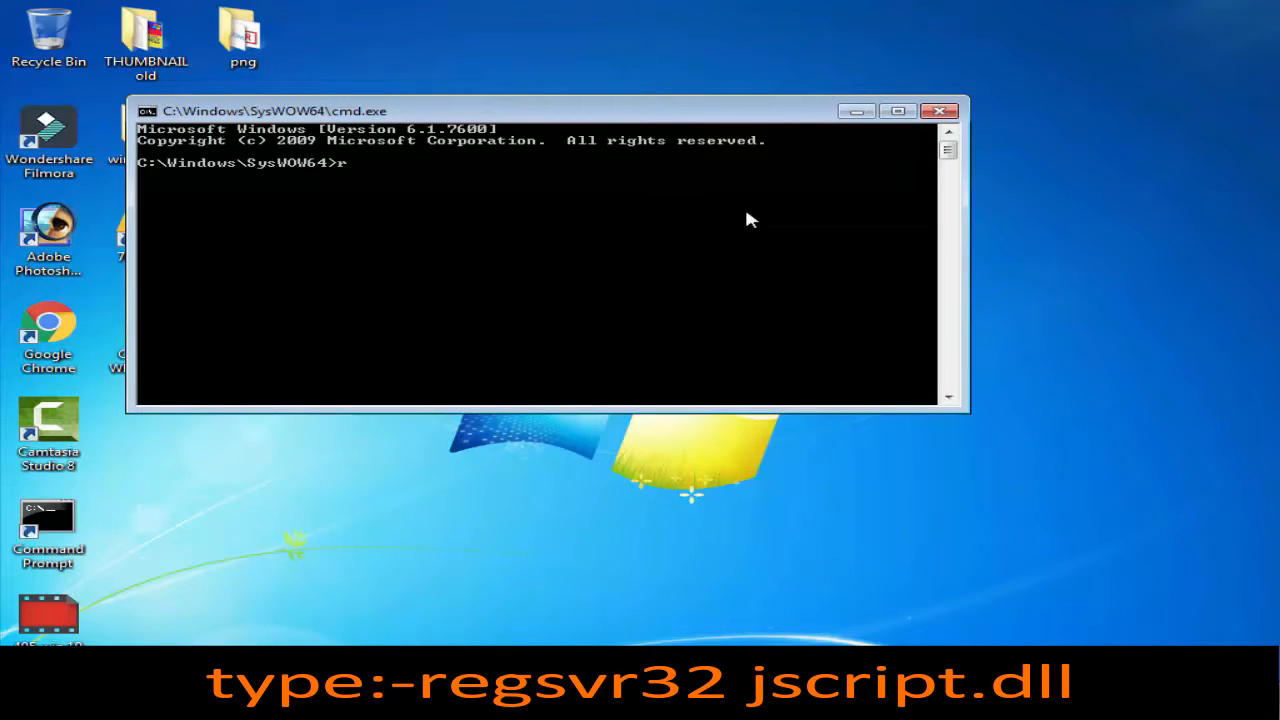
type("eg")
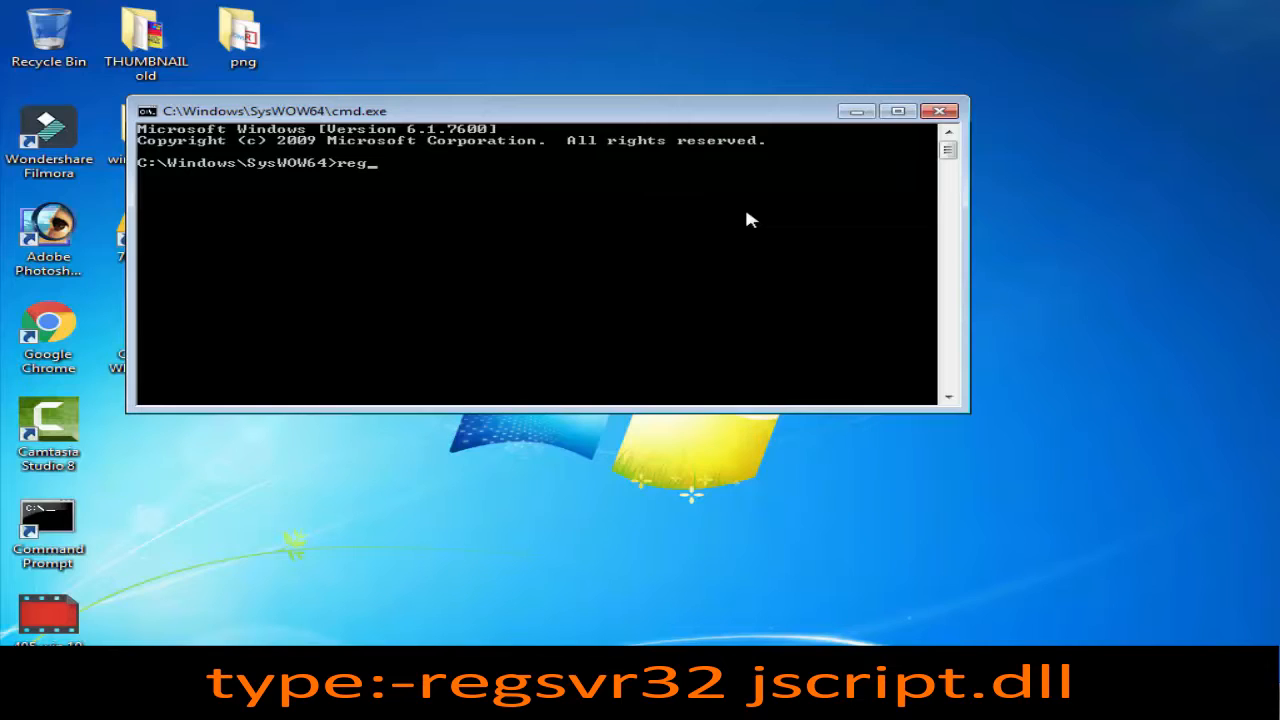
type("sv")
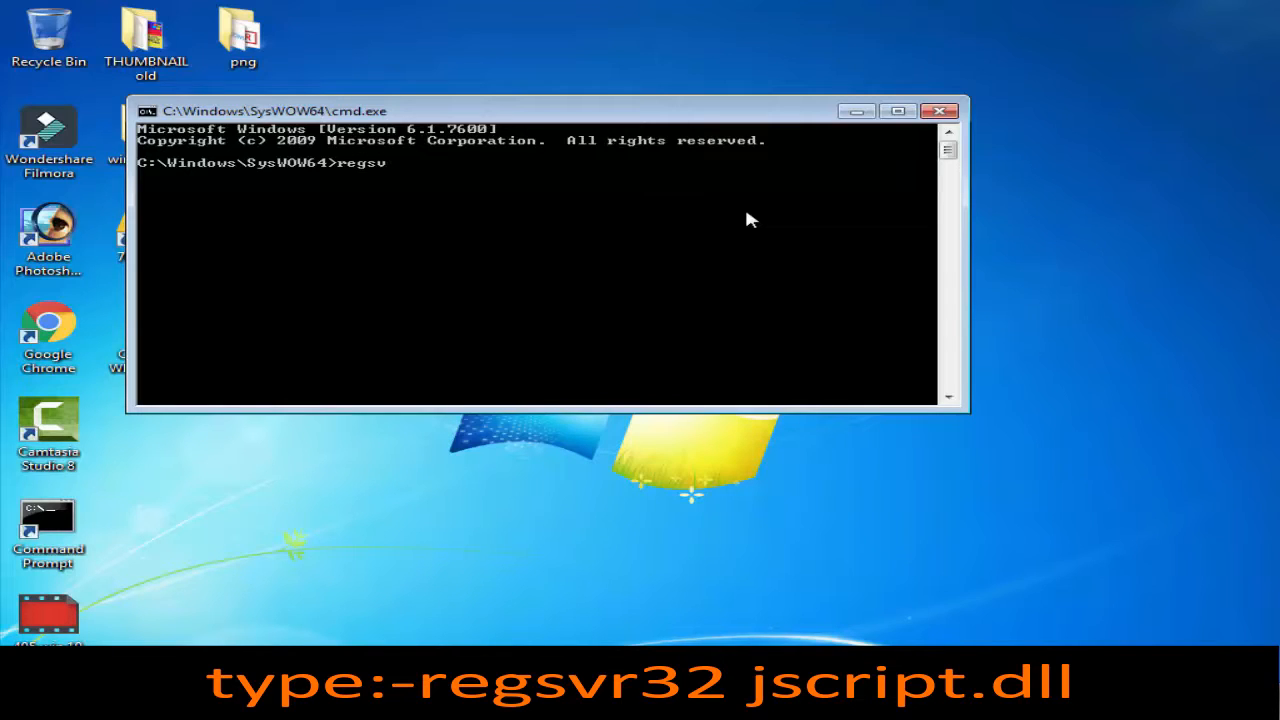
type("r32 js")
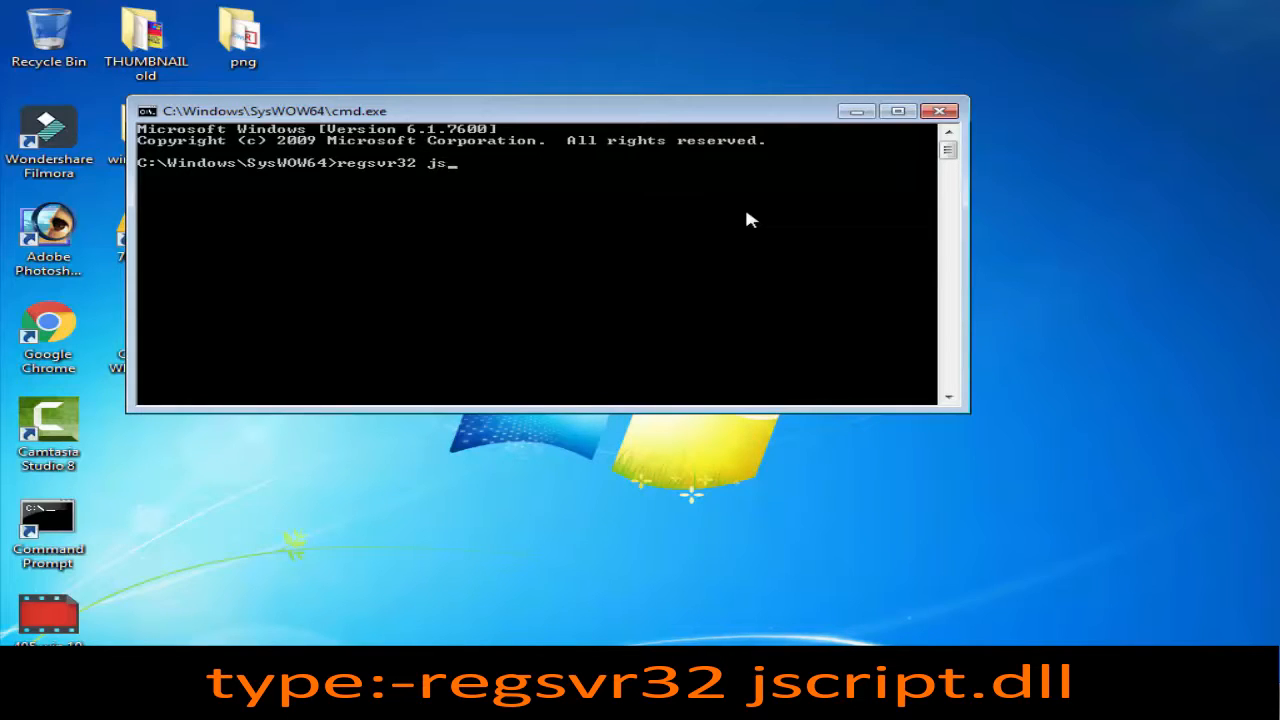
type("cr")
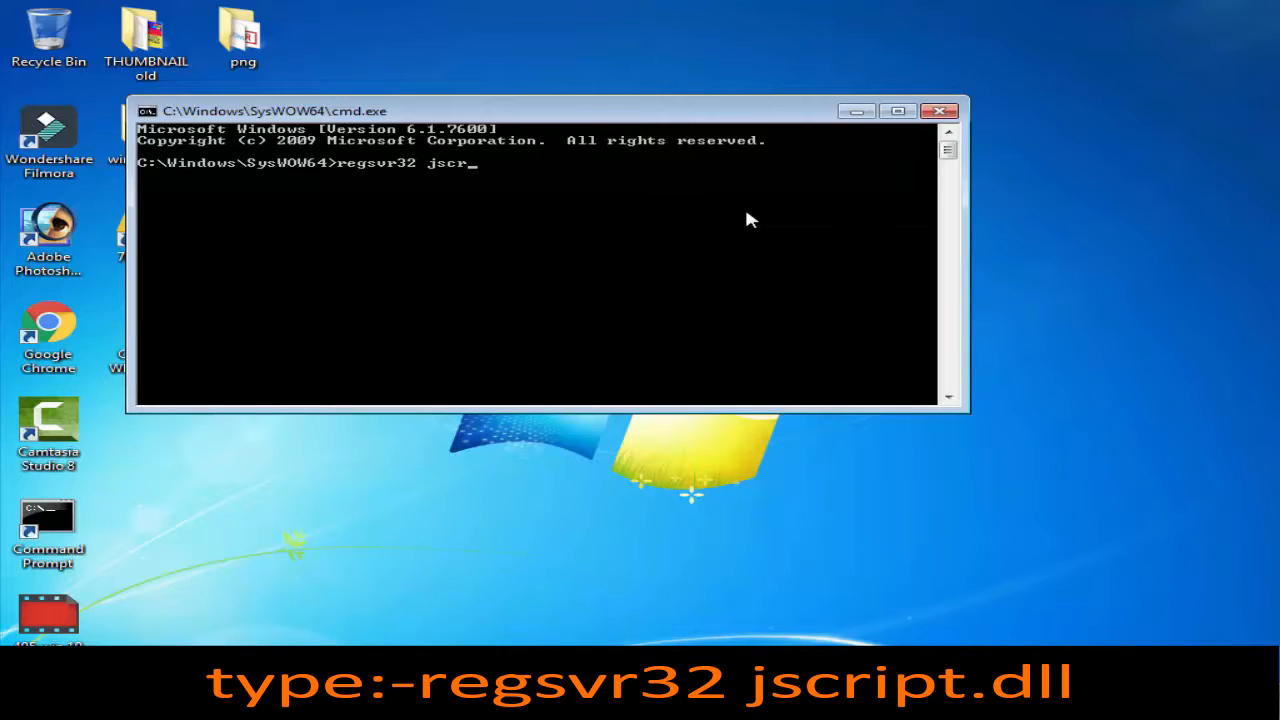
type("ipt")
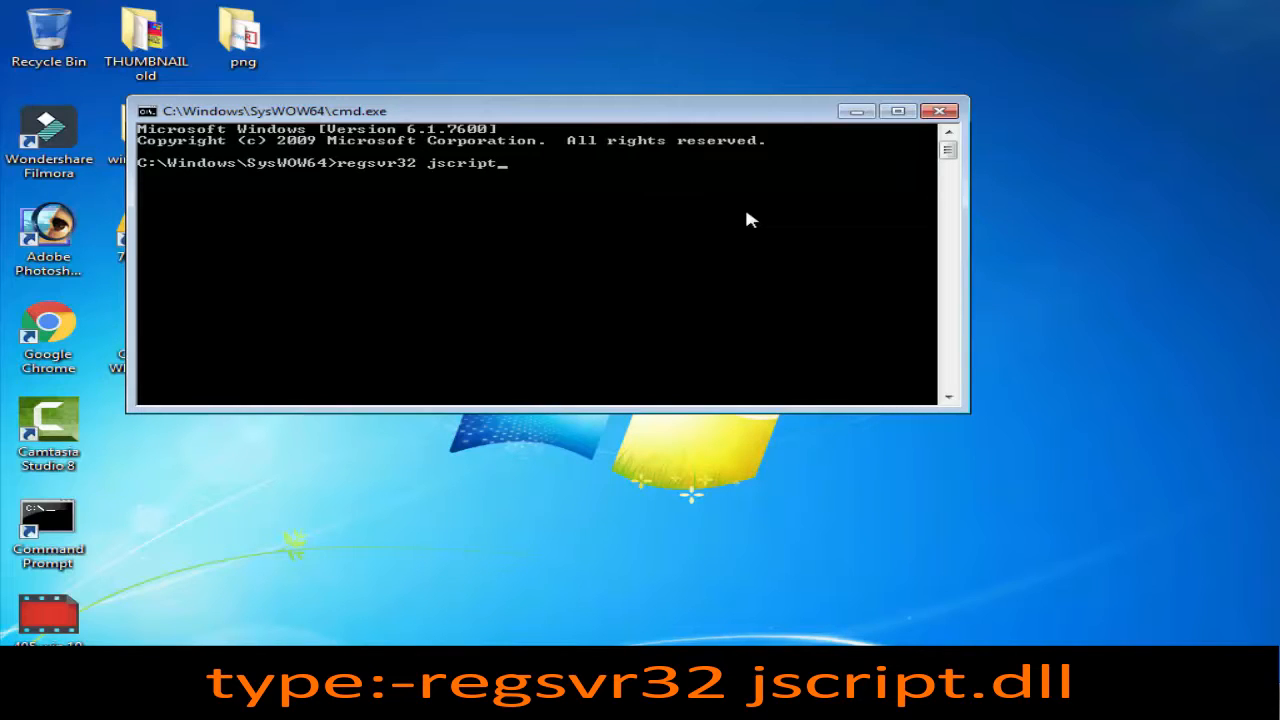
type(".dl")
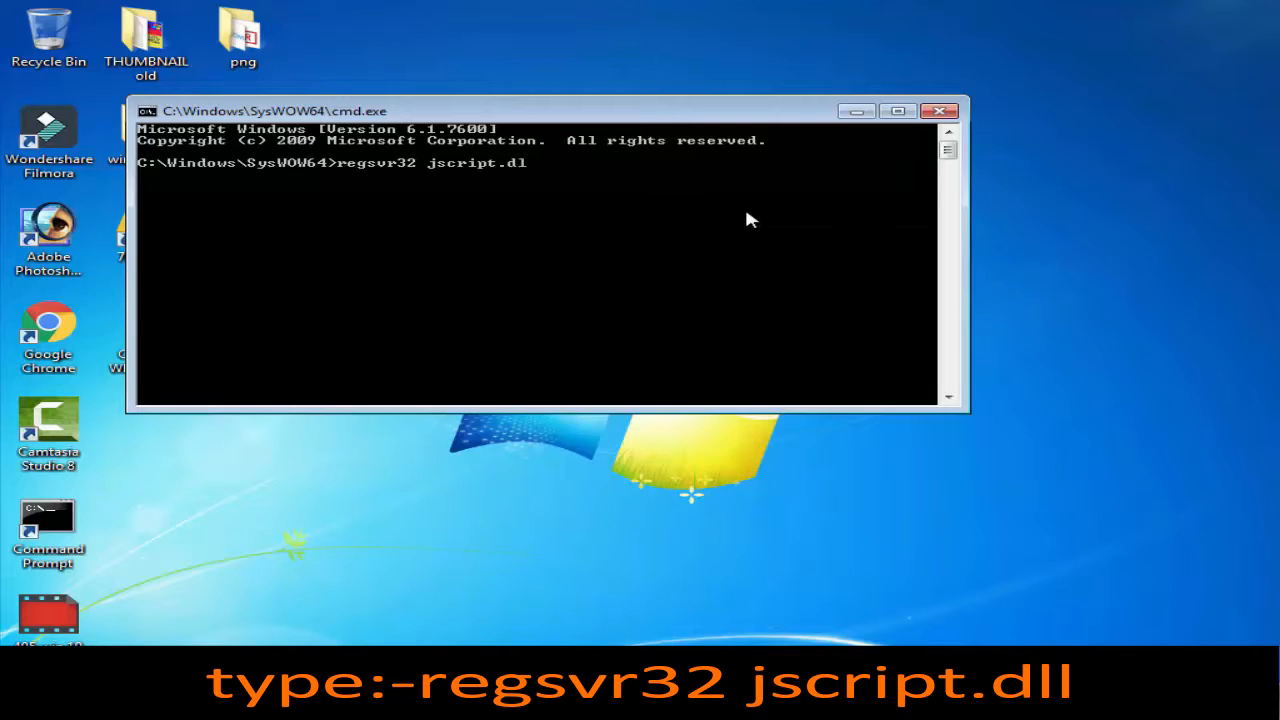
type("l")
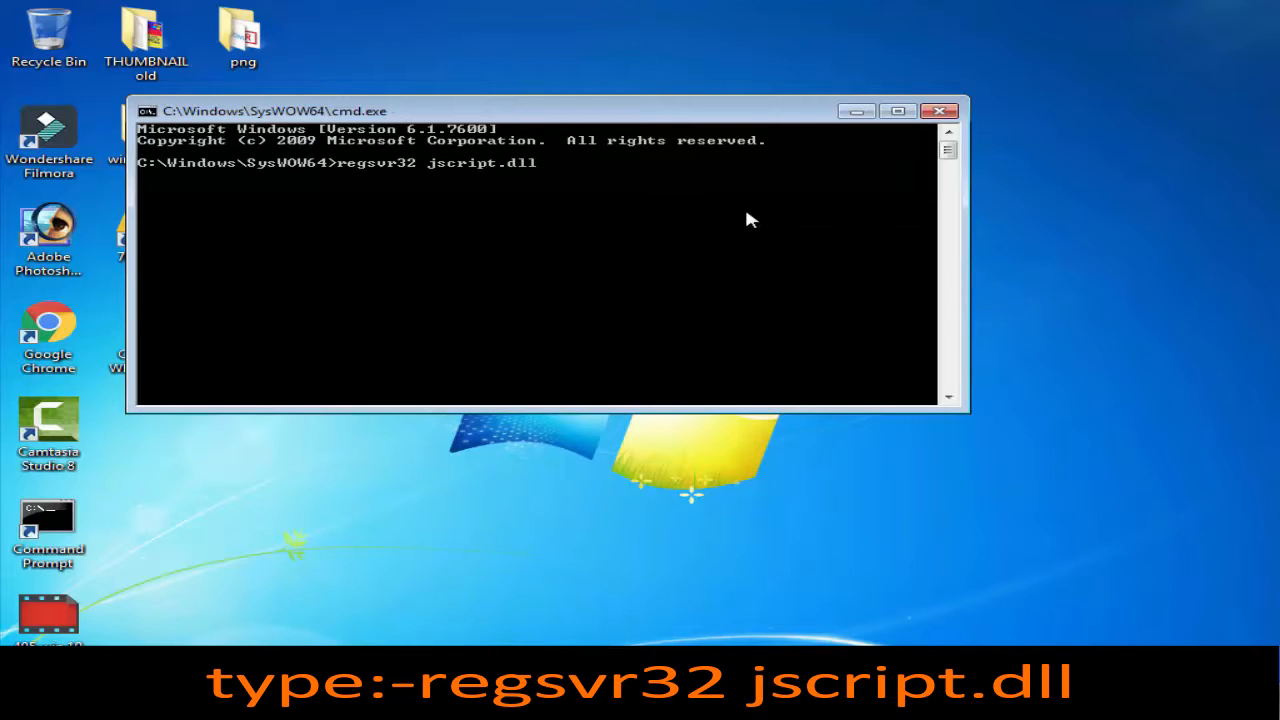
Run the jscript.dll registration and dismiss the DllRegisterServer error message.
key("Return")
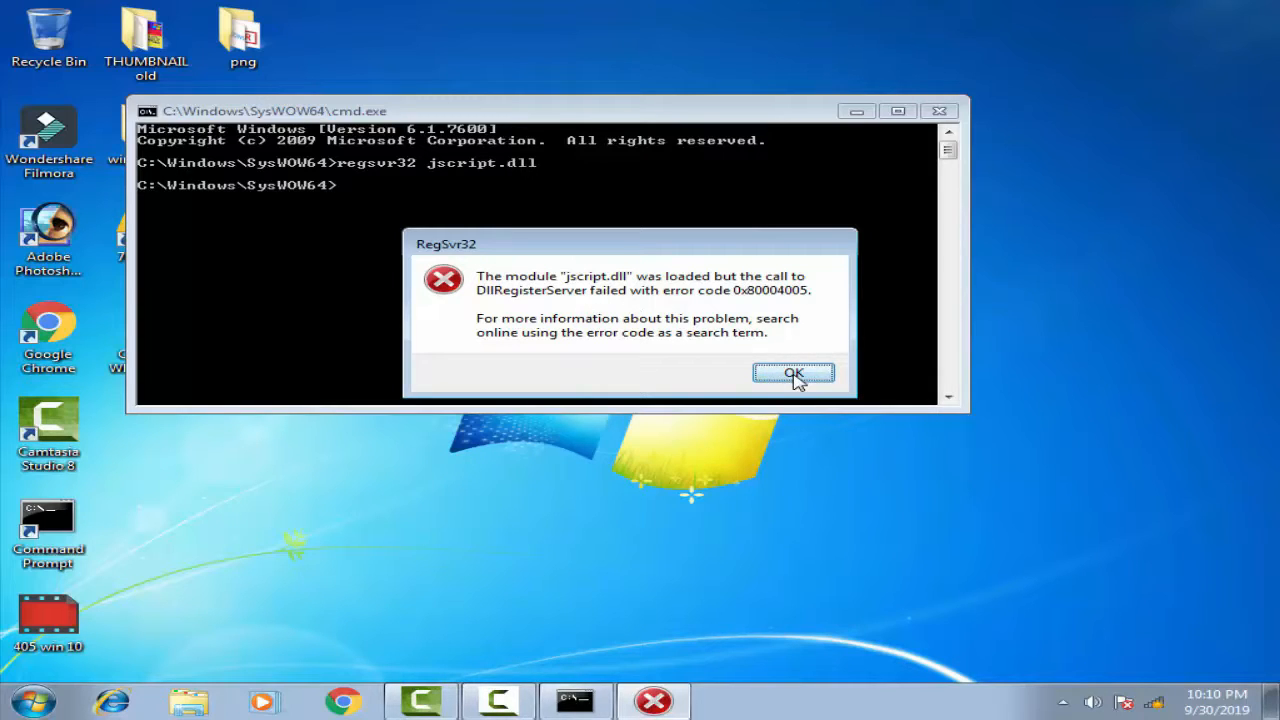
left_click(792, 374)
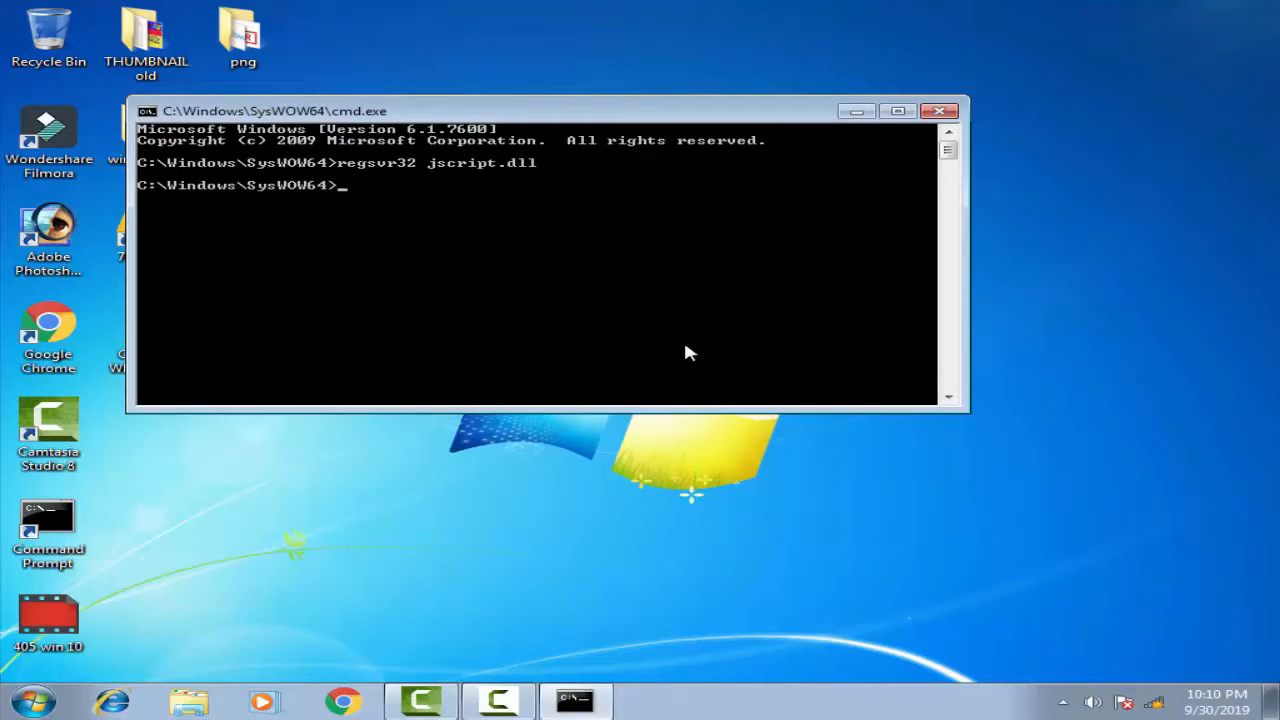
Run regsvr32 vbscript.dll in SysWOW64 and acknowledge the success message.
type("re")
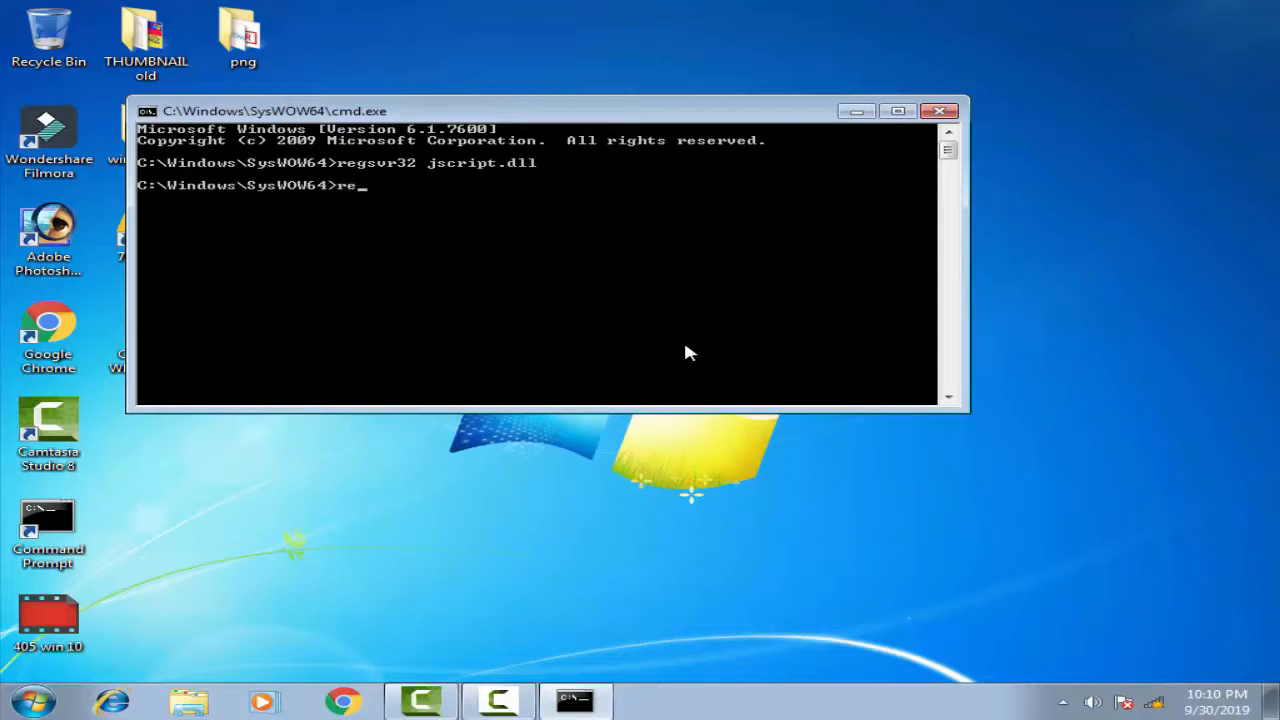
type("gsvr")
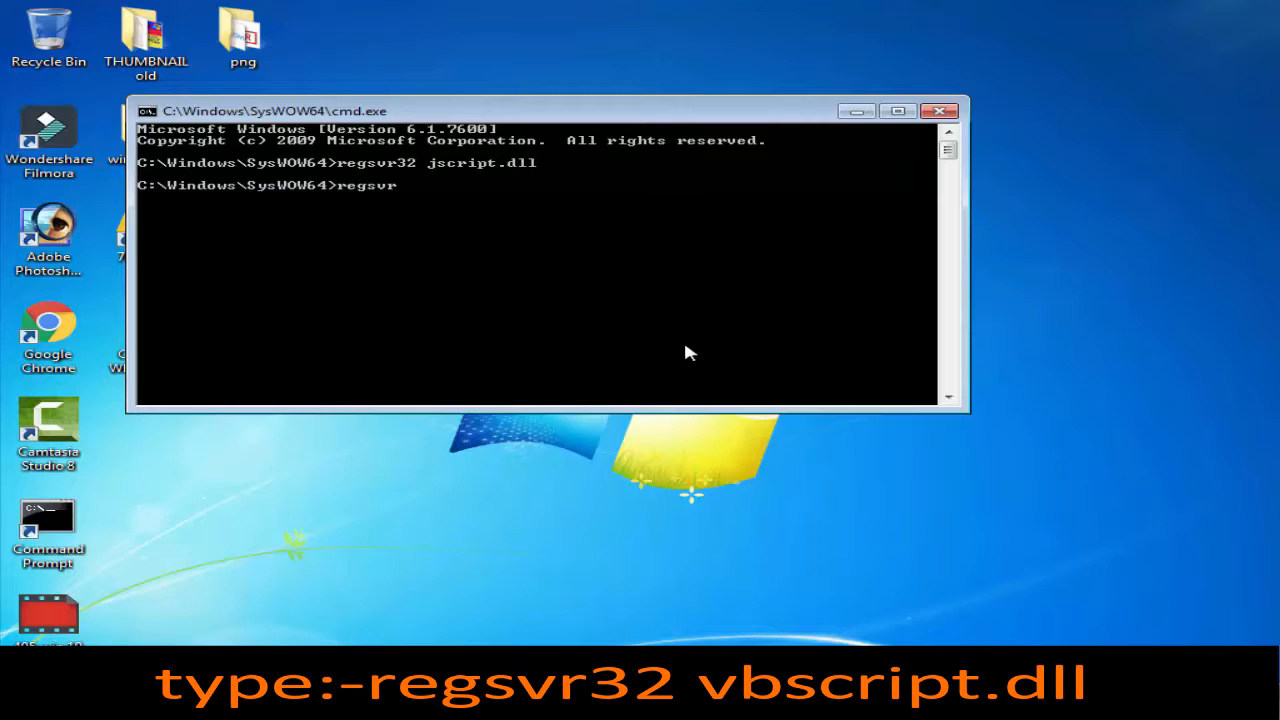
type("32")
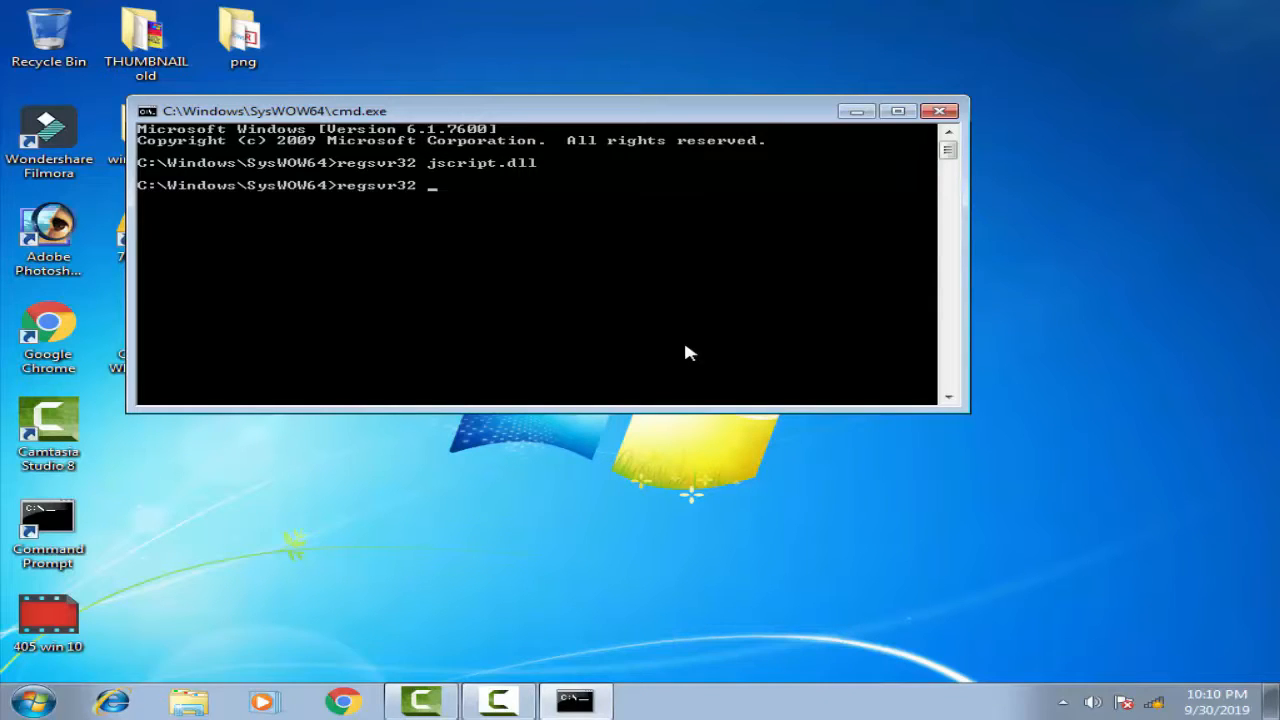
type("v")
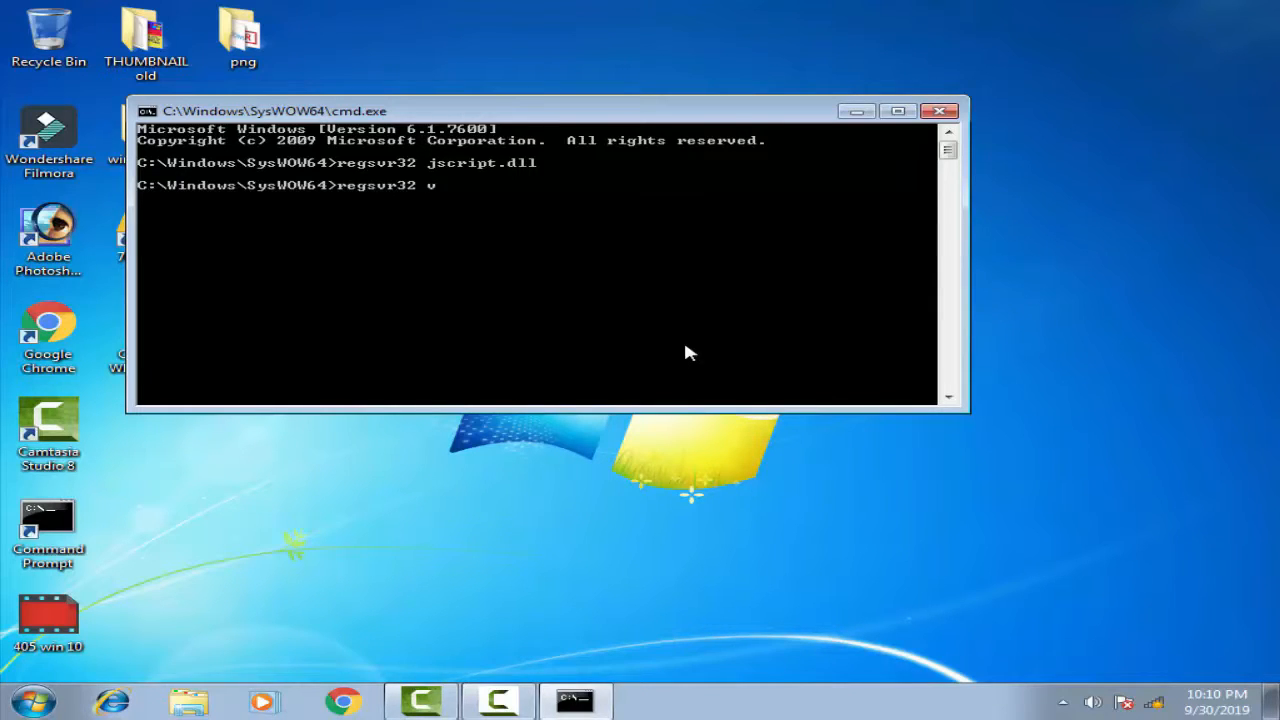
type("bs")
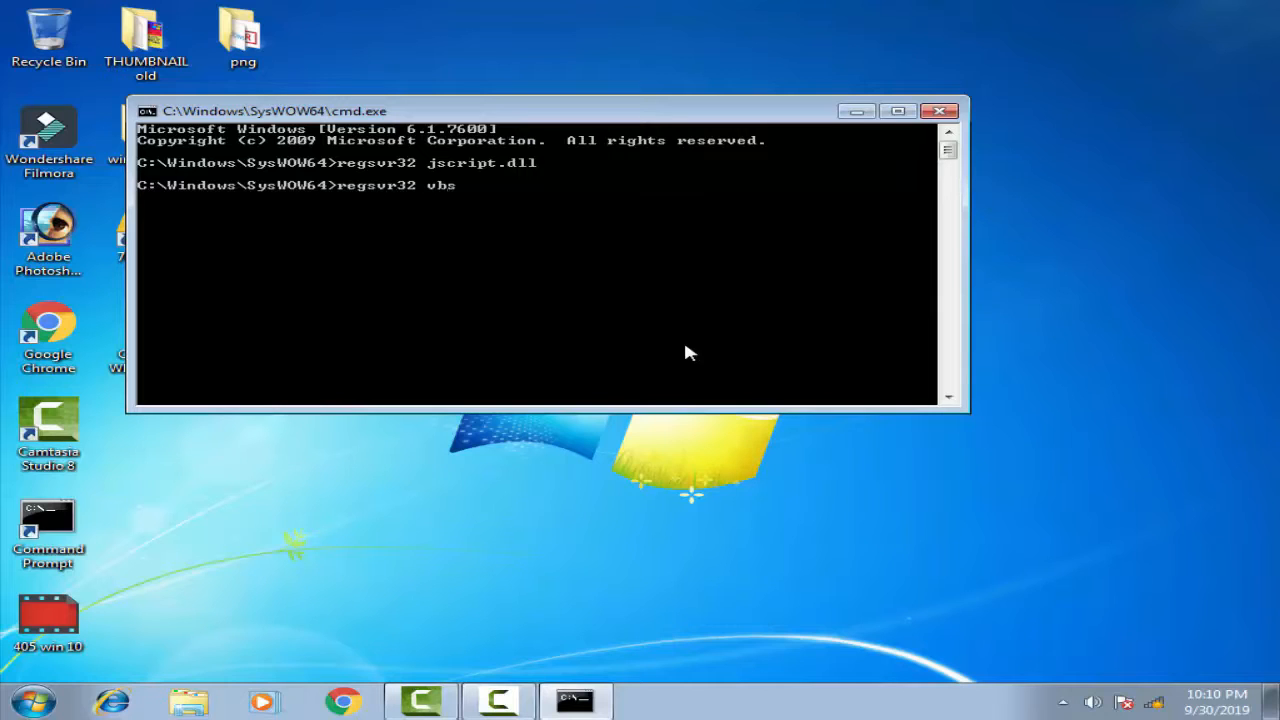
type("cri")
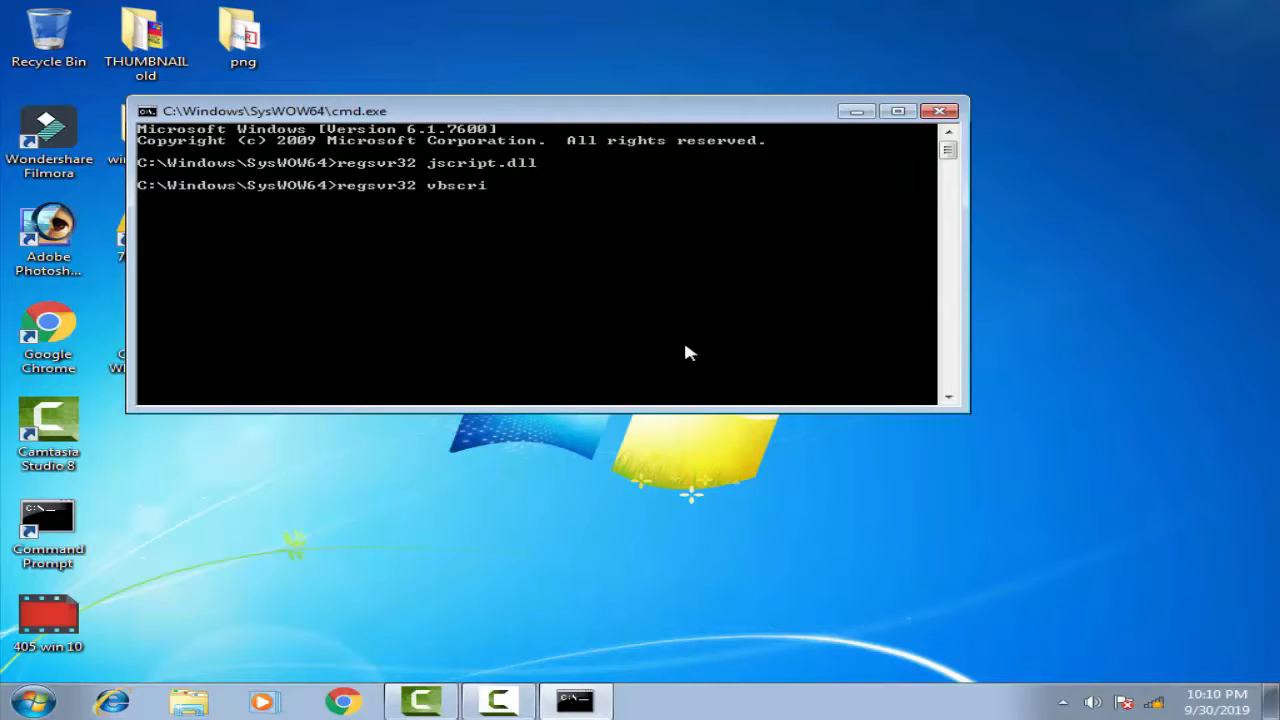
type("pt.dll")
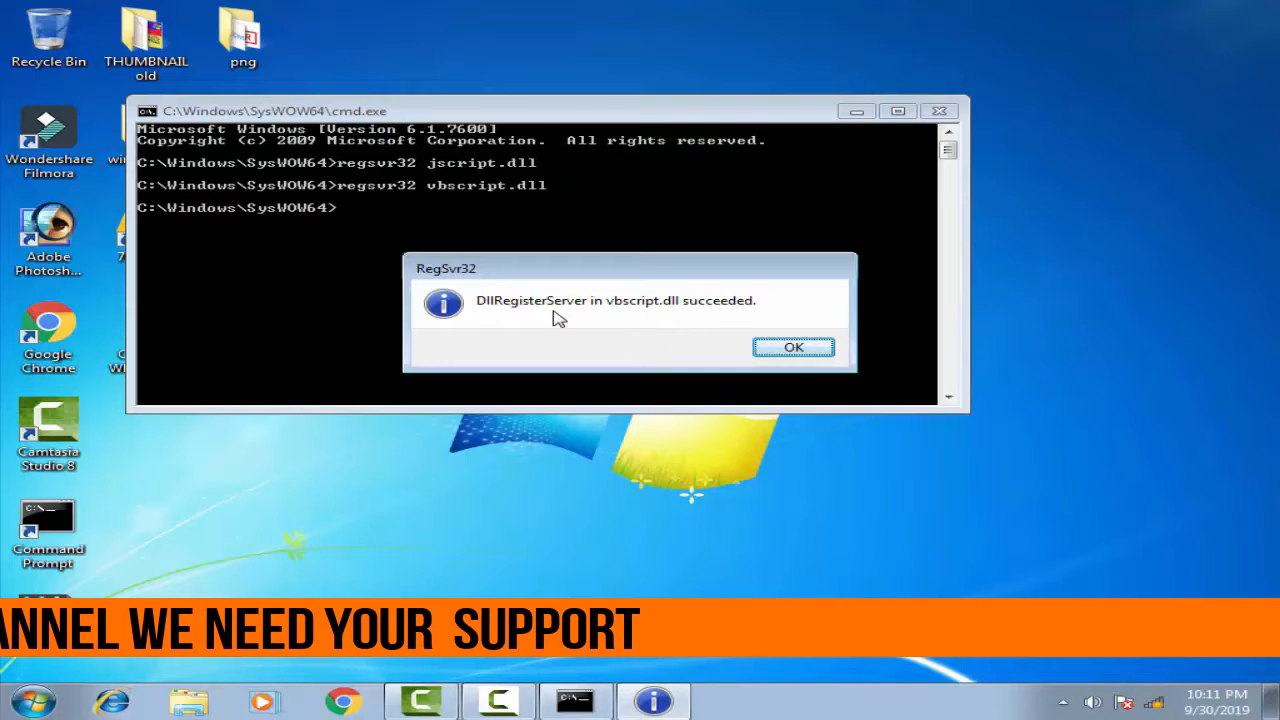
mouse_move(656, 318)
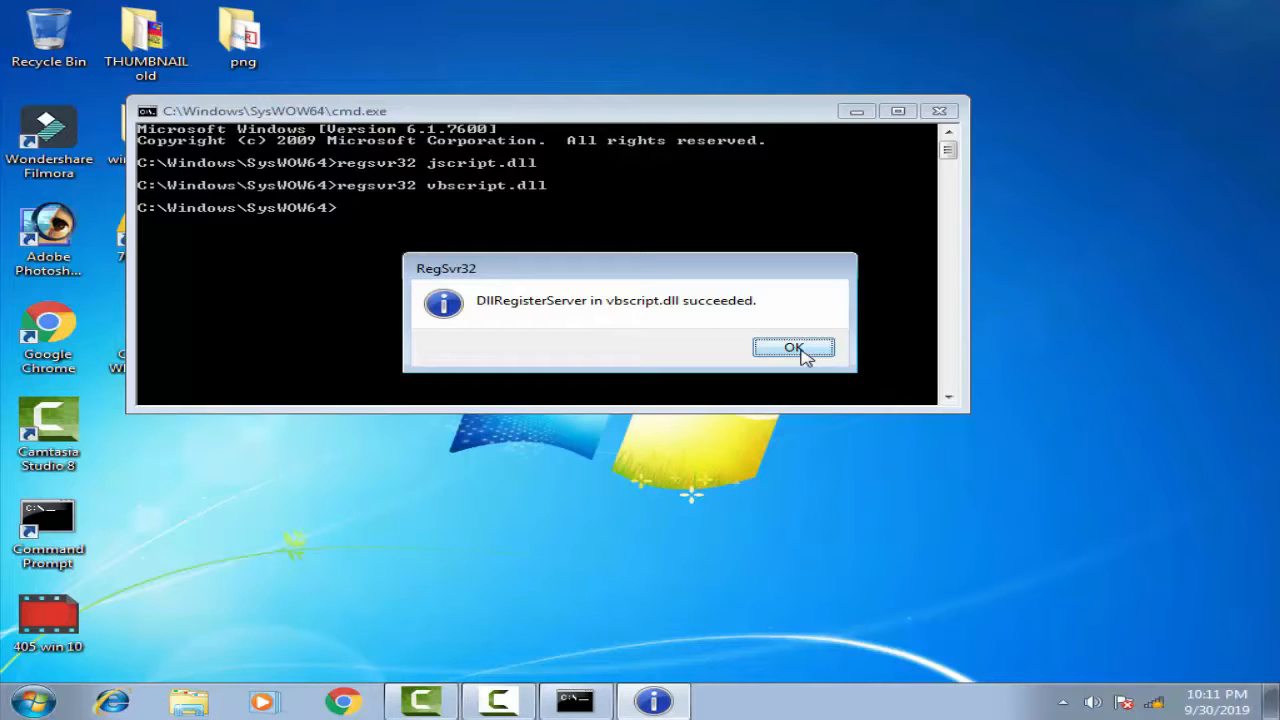
left_click(792, 348)
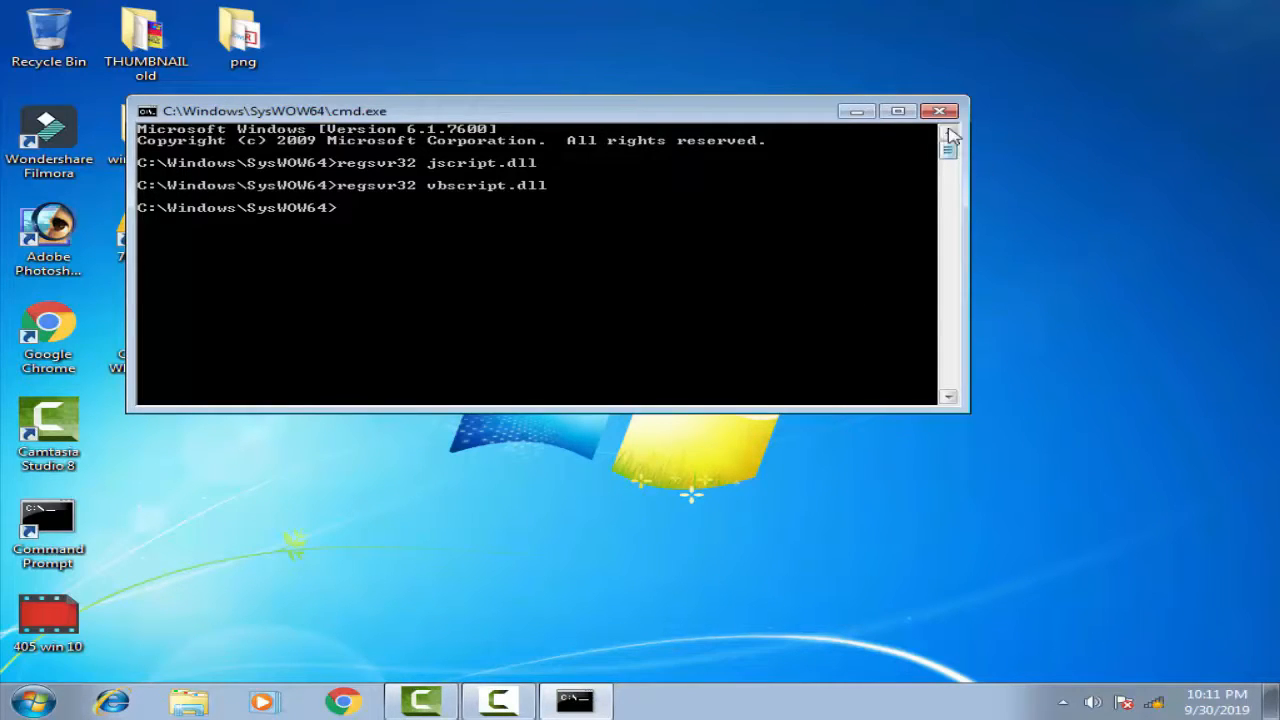
mouse_move(944, 112)
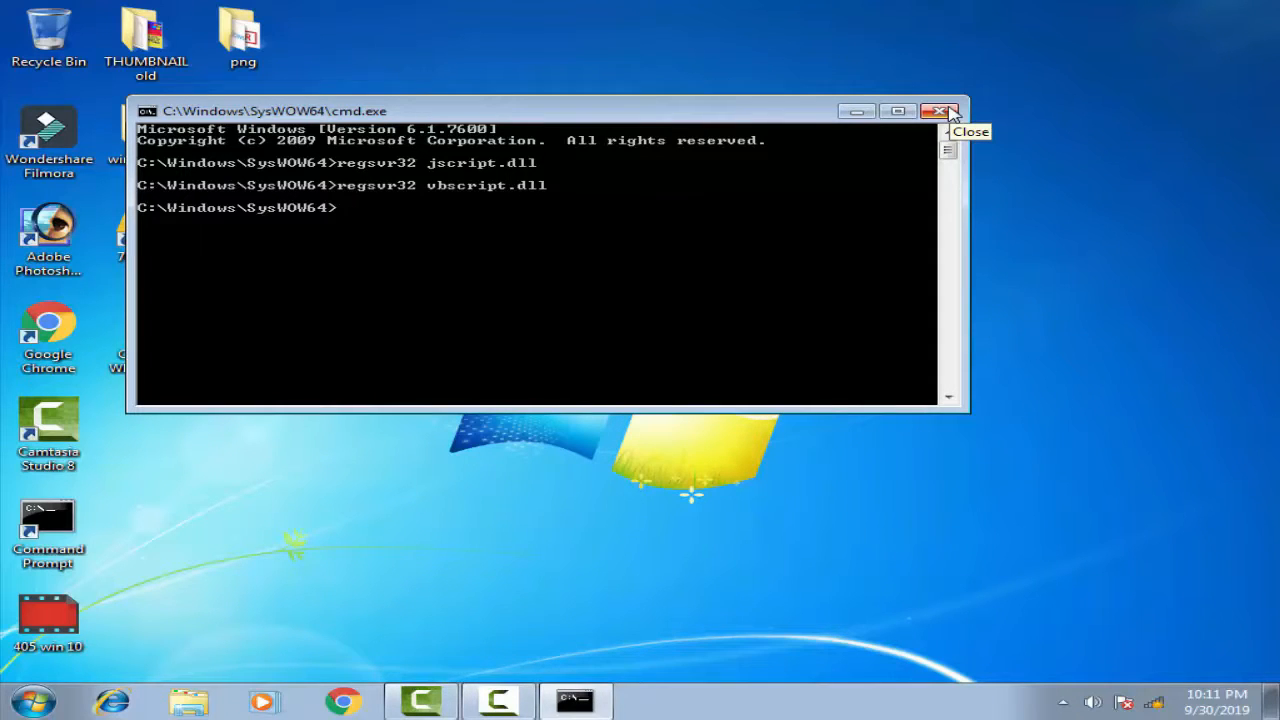
Close cmd, launch Chrome from the taskbar and enter fixerrorsfree.com/ in the address bar.
left_click(938, 112)
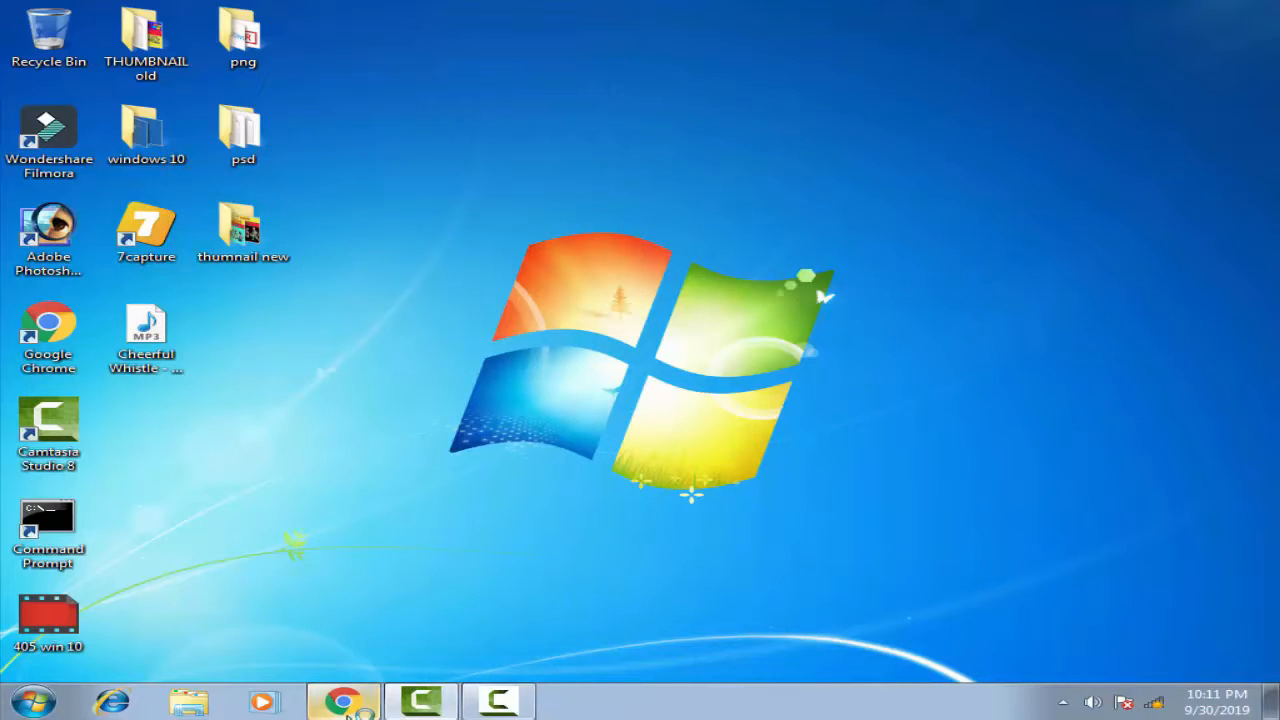
left_click(344, 700)
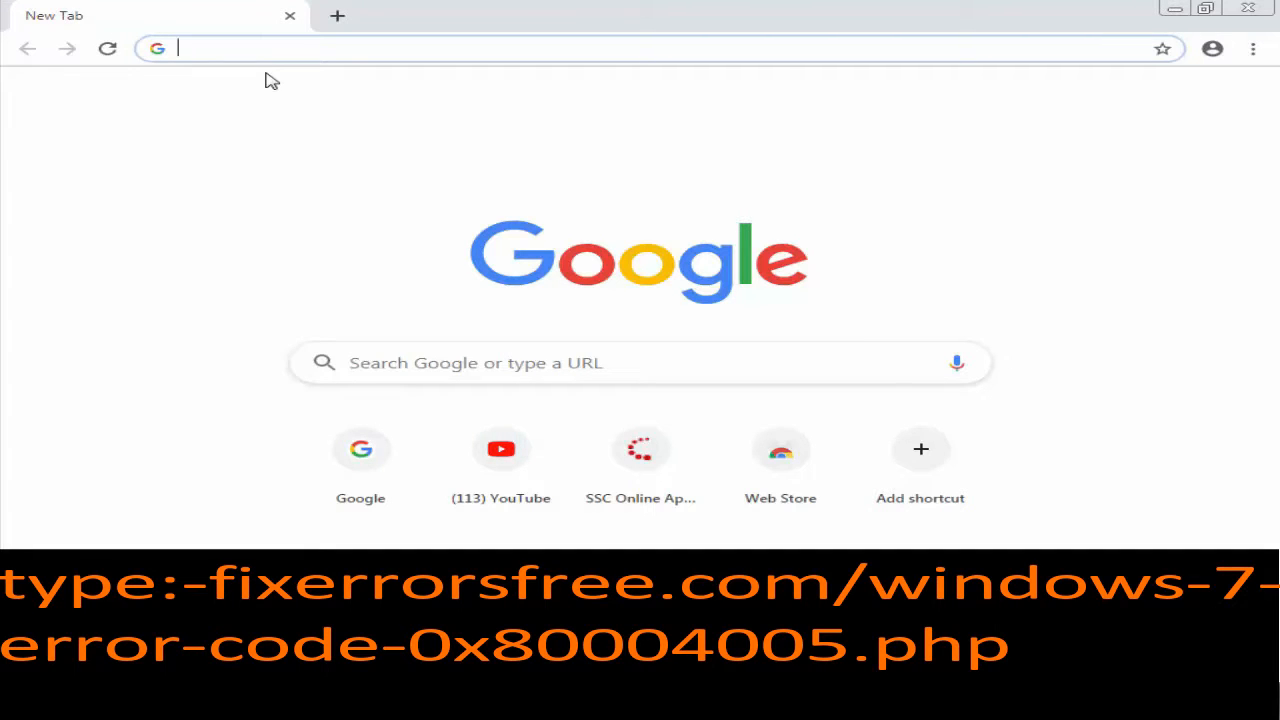
type("fix")
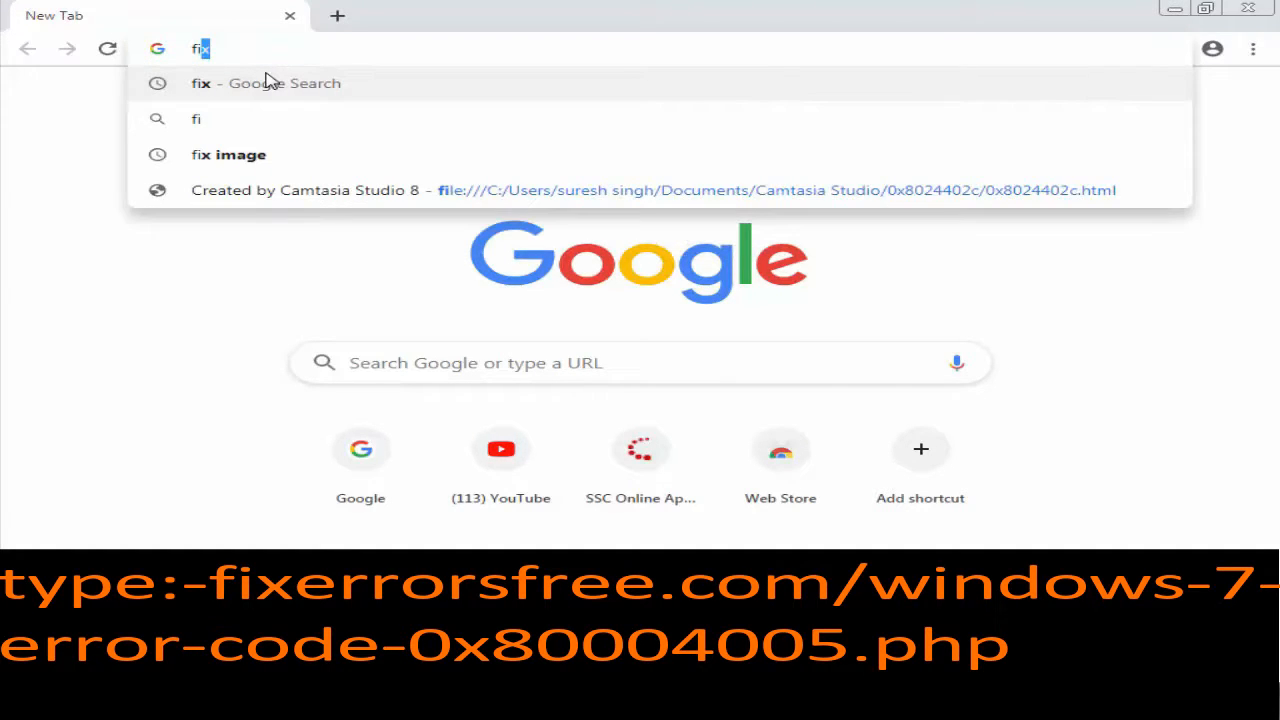
type("e")
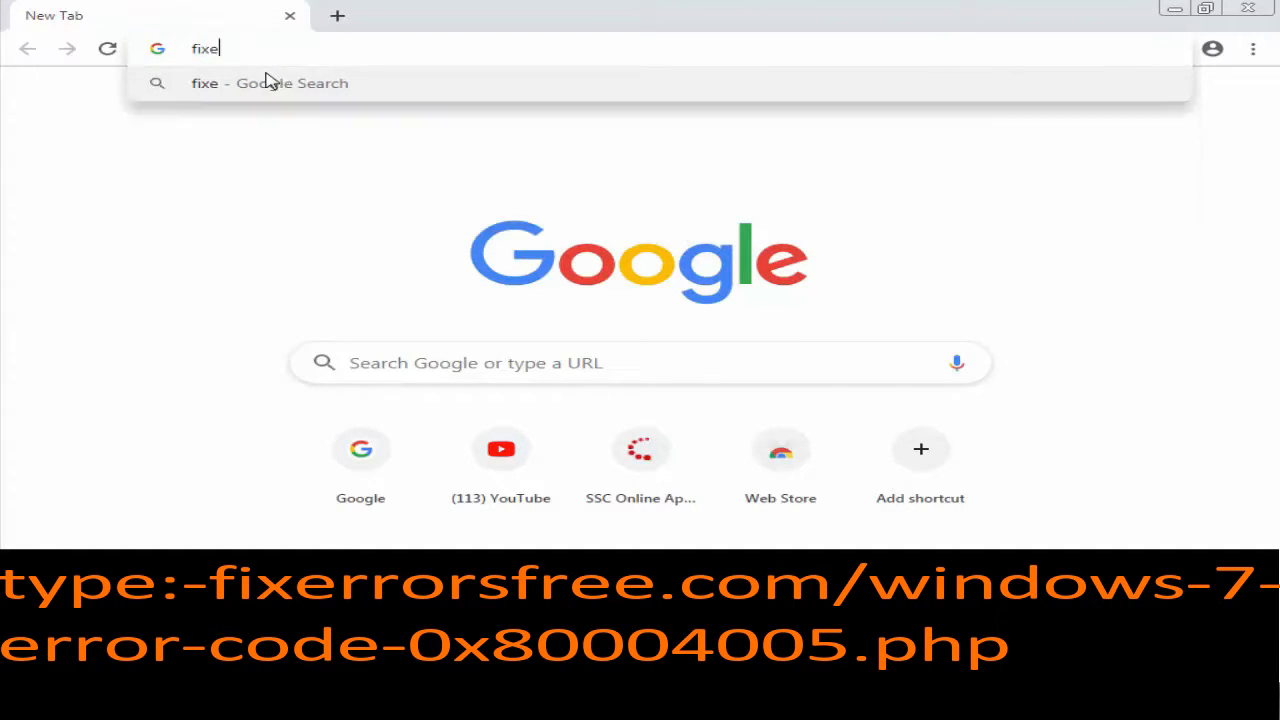
type("rror")
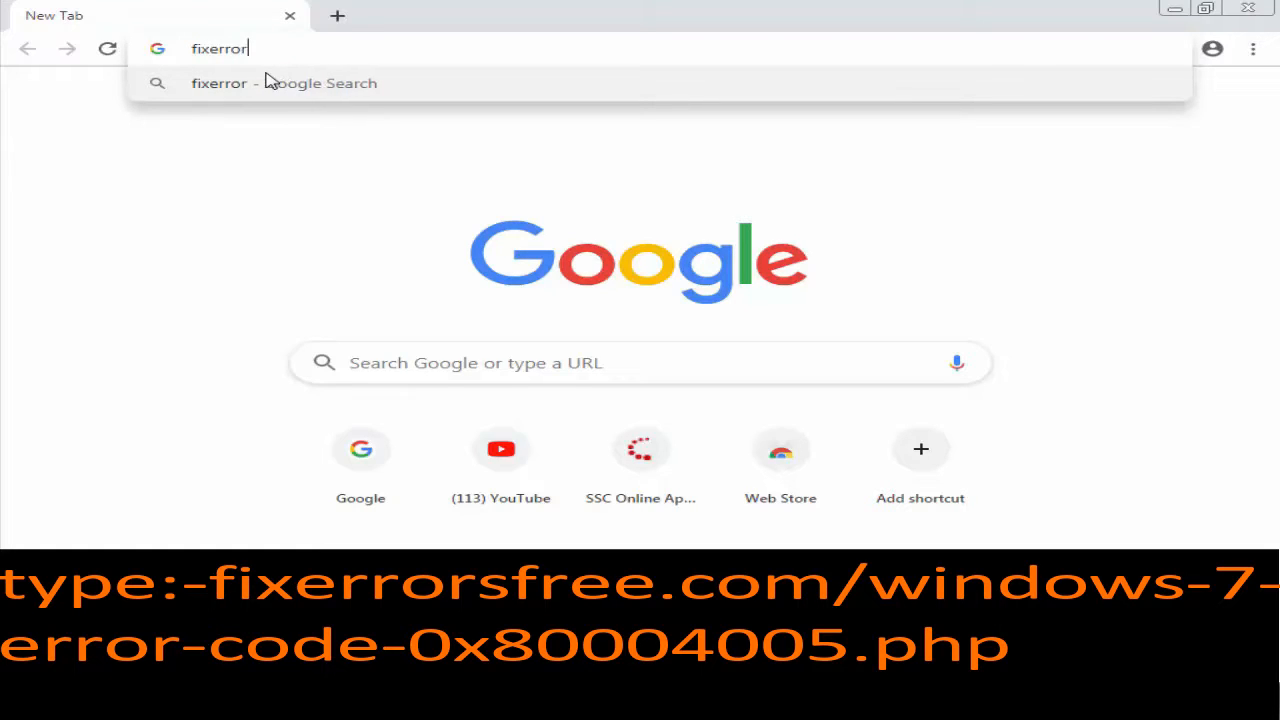
type("sfr")
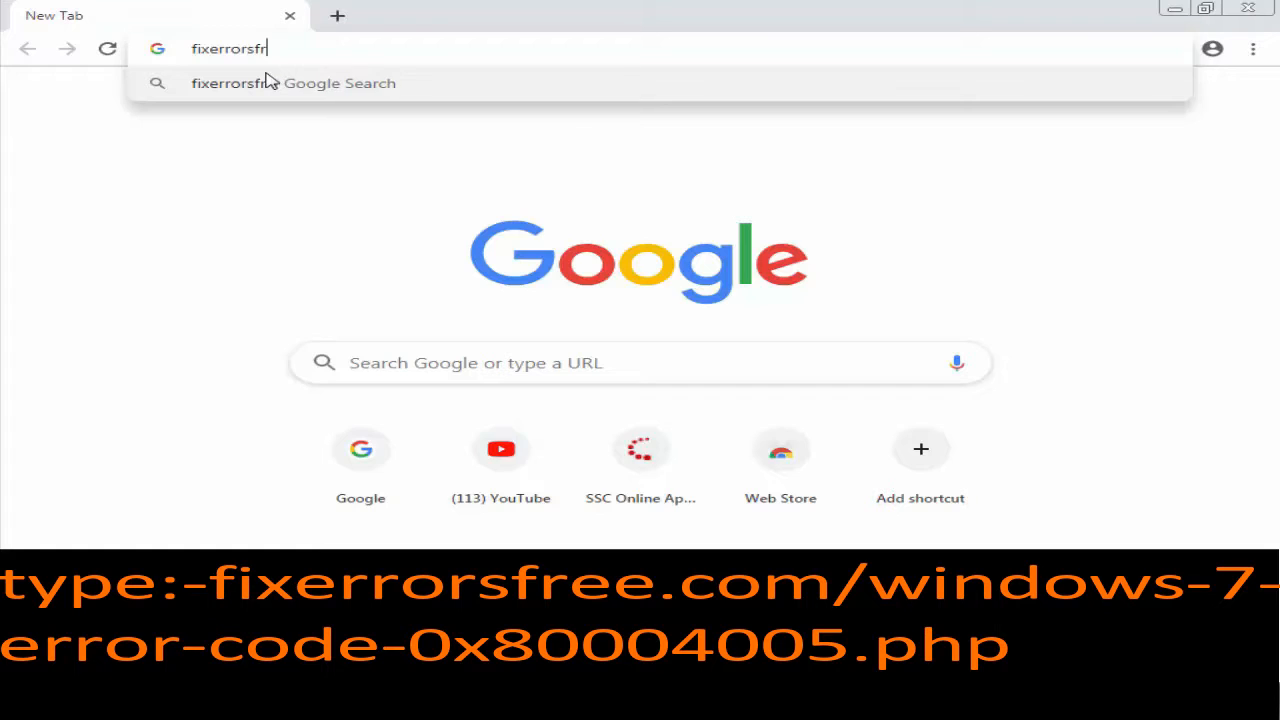
type("ee.c")
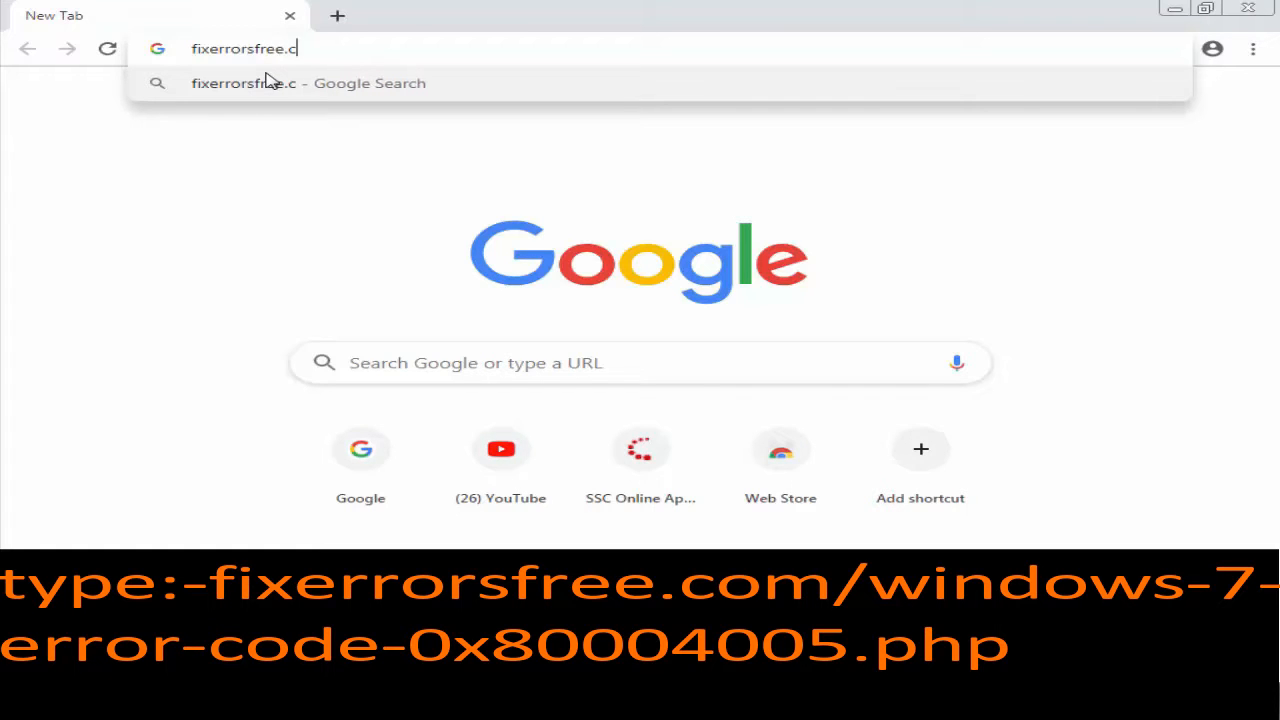
type("om")
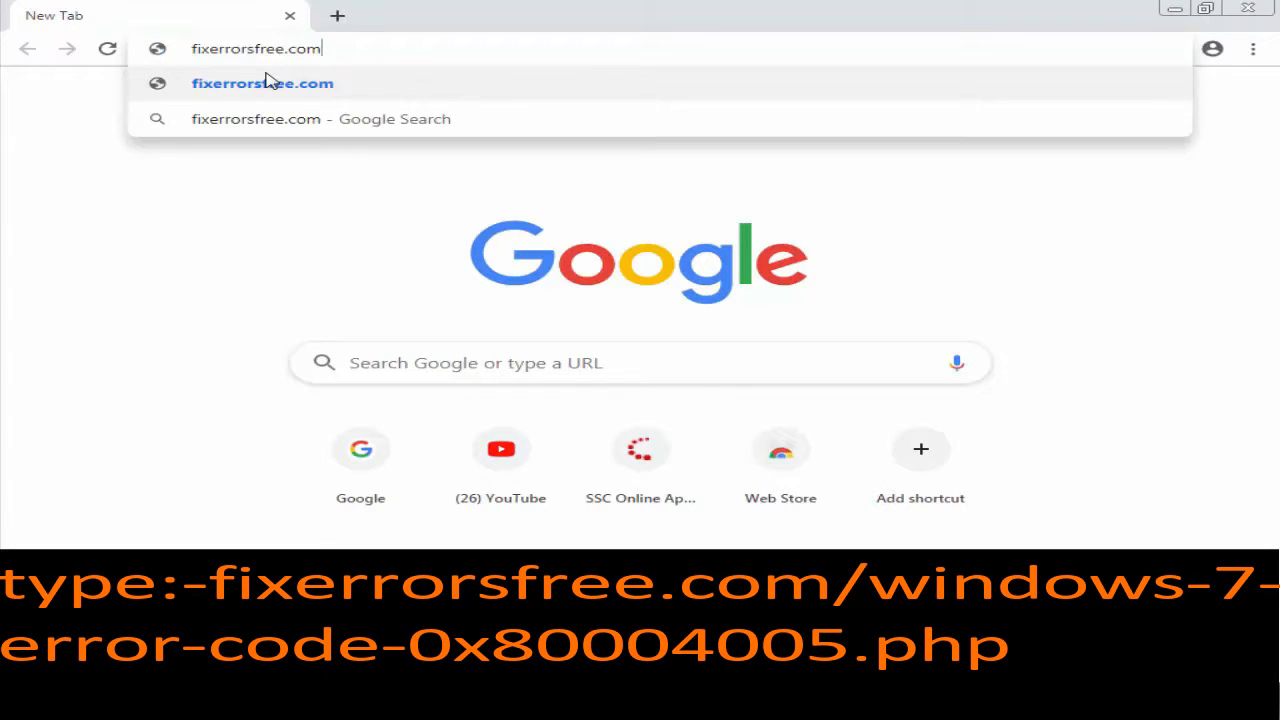
type("/")
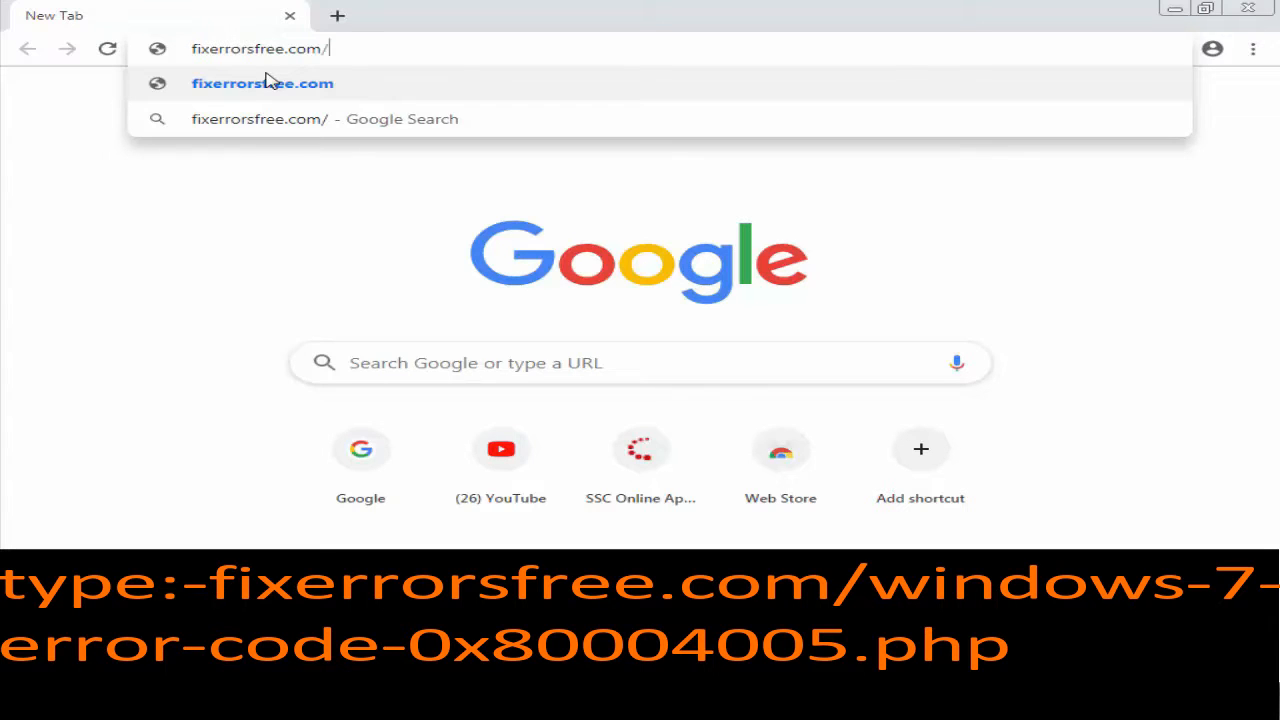
Complete the address as fixerrorsfree.com/windows-7-error-code-0x80004005.php without loading it.
type("win")
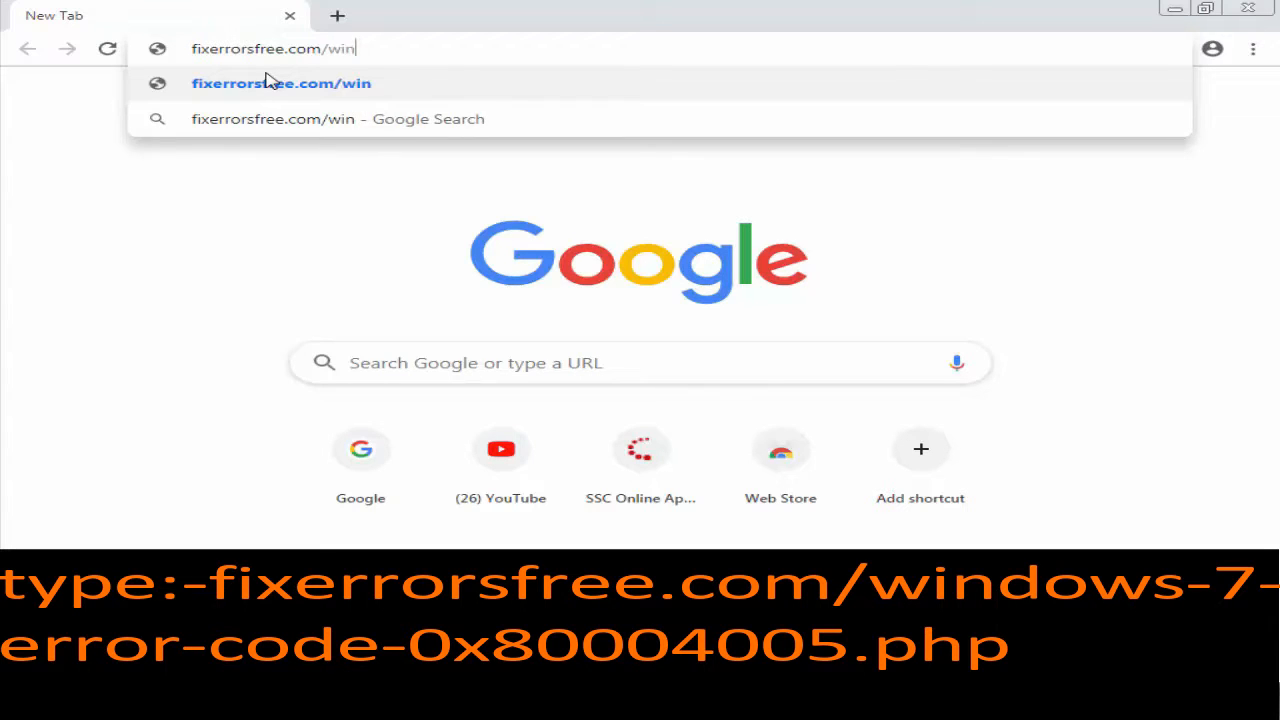
type("dow")
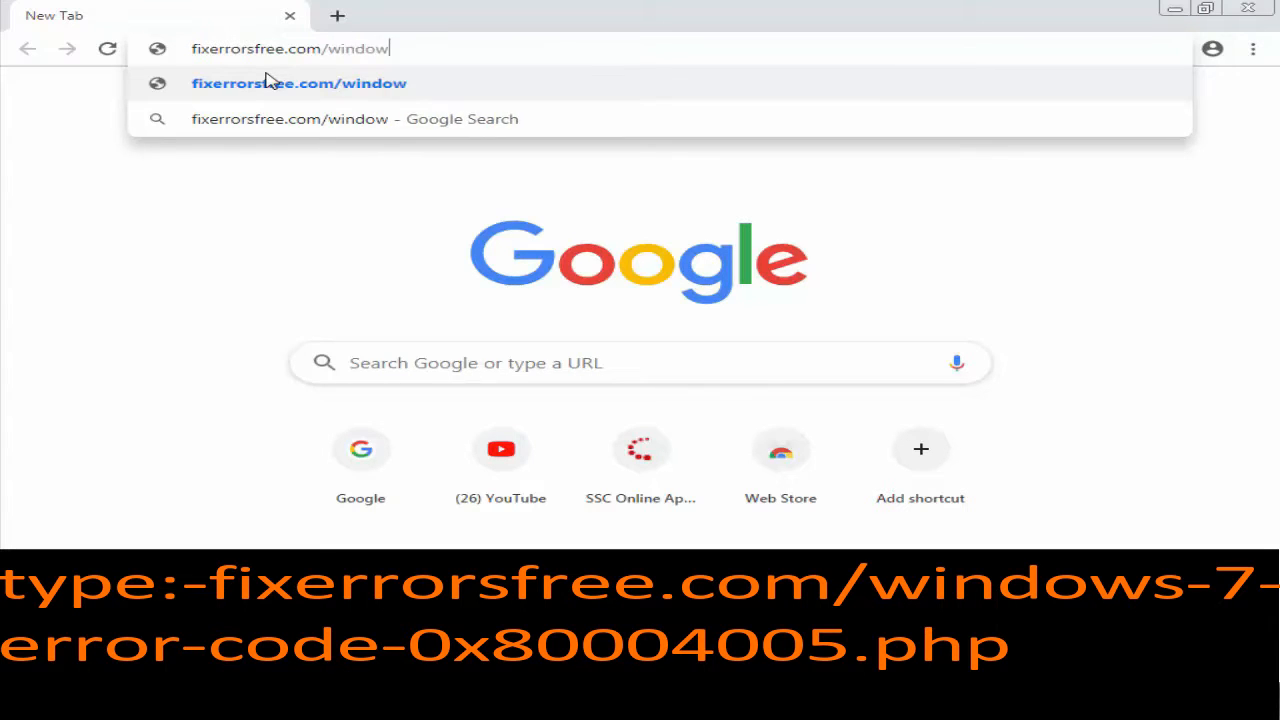
type("s")
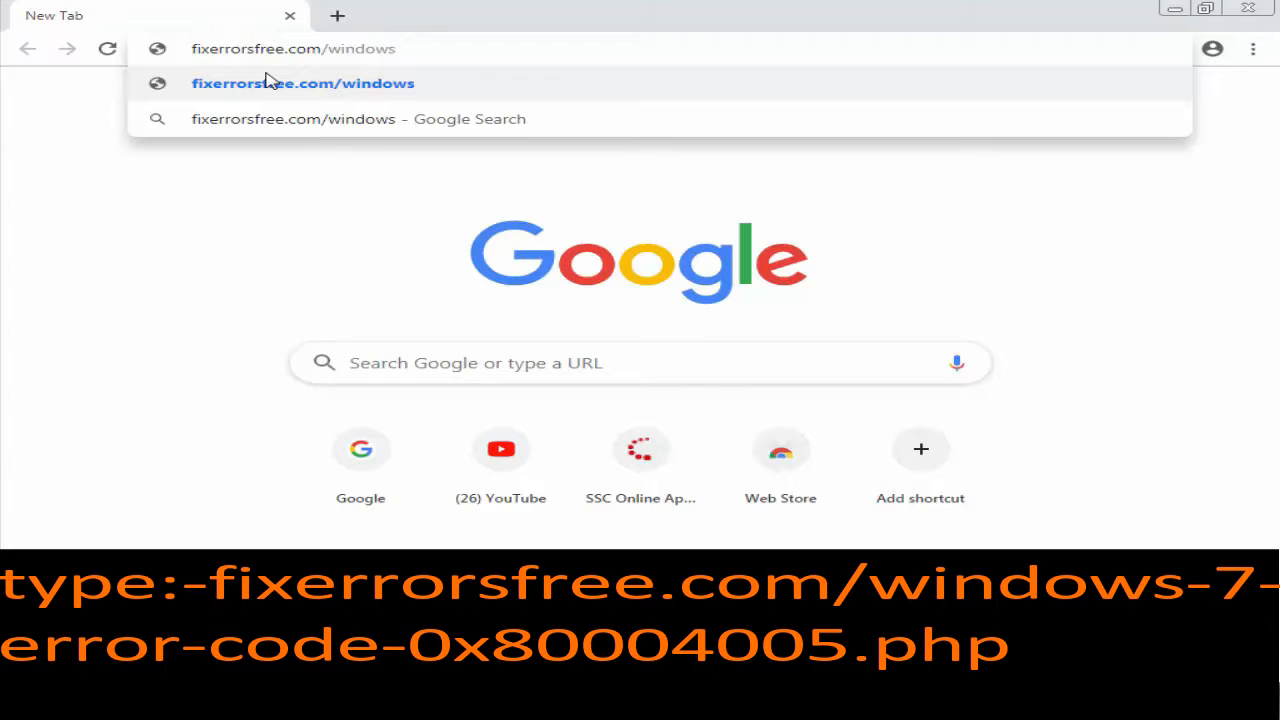
type("-")
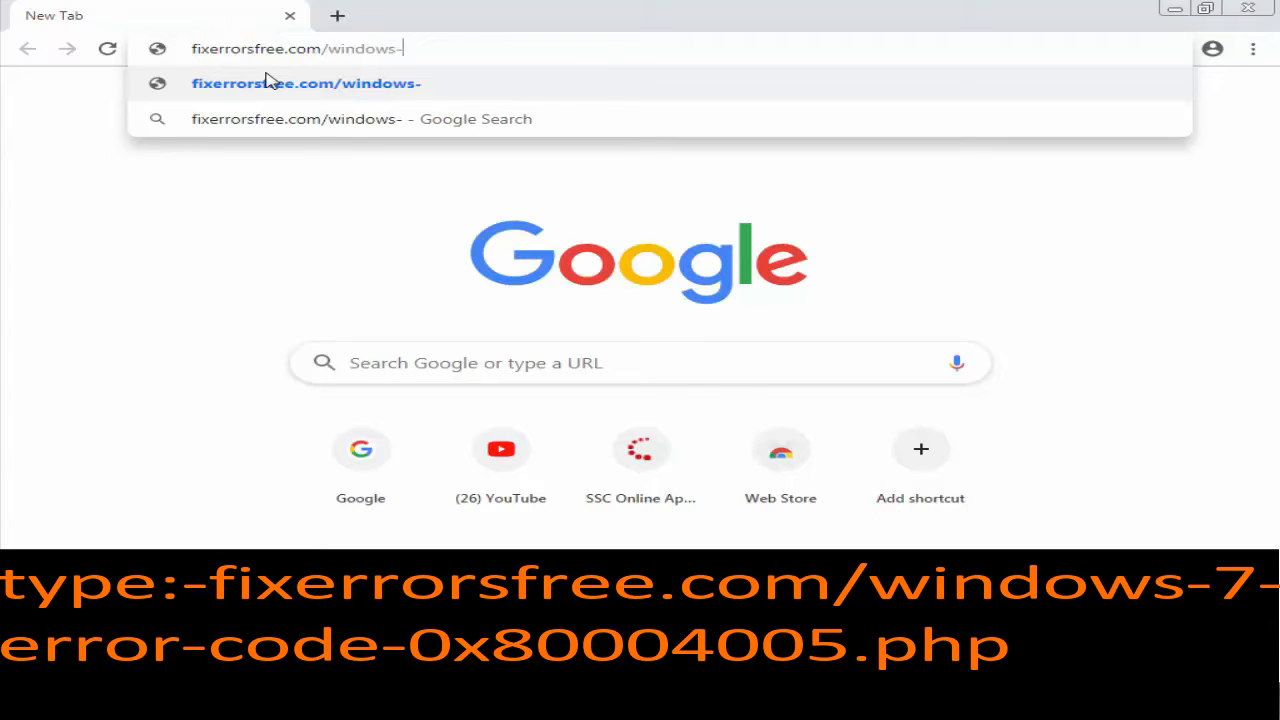
type("7-")
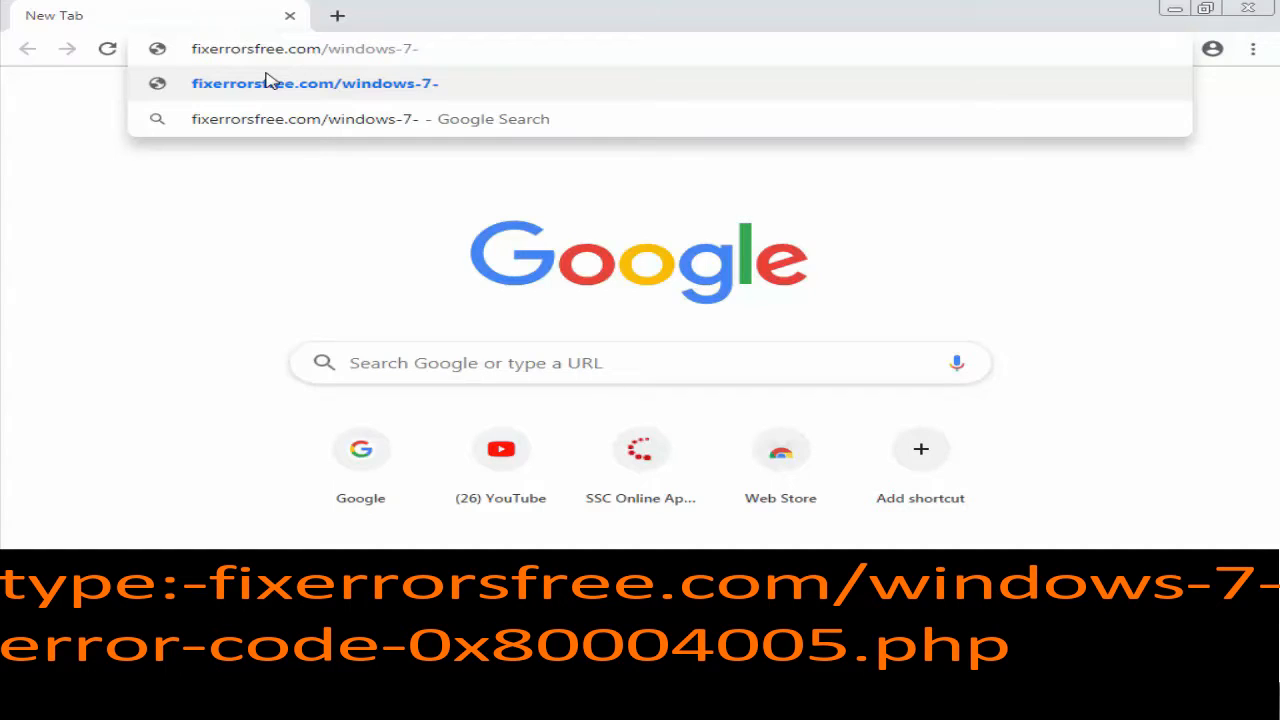
type("erro")
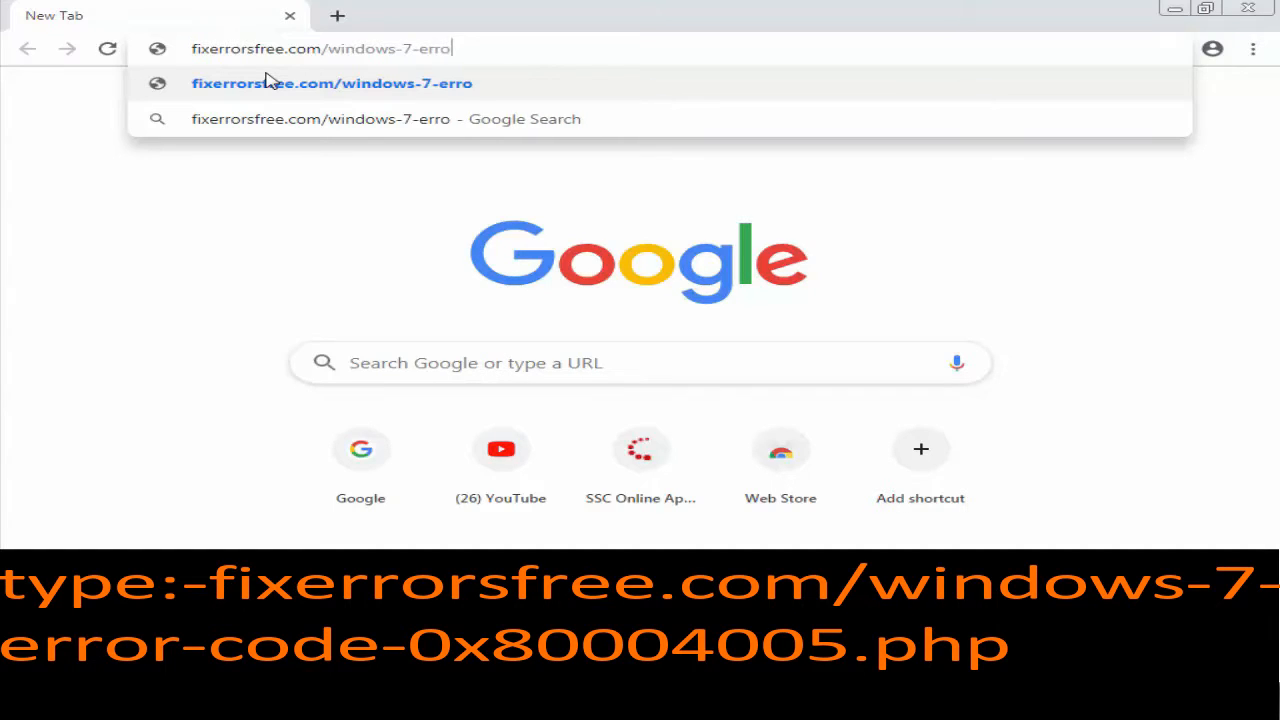
type("r-")
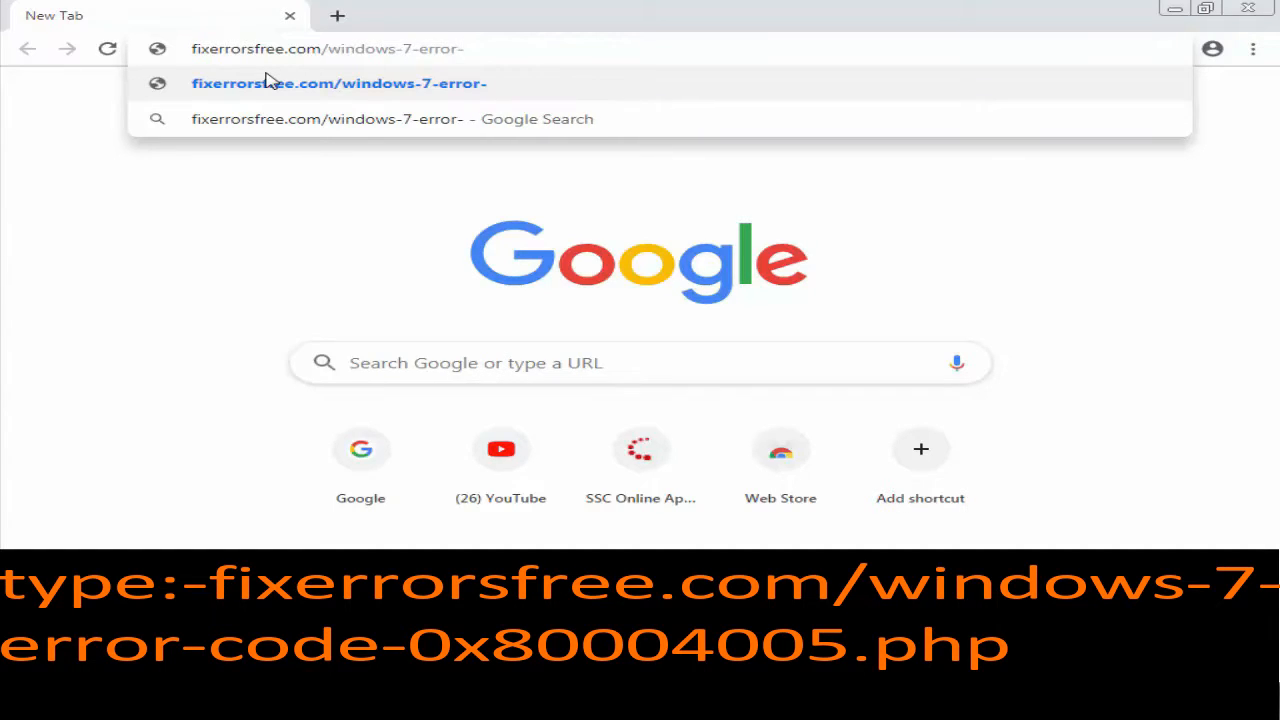
type("code")
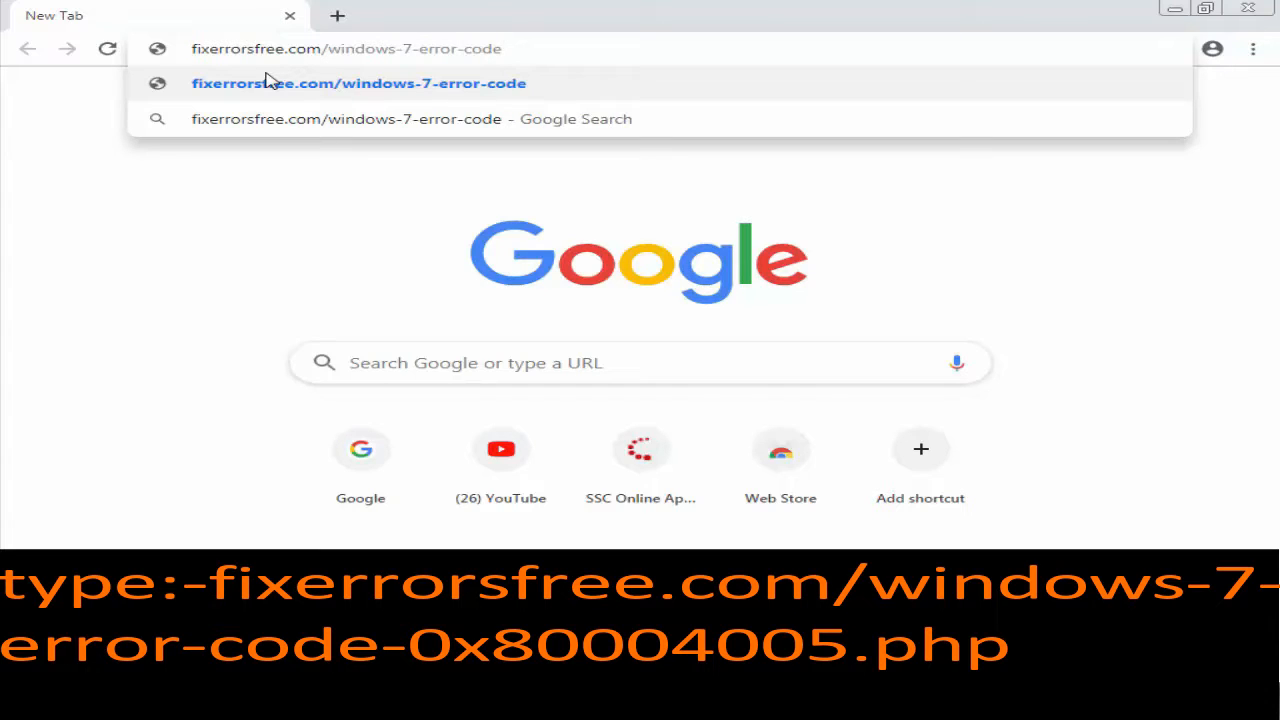
type("-0")
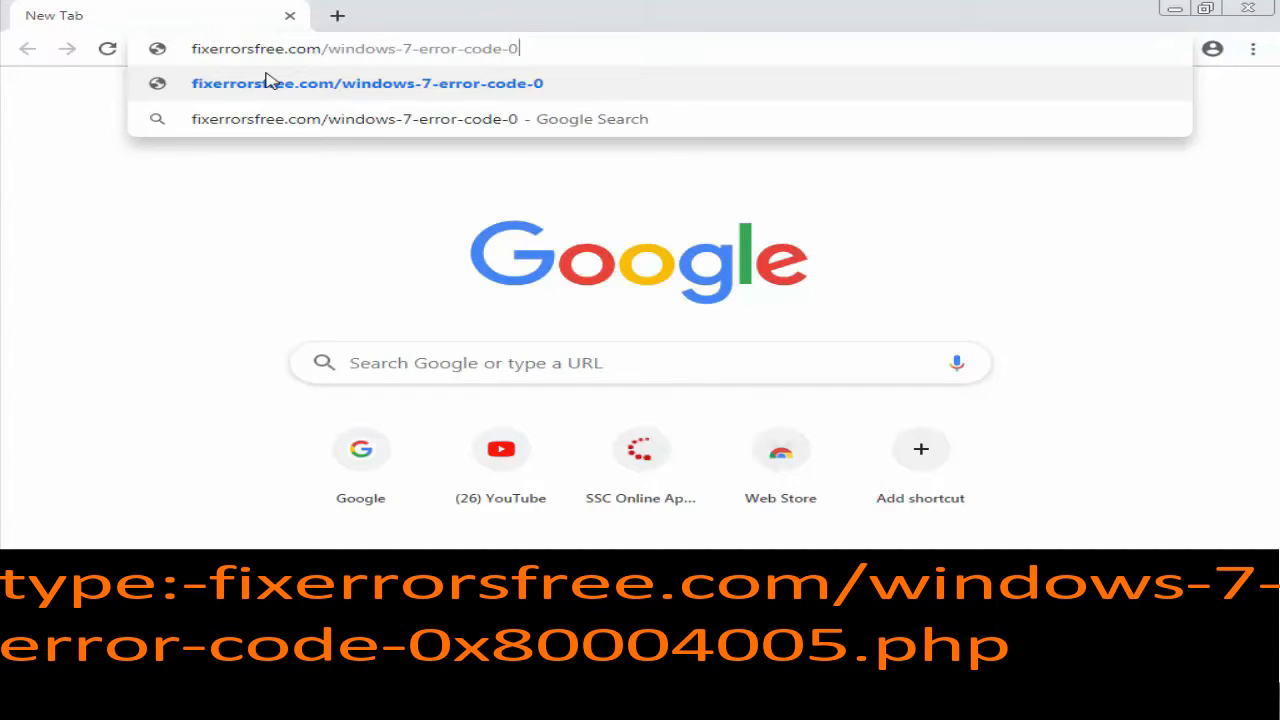
type("x8")
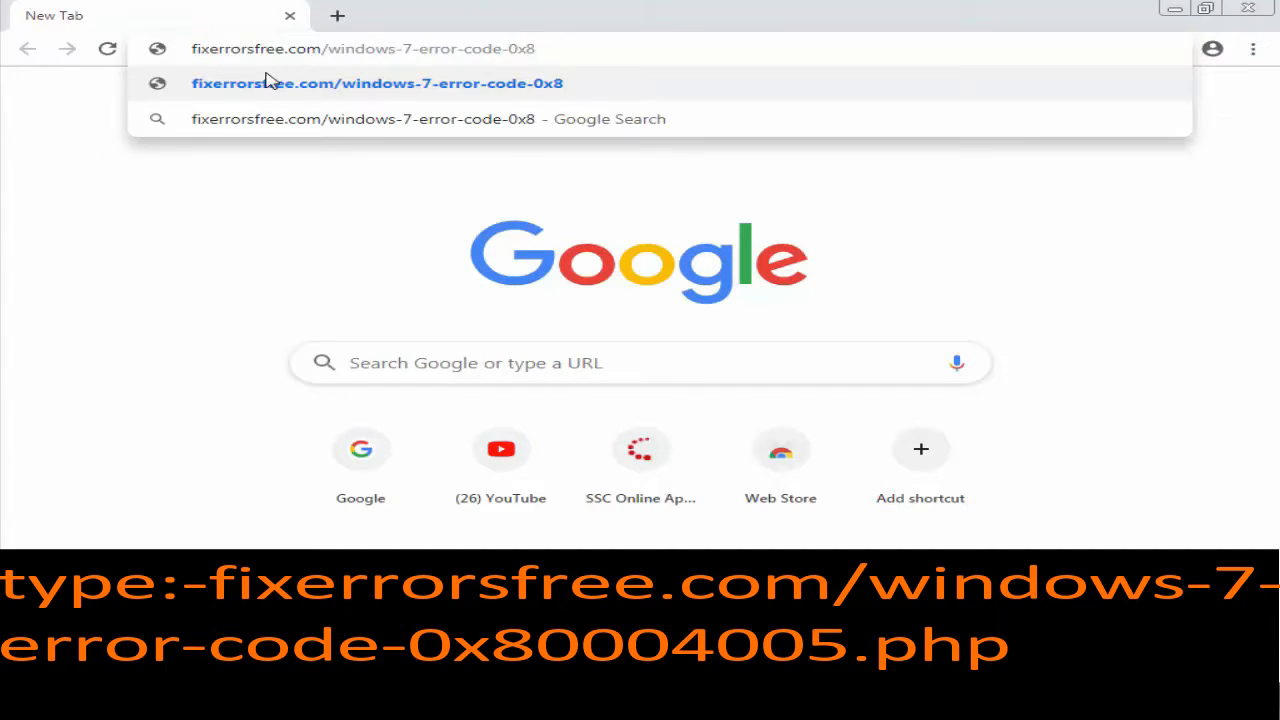
type("000")
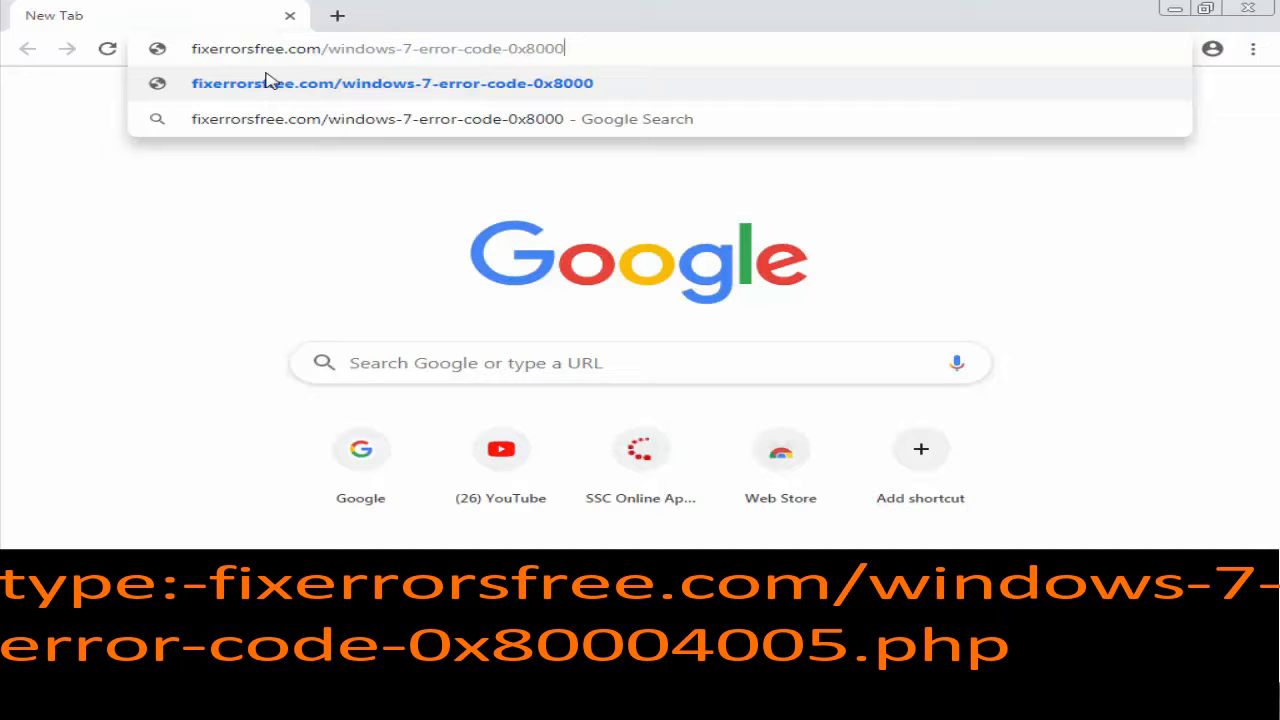
type("4005.p")
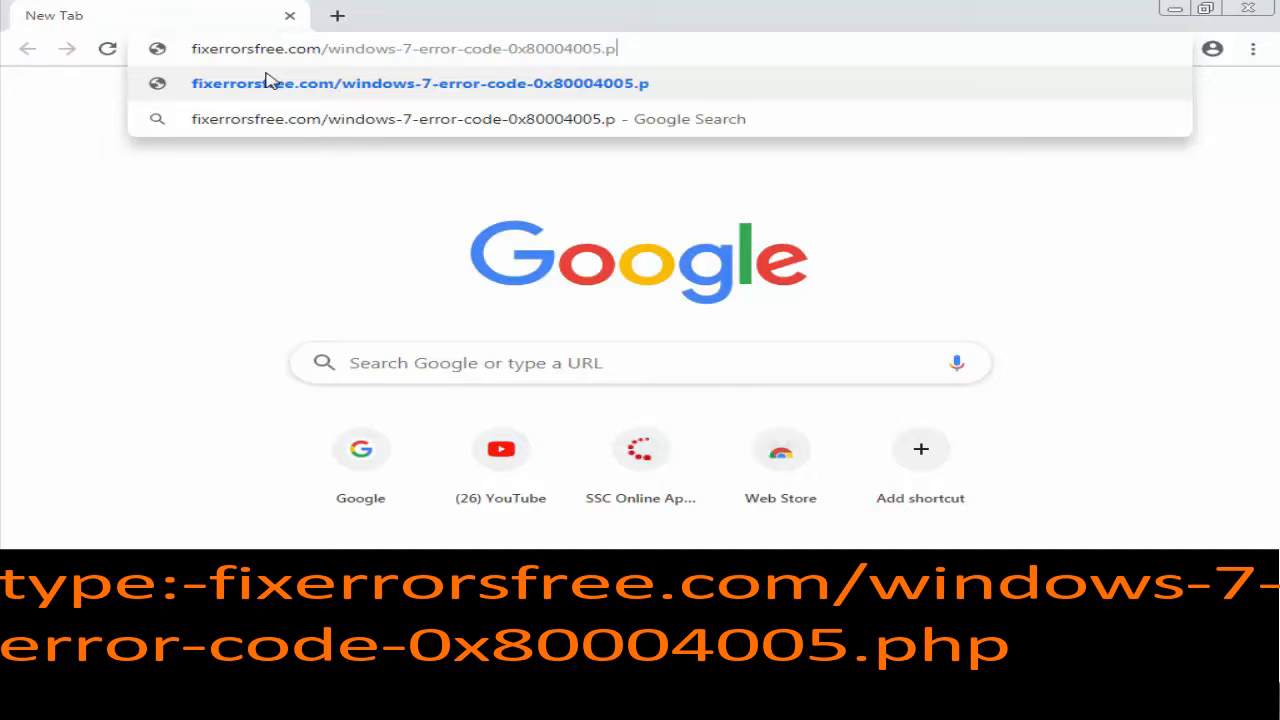
type("hp")
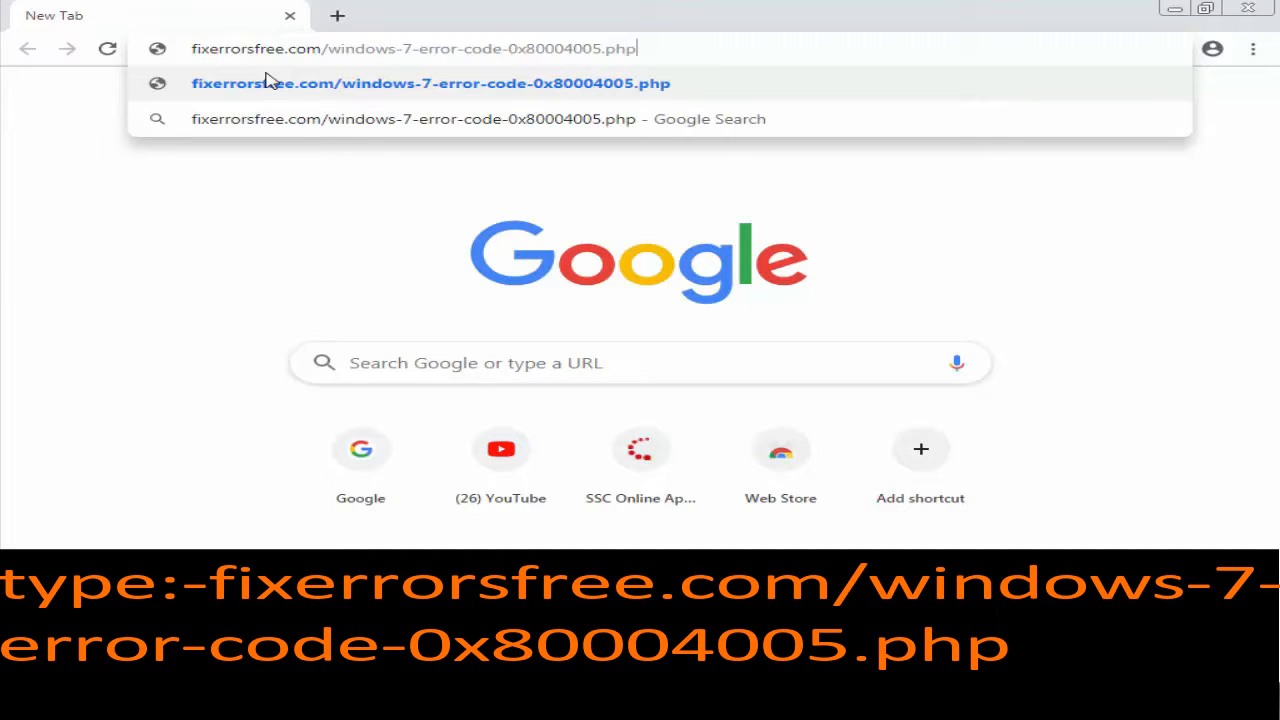